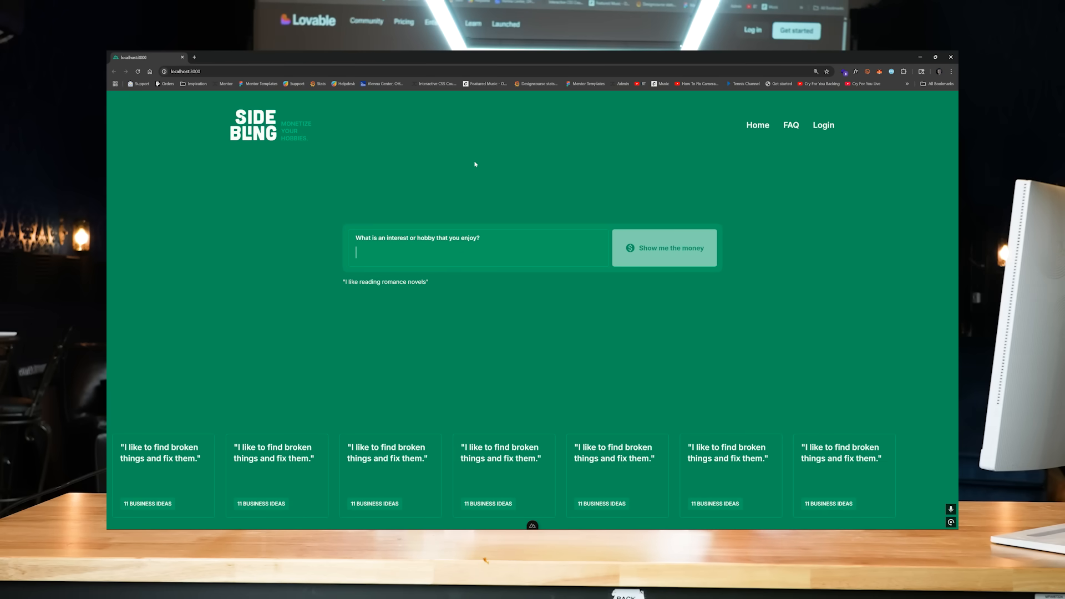
Enter 'I like shooting archery' in the SideBling hobby field and submit it for ideas.
text(I like shootin)
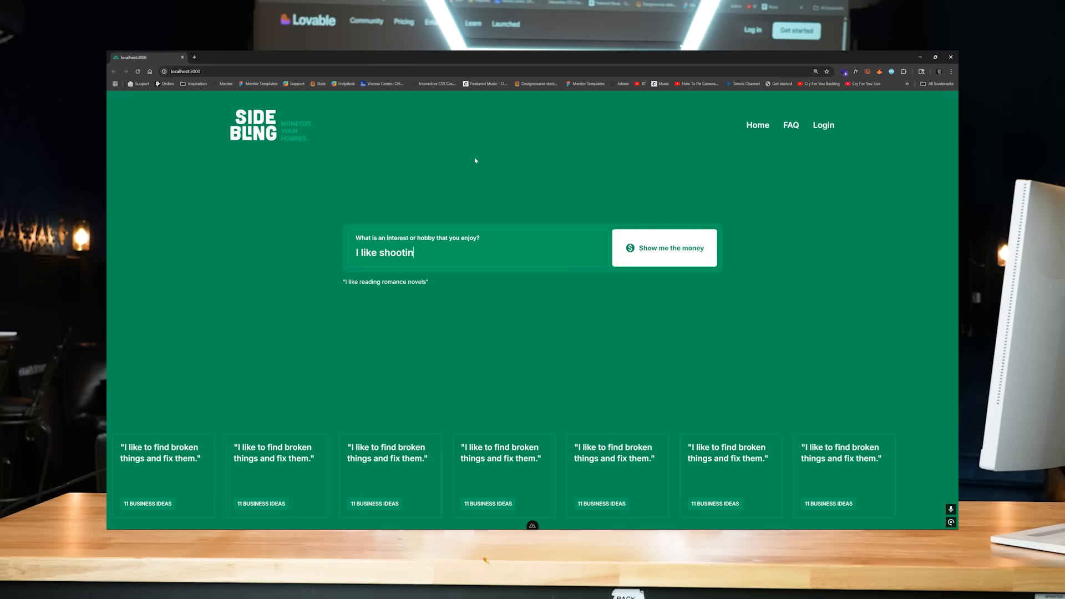
text(g archery)
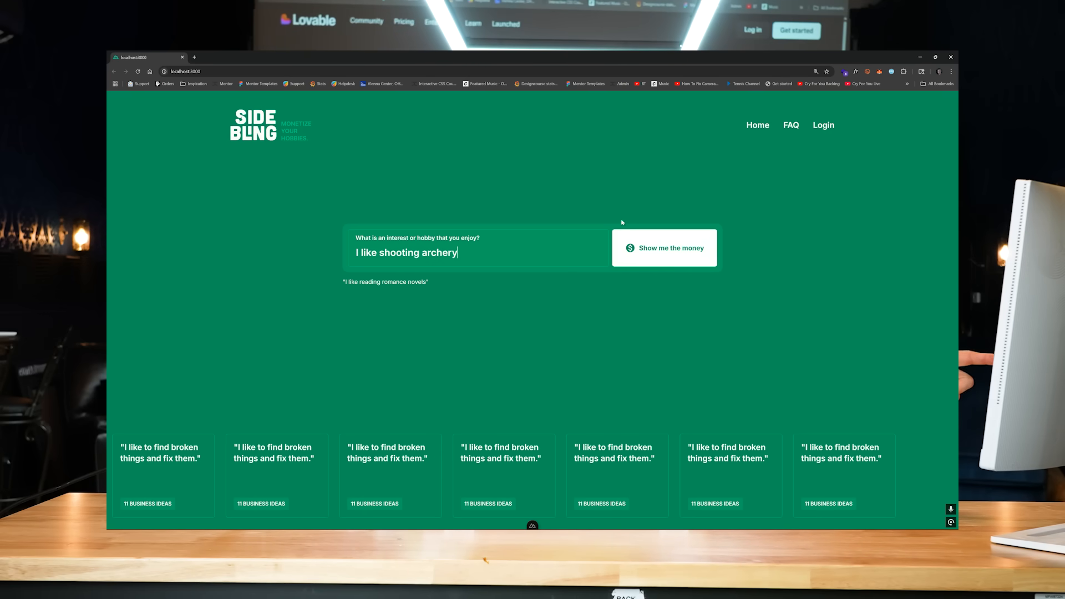
click(663, 248)
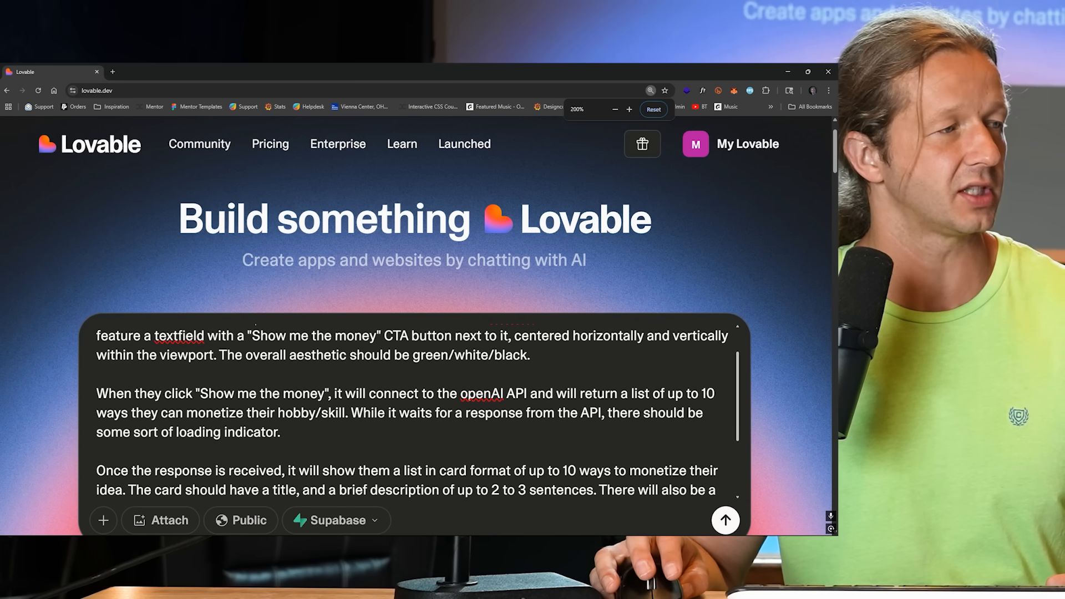
Scroll through the pasted hobby-monetizing app brief and place the cursor at its end.
scroll(up, 3)
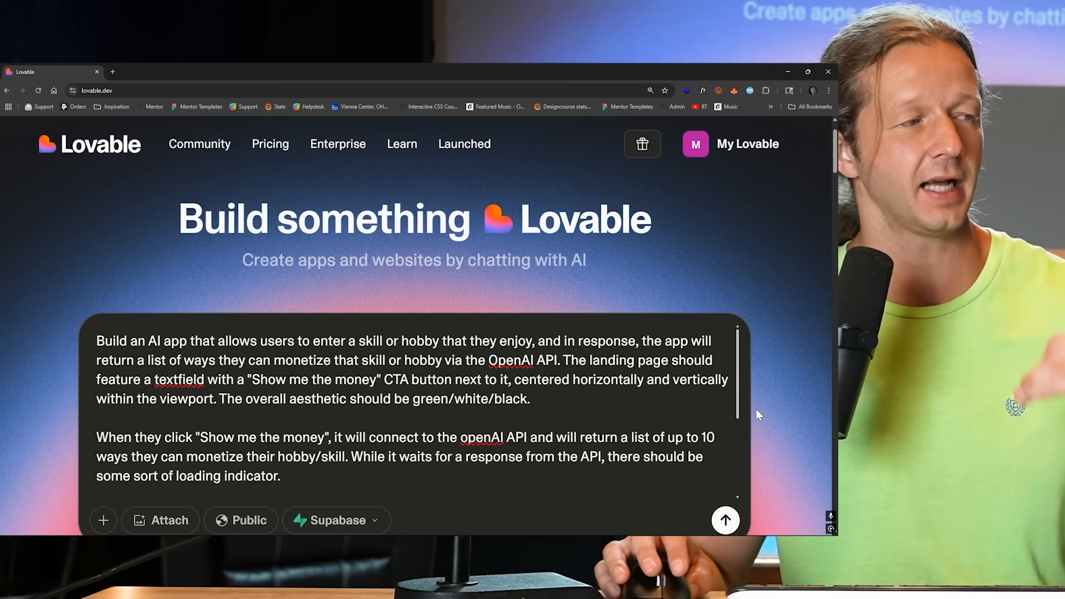
mouse_move(766, 403)
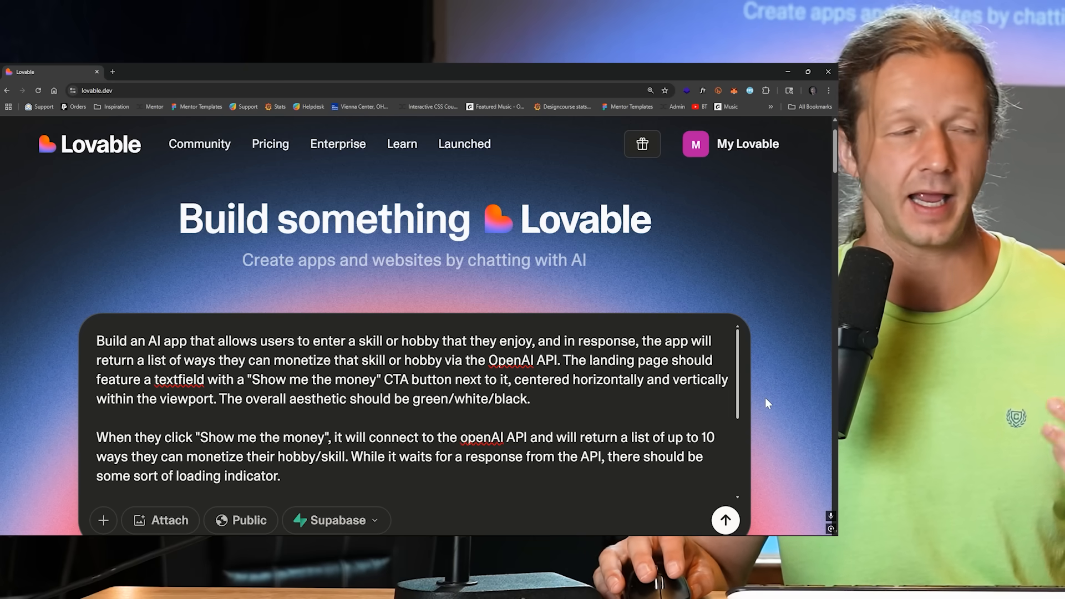
mouse_move(753, 400)
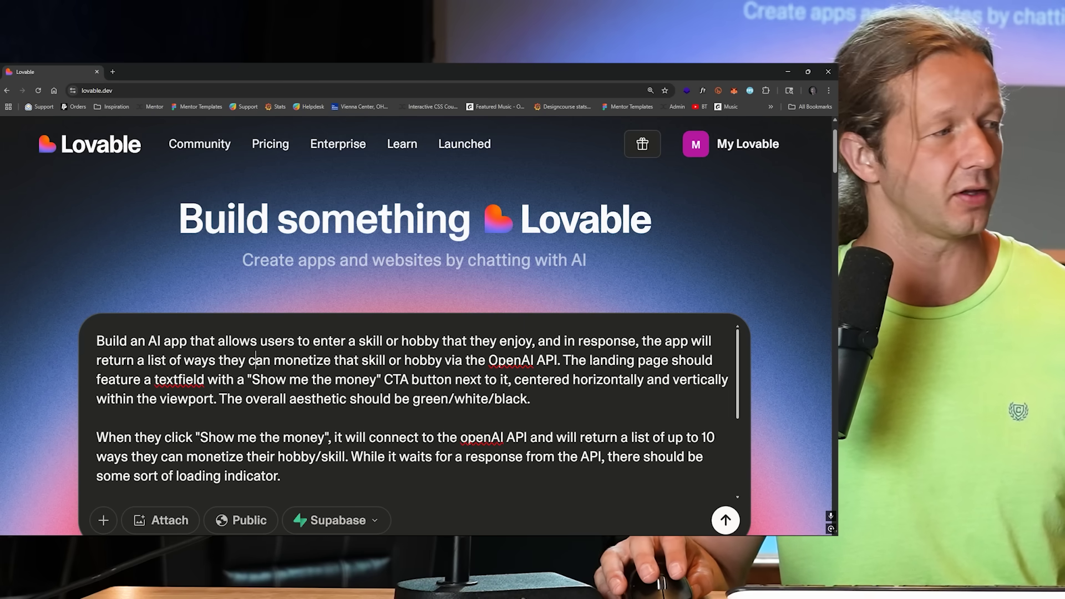
scroll(down, 3)
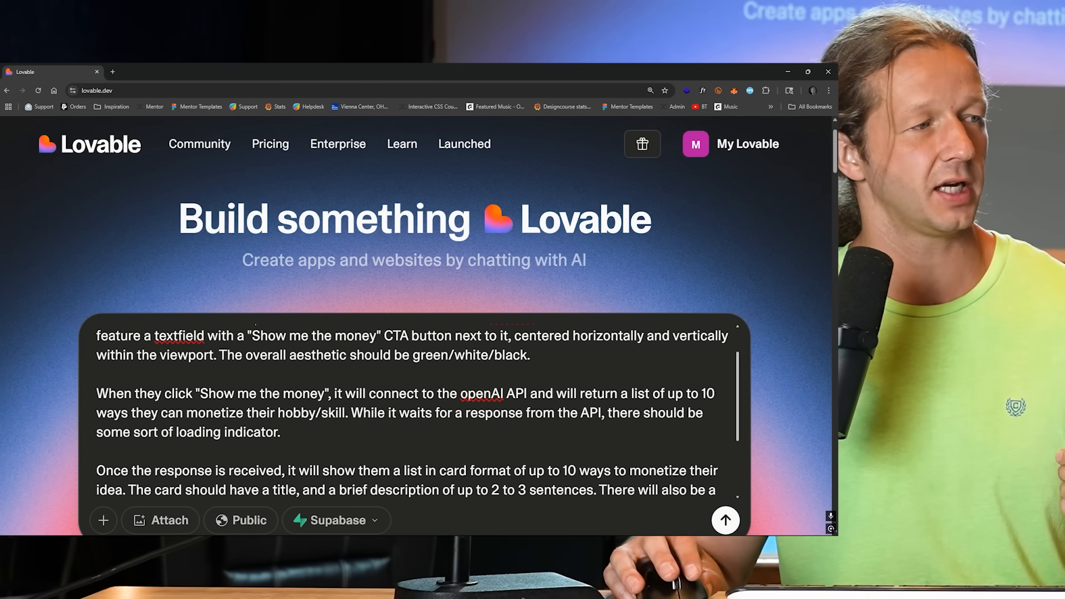
scroll(down, 3)
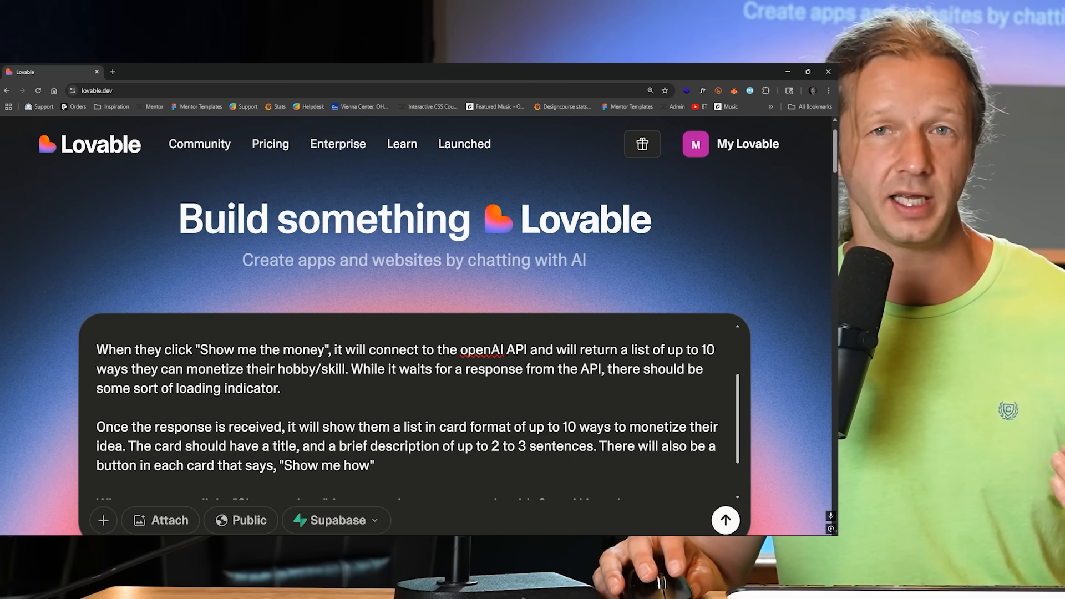
scroll(down, 3)
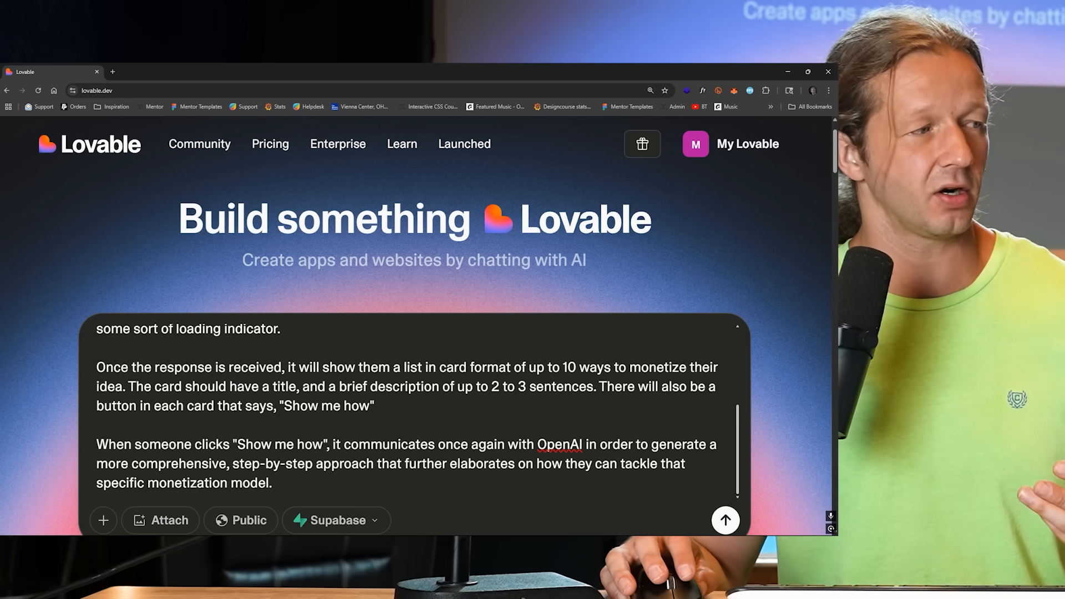
scroll(down, 3)
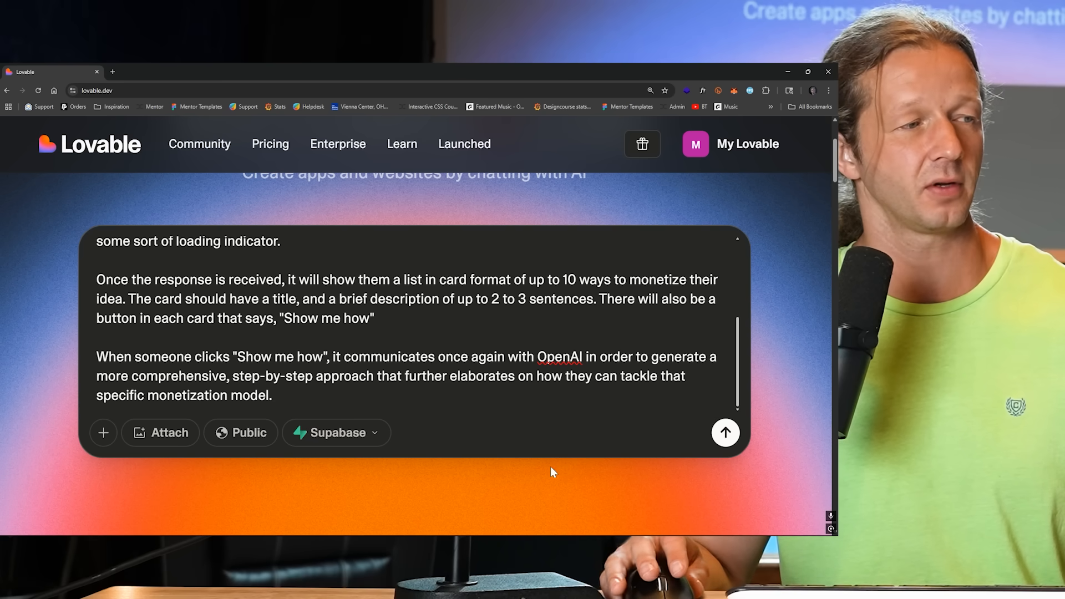
click(276, 396)
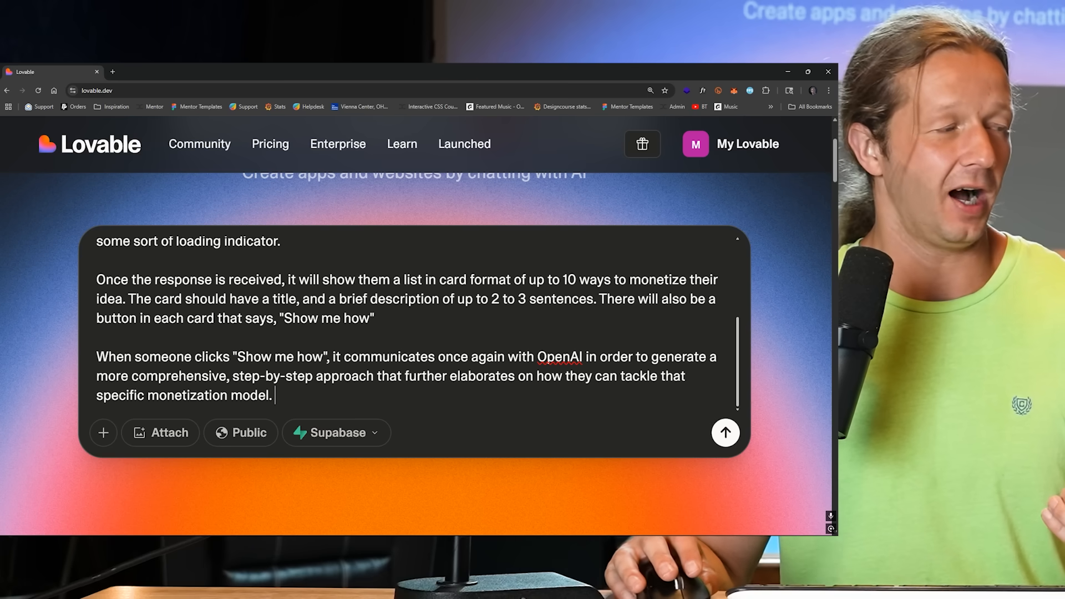
mouse_move(170, 433)
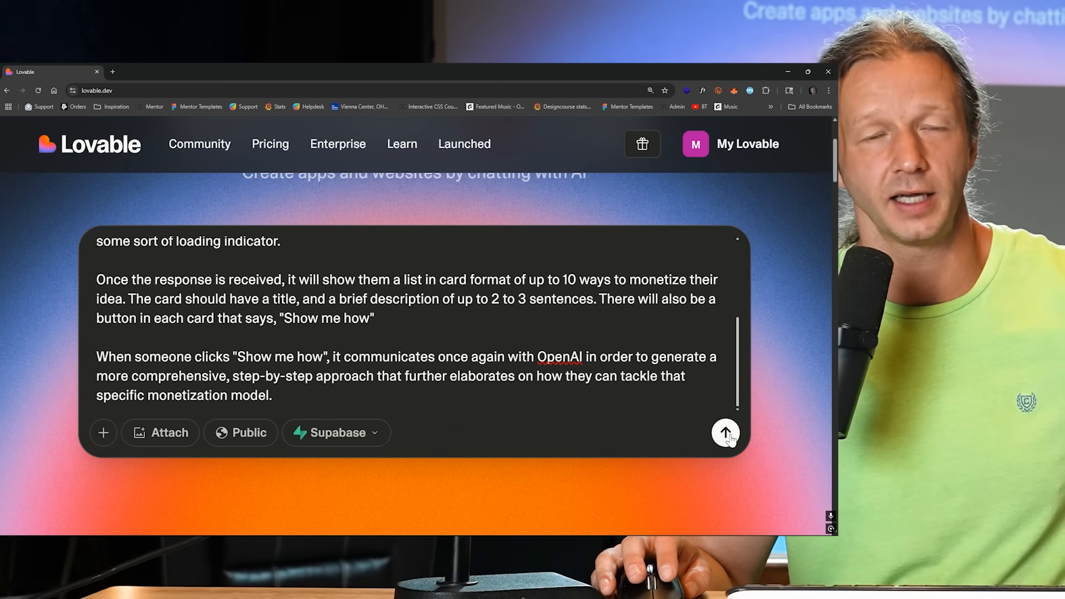
Send the app brief and follow Lovable building the hobby-monetize-ai project.
click(725, 433)
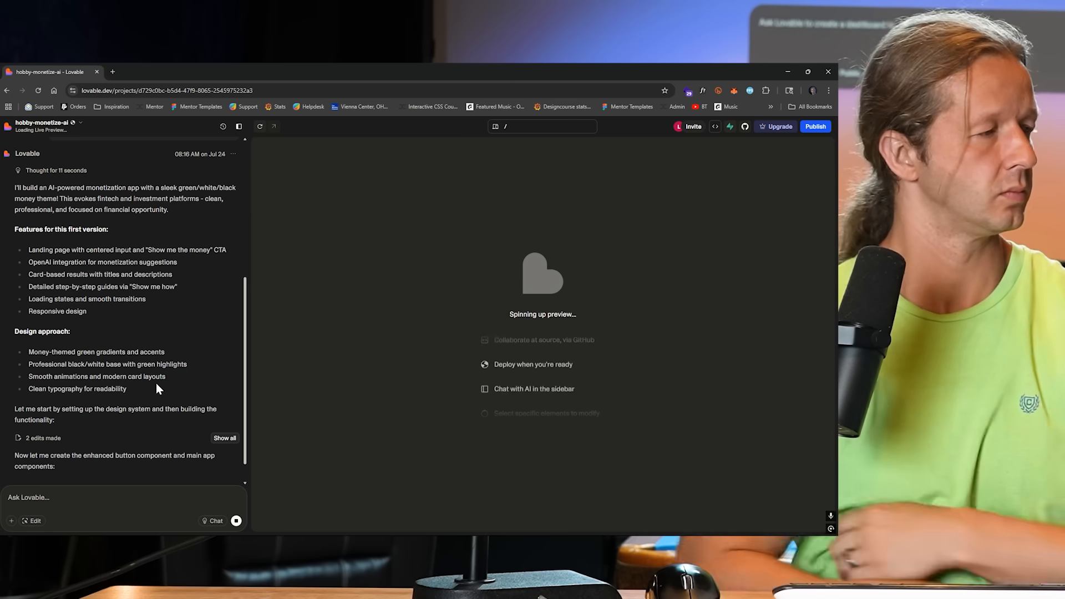
scroll(down, 3)
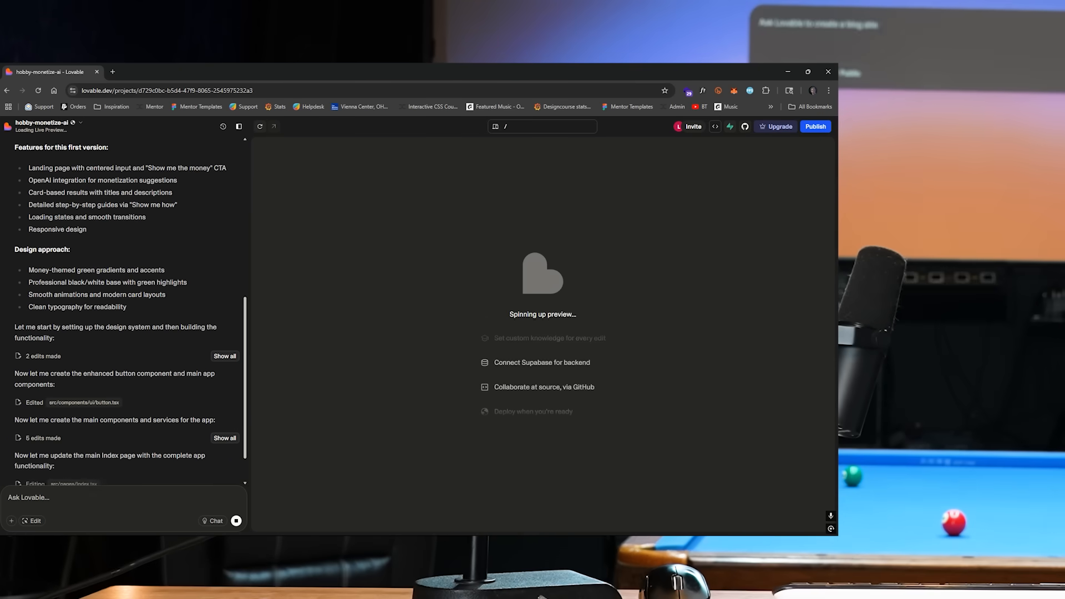
scroll(down, 3)
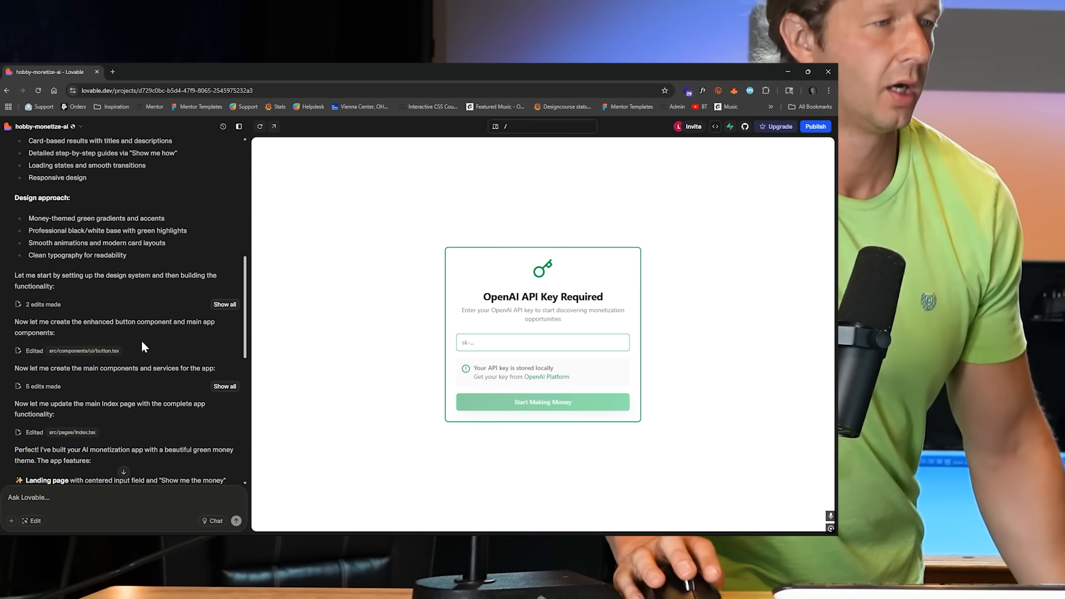
Save the pasted OpenAI API key and enter the SkillMoney app.
scroll(down, 3)
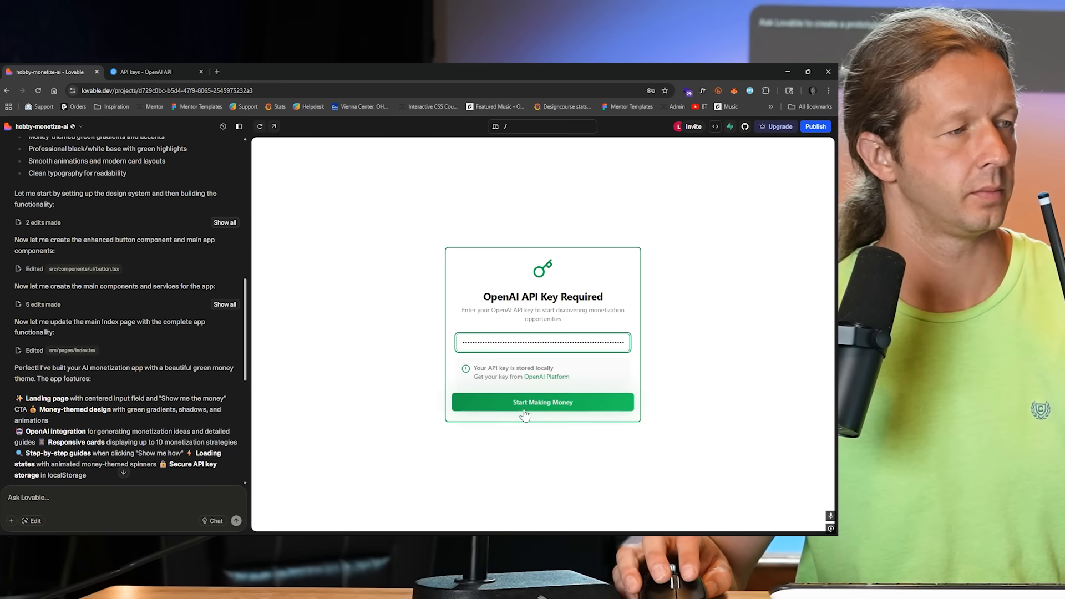
click(542, 402)
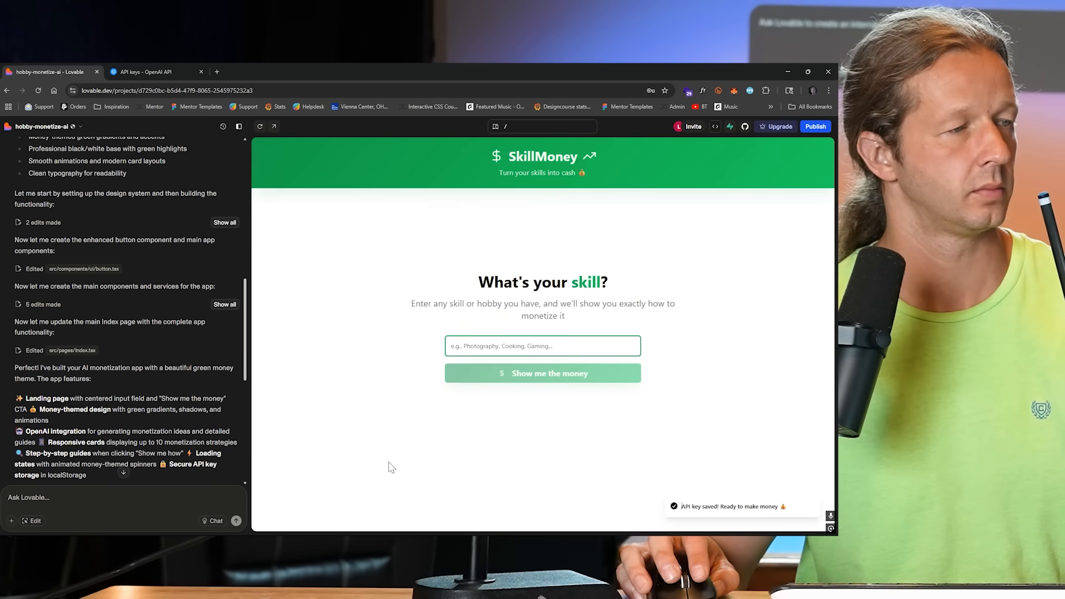
mouse_move(363, 333)
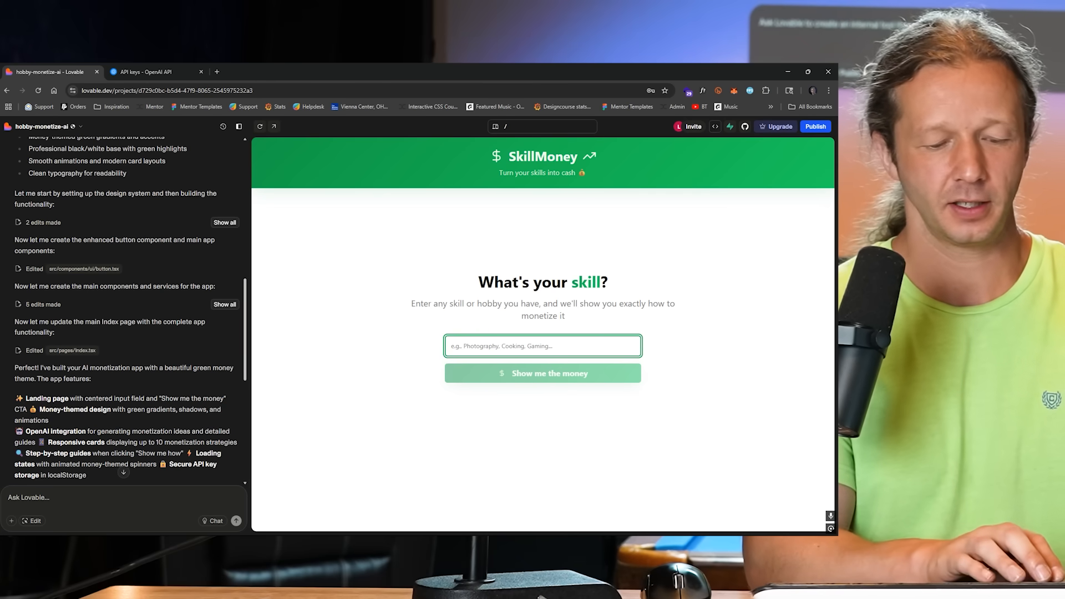
Request monetization ideas for 'I like reading romance novels'.
text(I like readin)
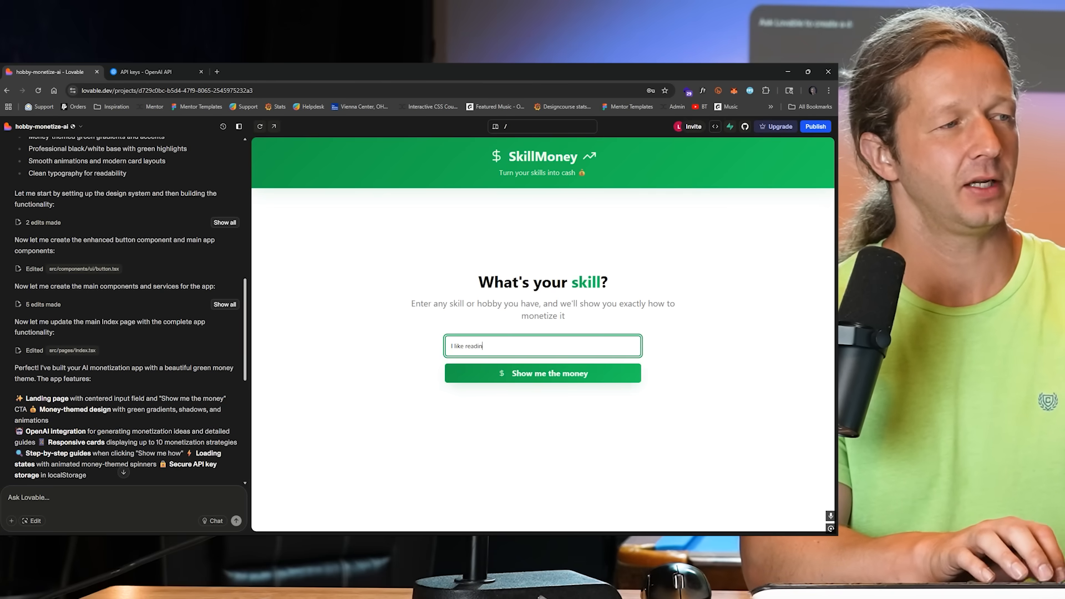
text(g romance novels)
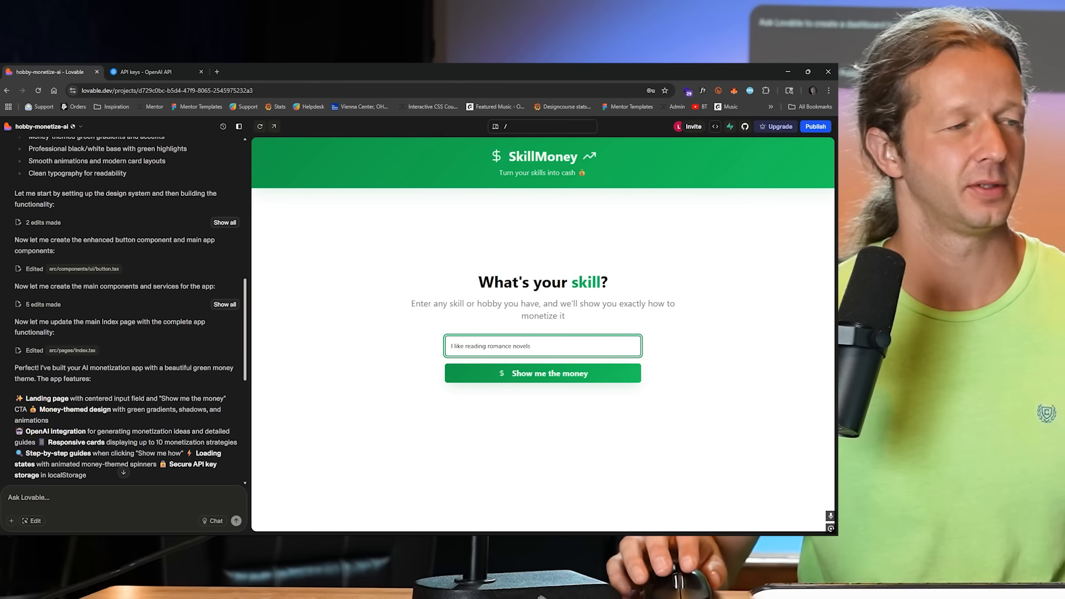
click(542, 373)
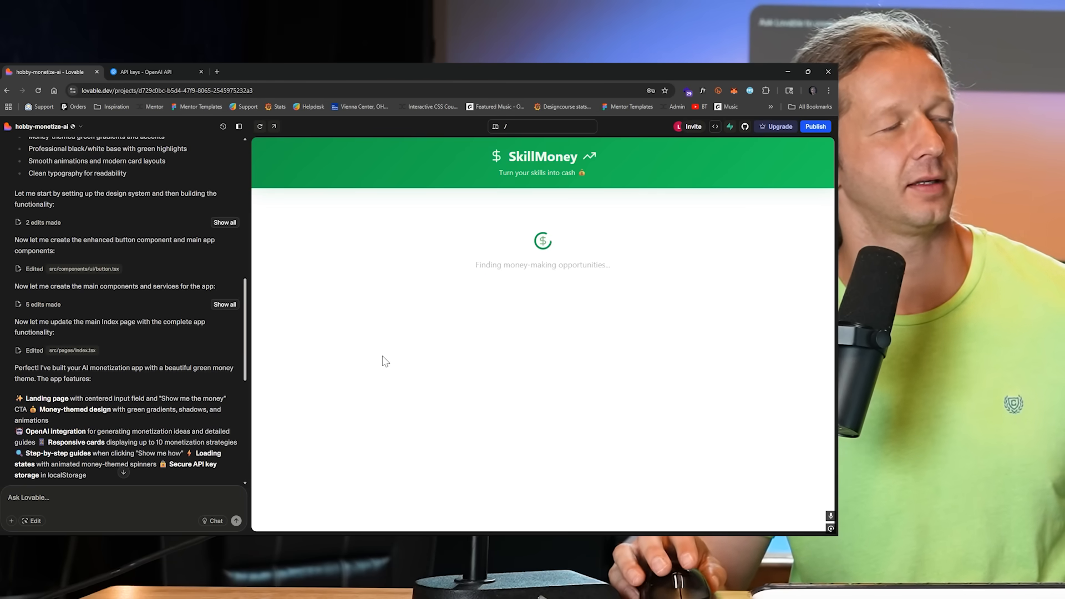
mouse_move(367, 337)
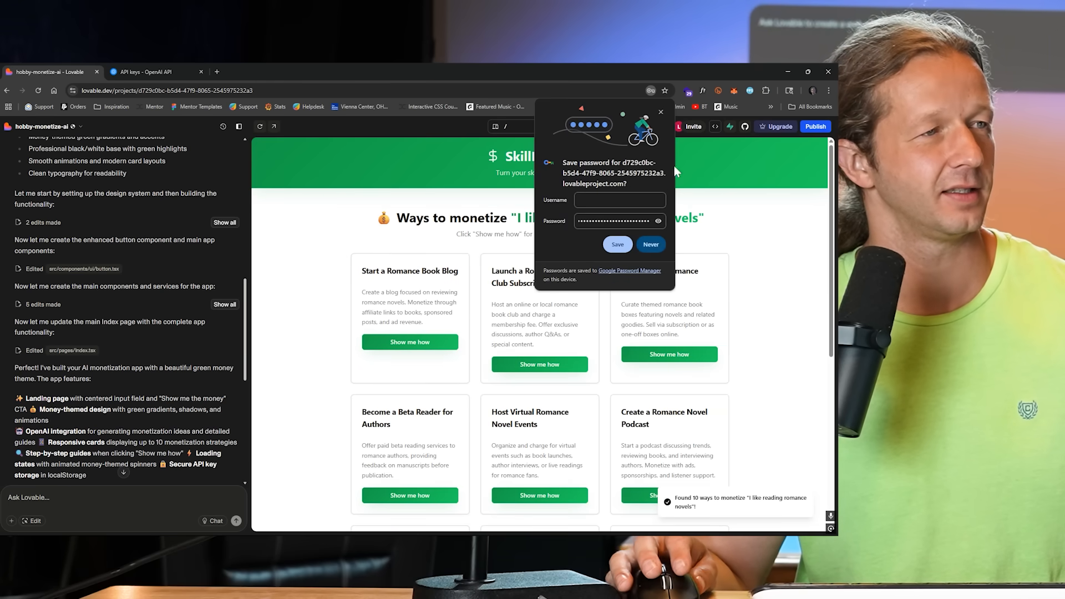
Decline saving the password and scroll through the ten generated idea cards.
click(649, 244)
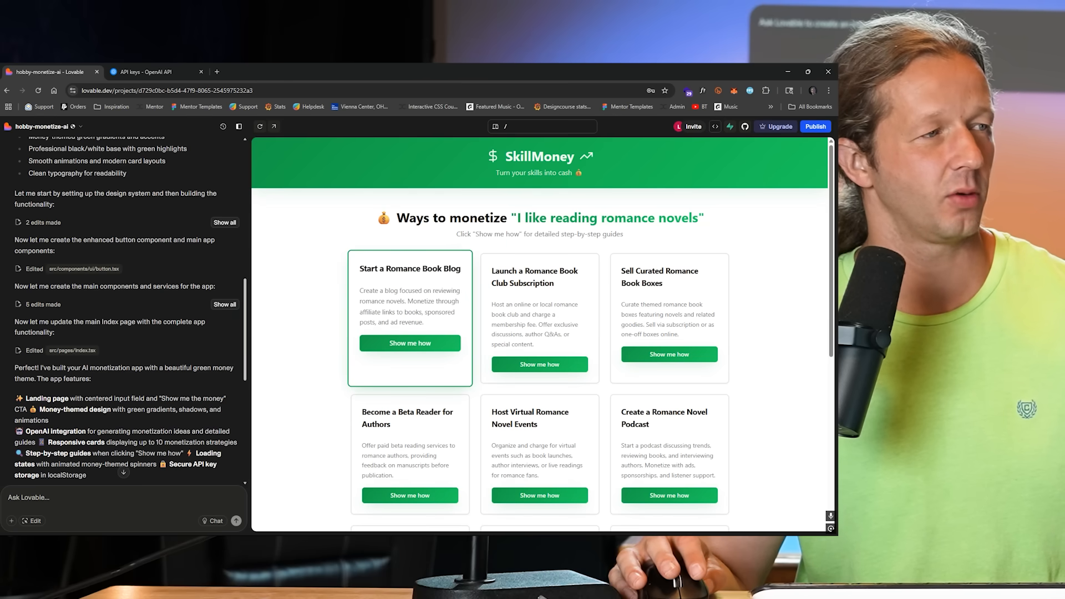
mouse_move(539, 318)
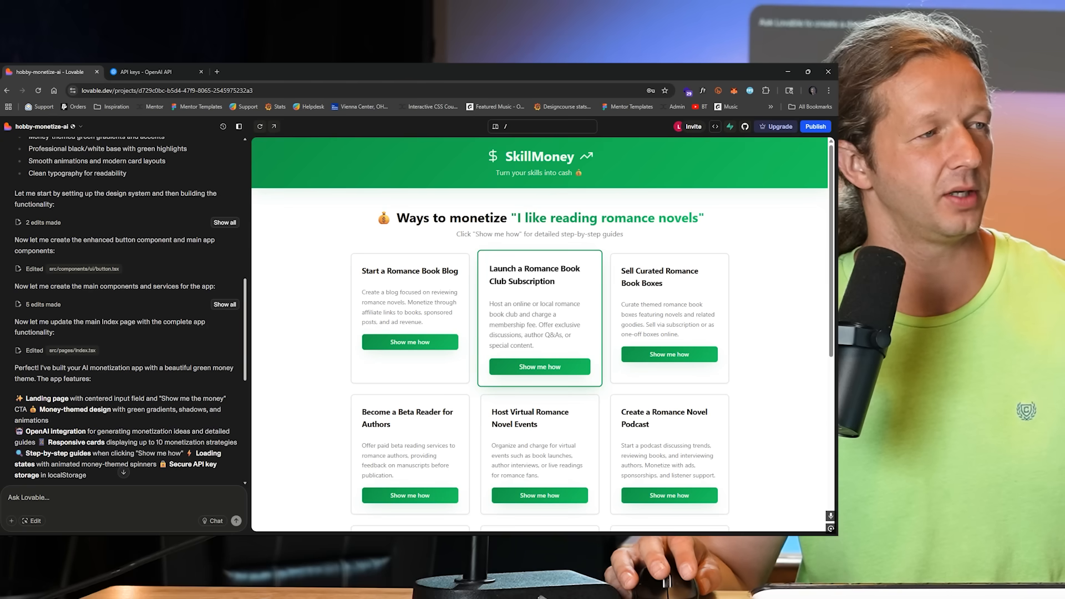
mouse_move(669, 318)
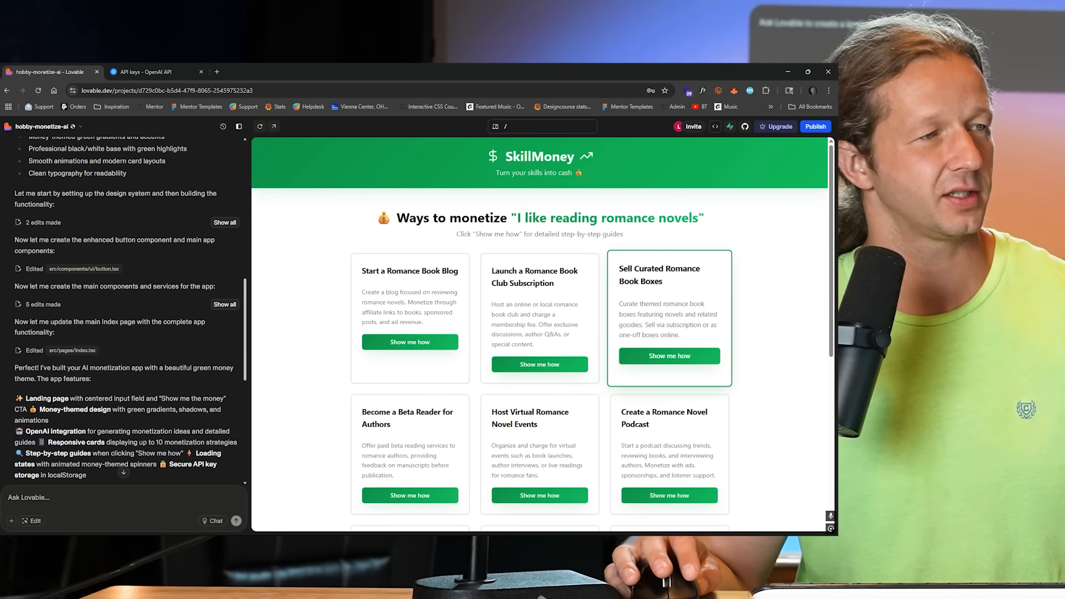
scroll(down, 3)
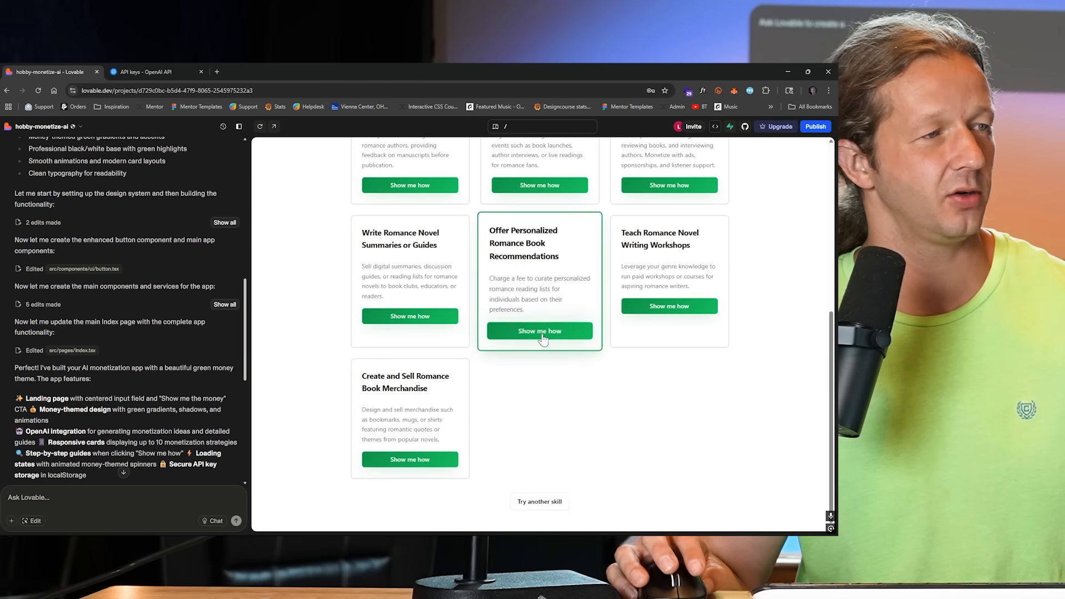
scroll(up, 3)
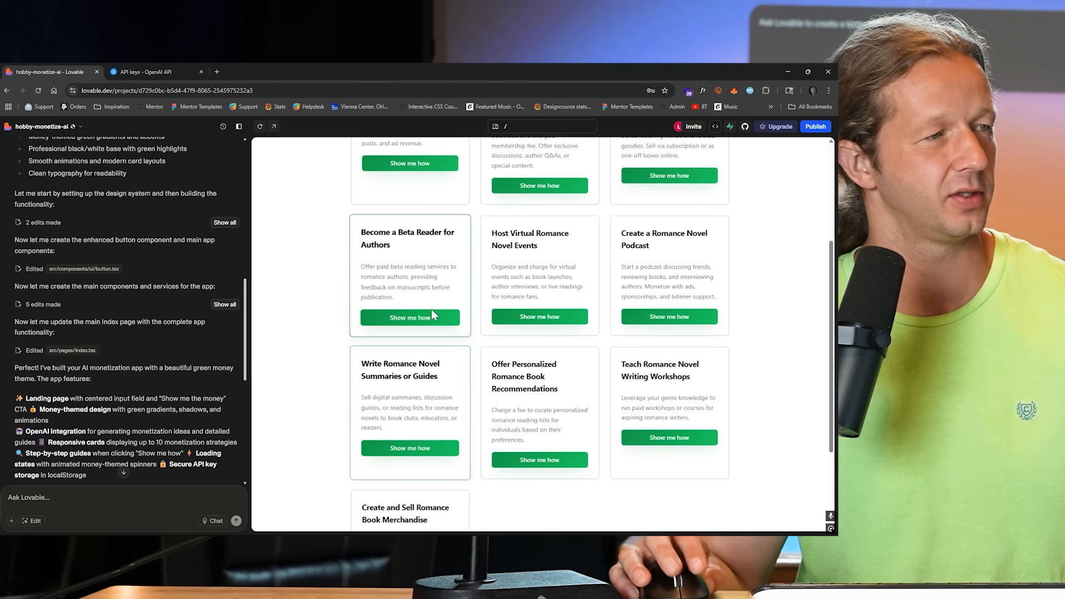
scroll(up, 3)
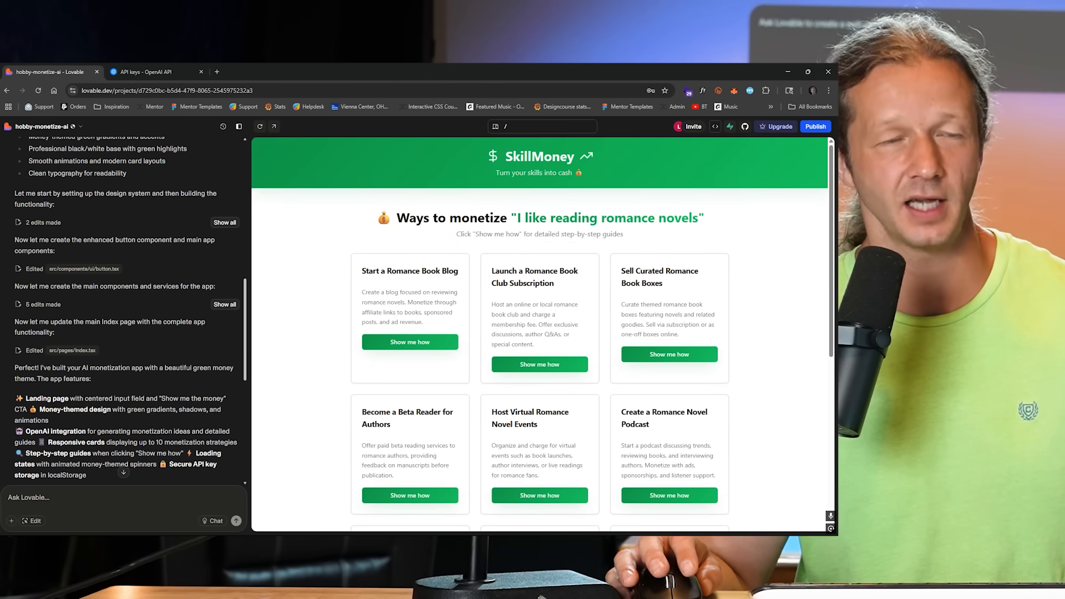
scroll(down, 3)
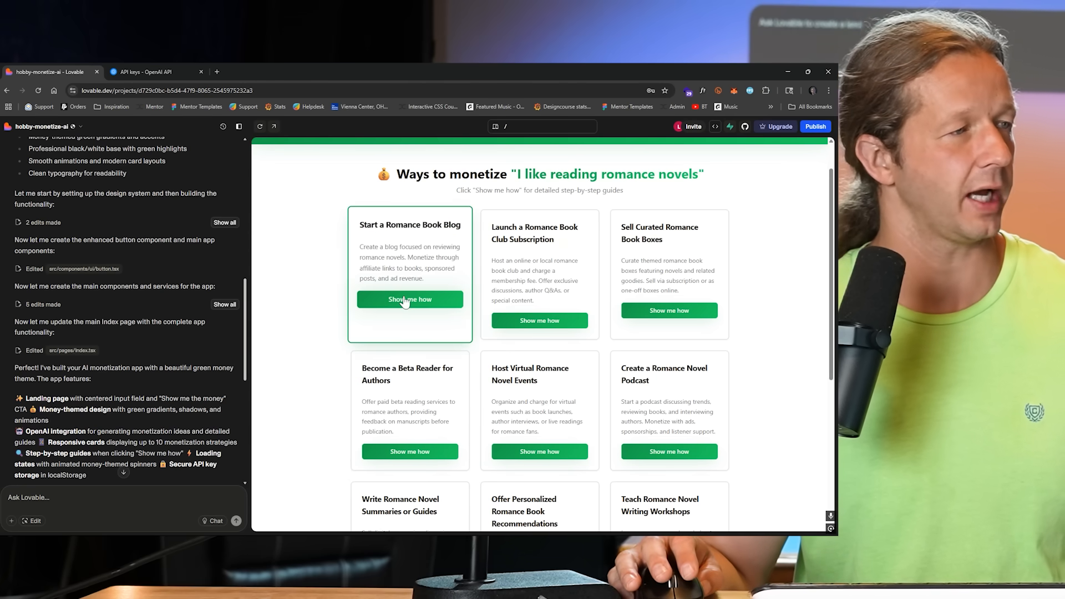
Review the step-guide runtime error and have Lovable fix it with Try to fix.
scroll(down, 3)
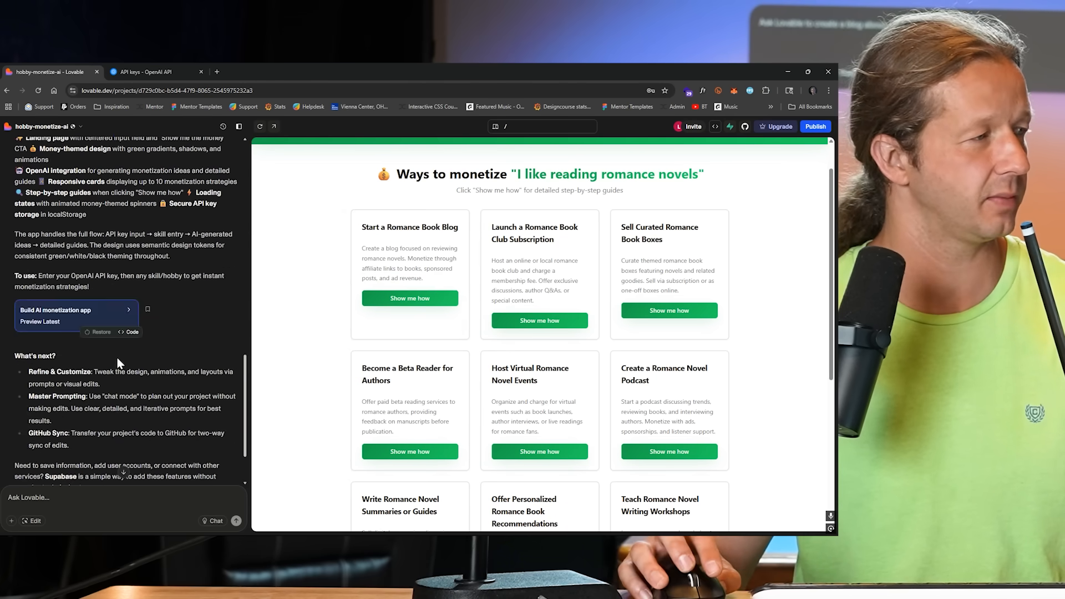
scroll(down, 3)
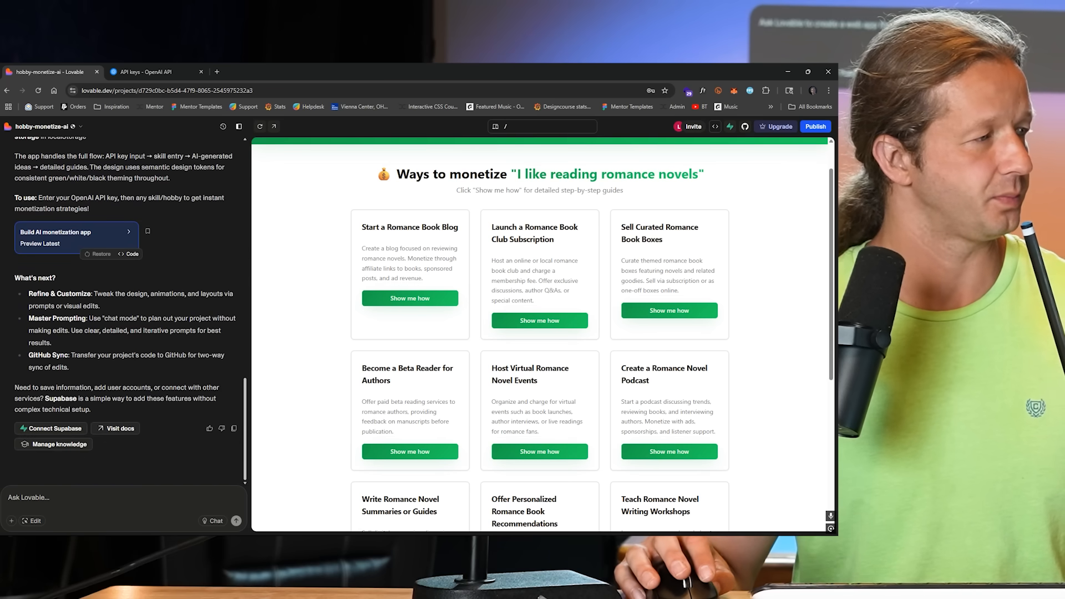
scroll(up, 3)
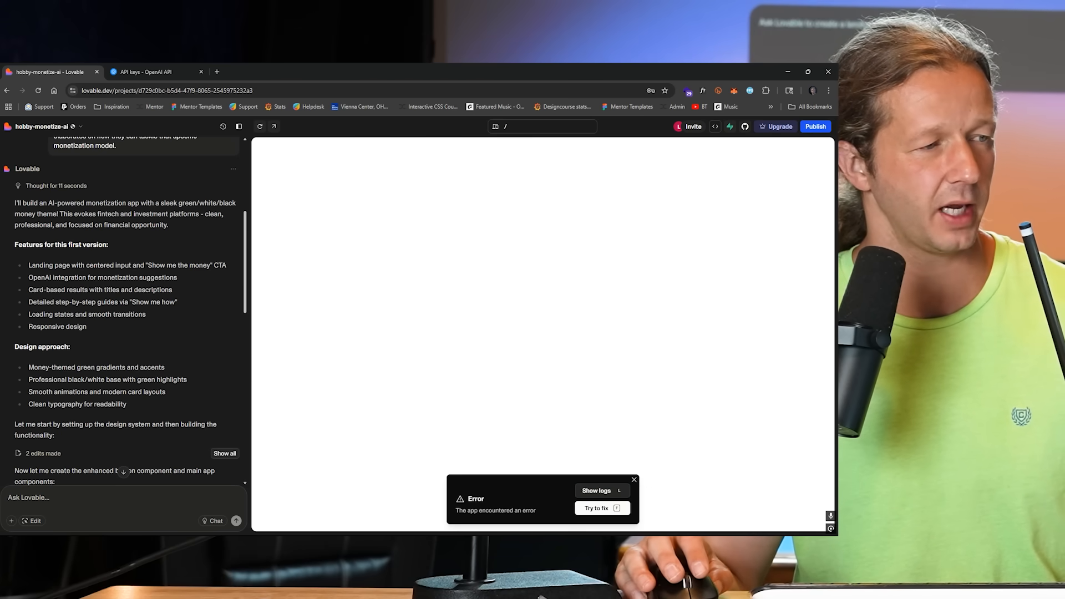
click(595, 508)
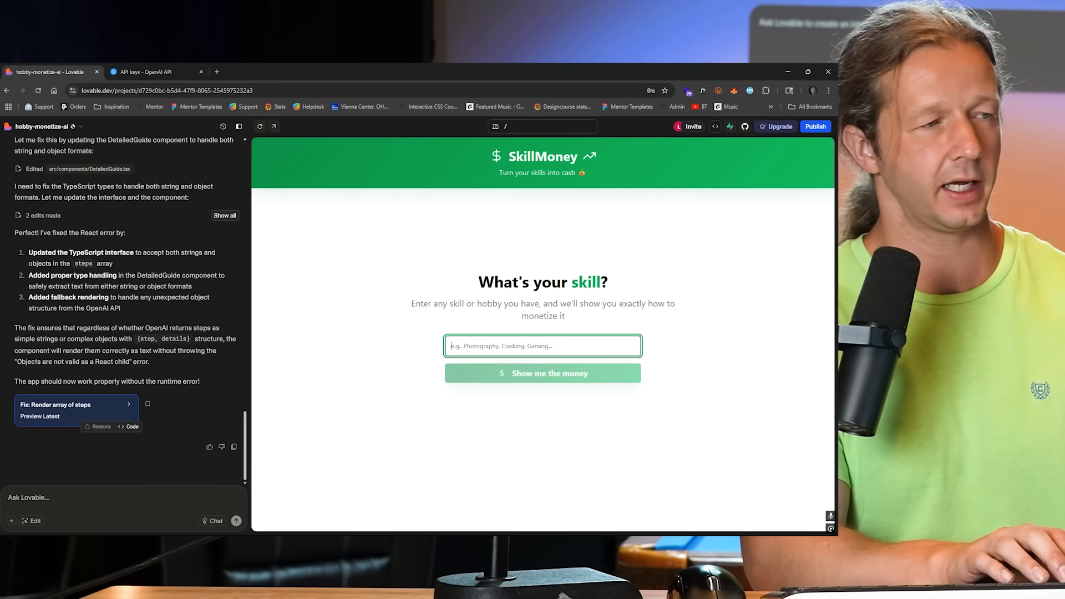
Generate monetization ideas for 'I like playing metal guitar solos'.
text(I like playing)
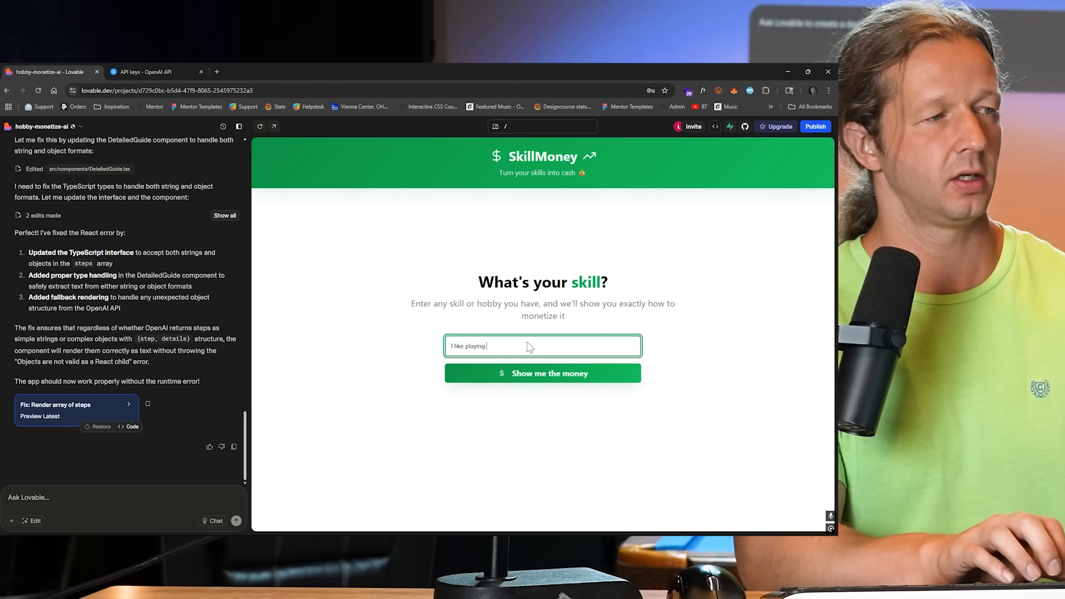
text(metal guitar solos)
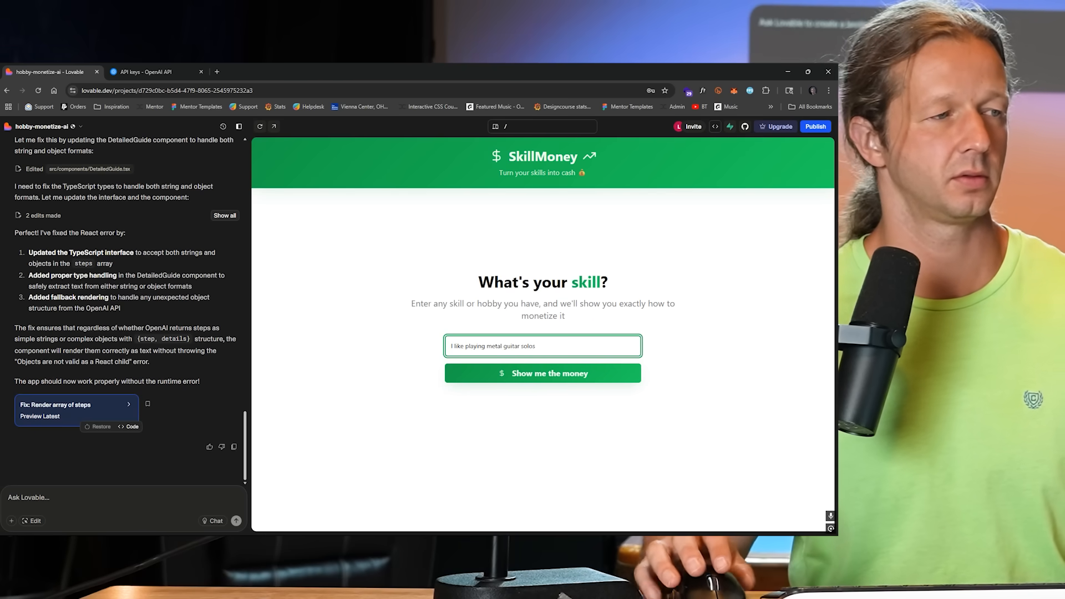
click(542, 372)
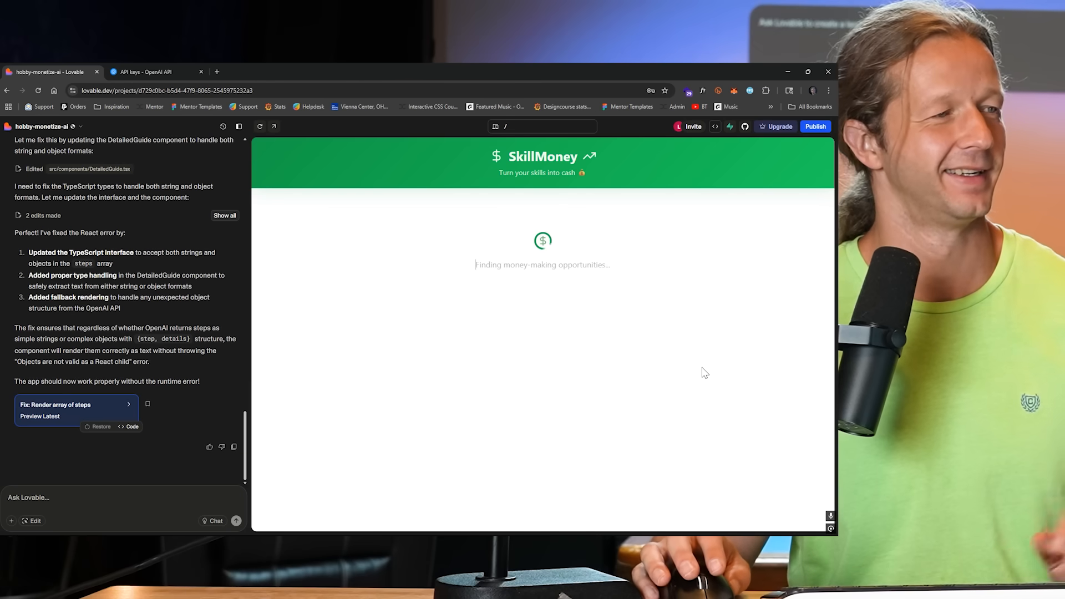
mouse_move(700, 363)
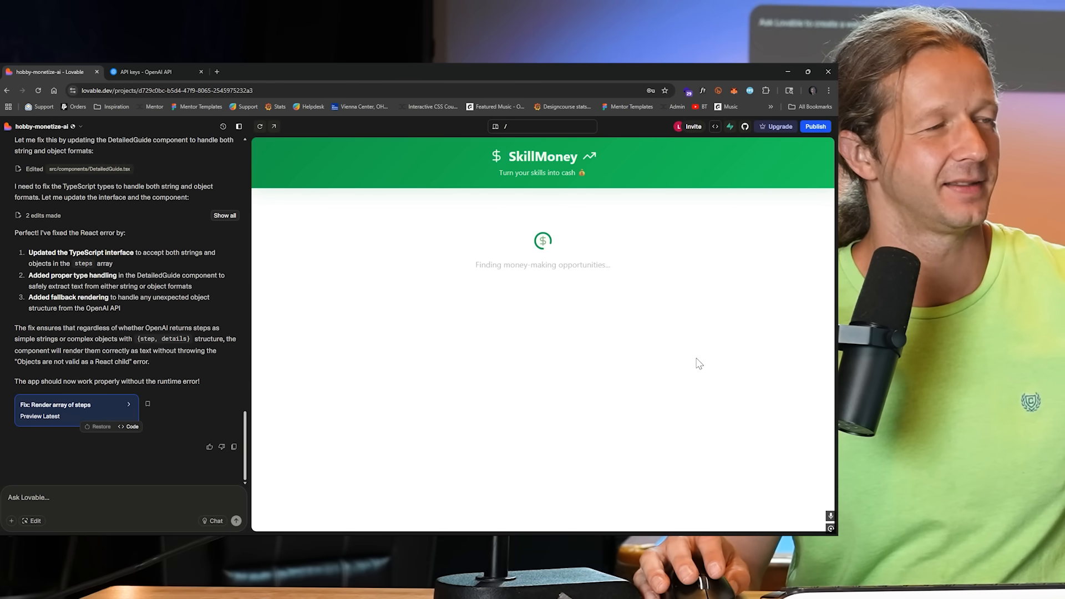
mouse_move(544, 241)
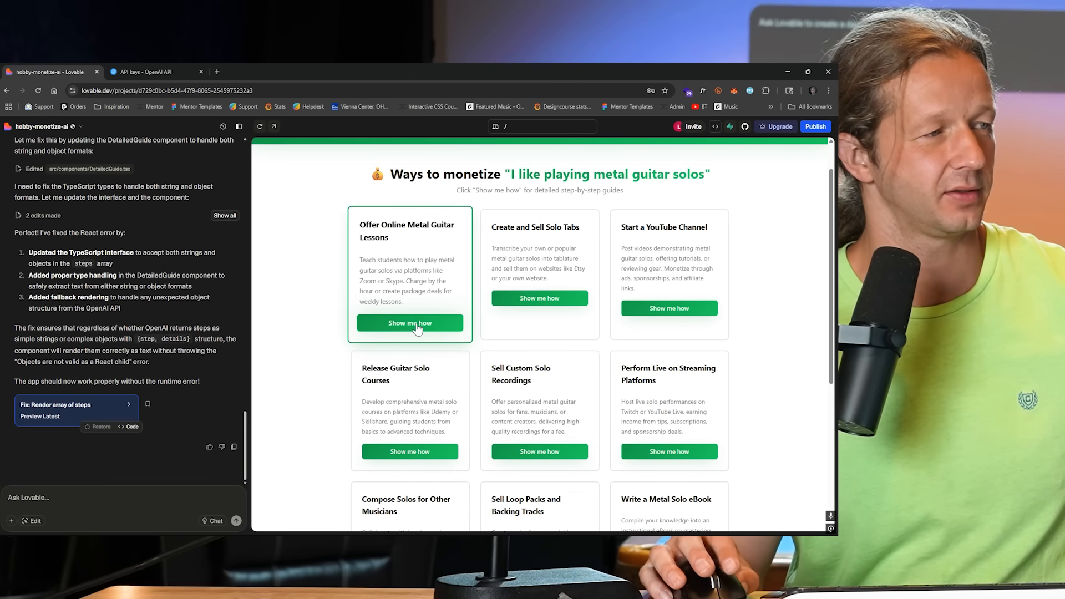
mouse_move(327, 330)
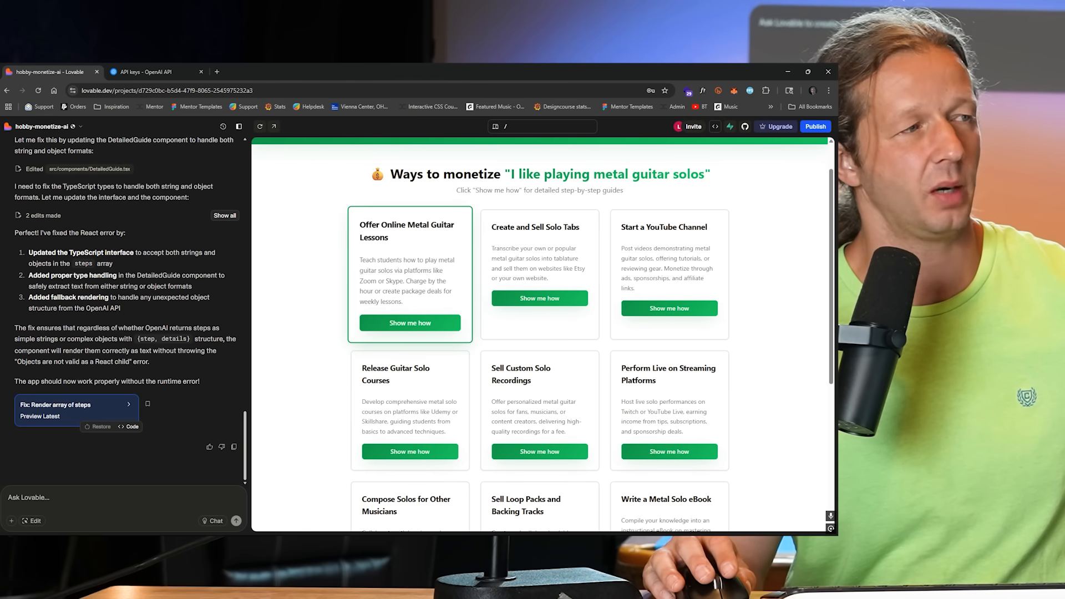
mouse_move(449, 321)
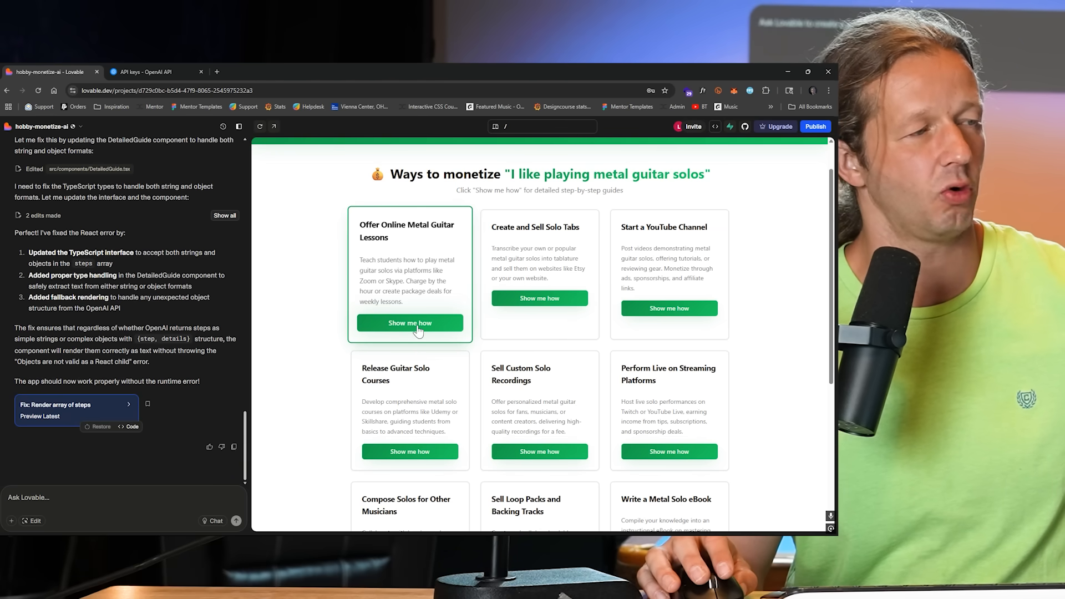
Open and read through the 12-step guide for online metal guitar lessons.
click(409, 323)
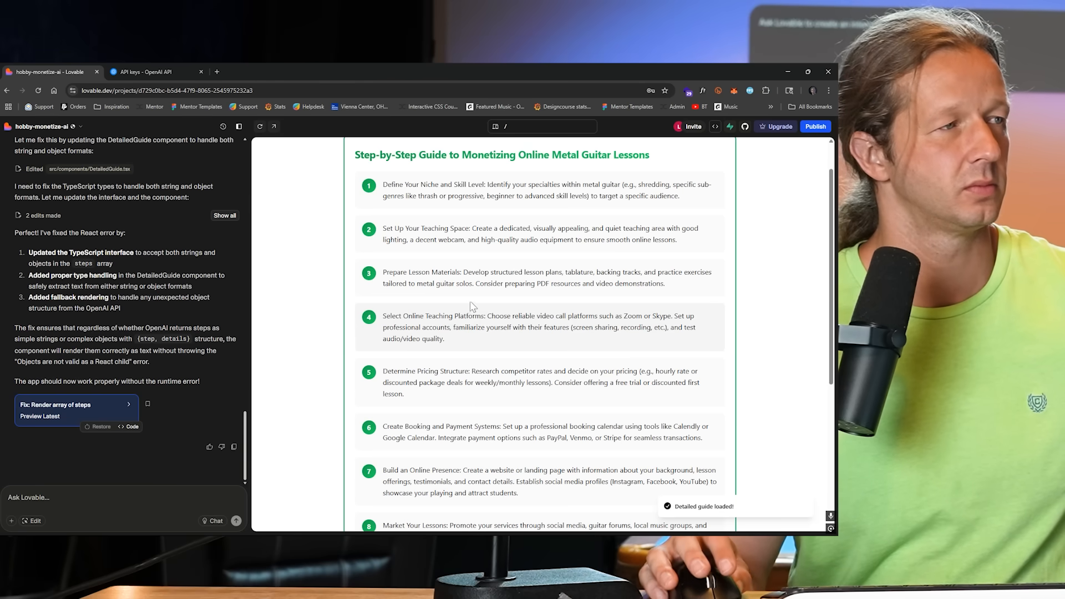
scroll(down, 3)
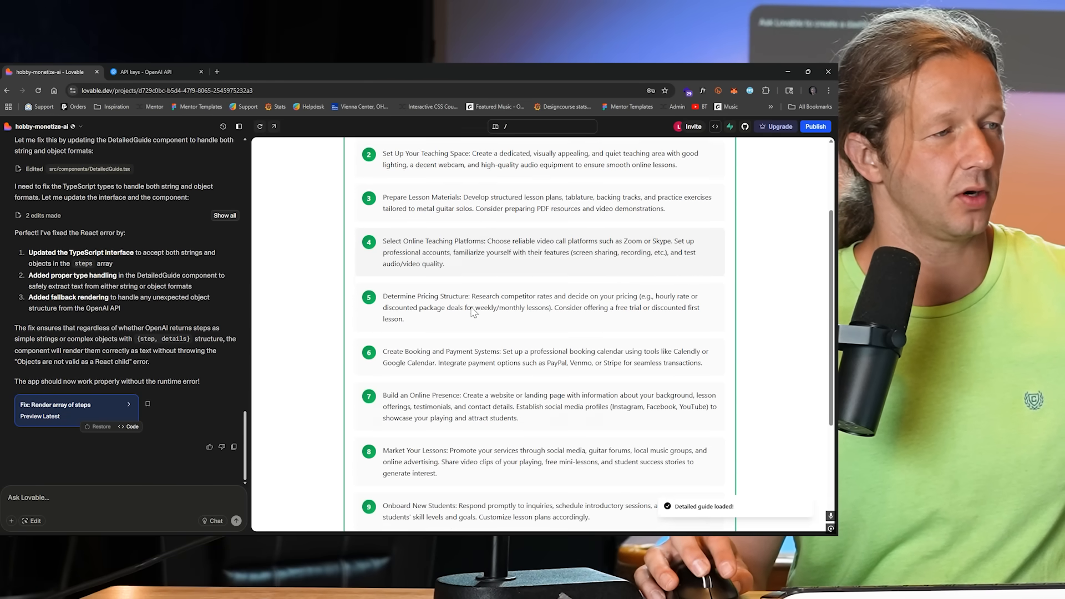
scroll(up, 3)
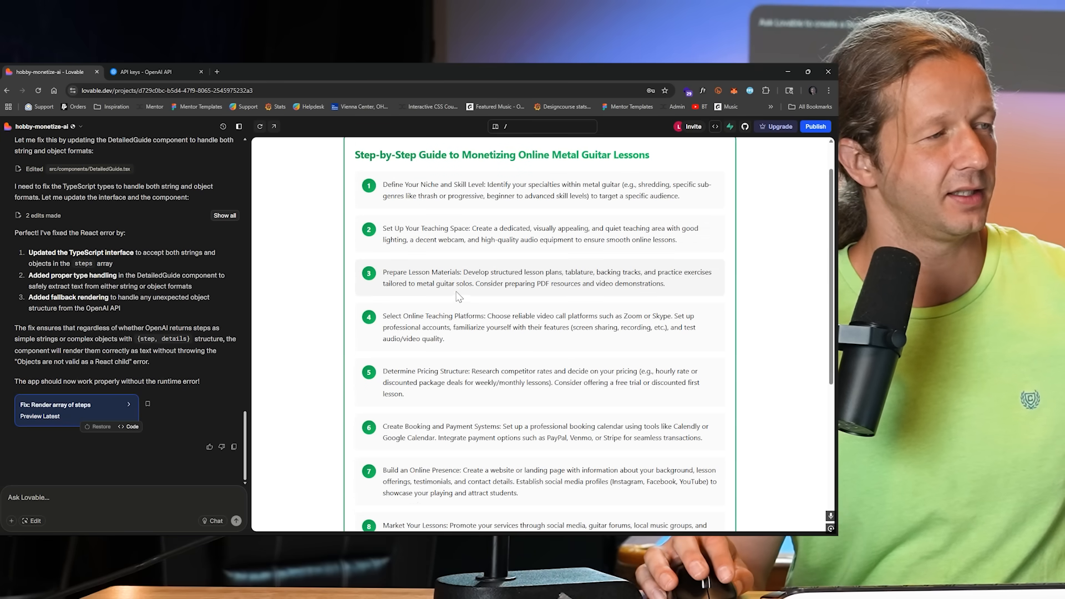
scroll(down, 3)
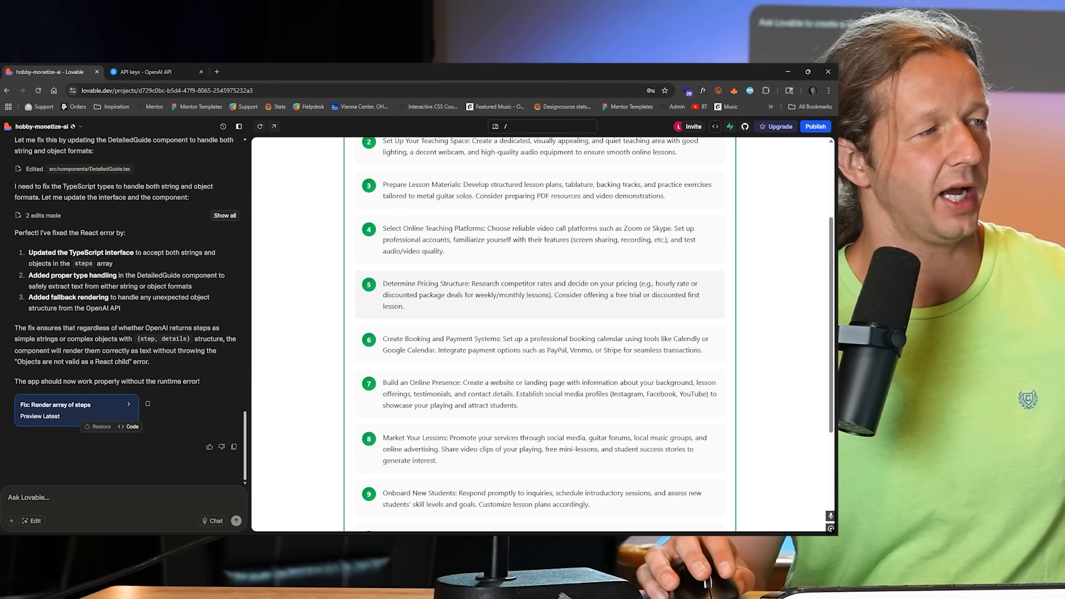
double_click(426, 284)
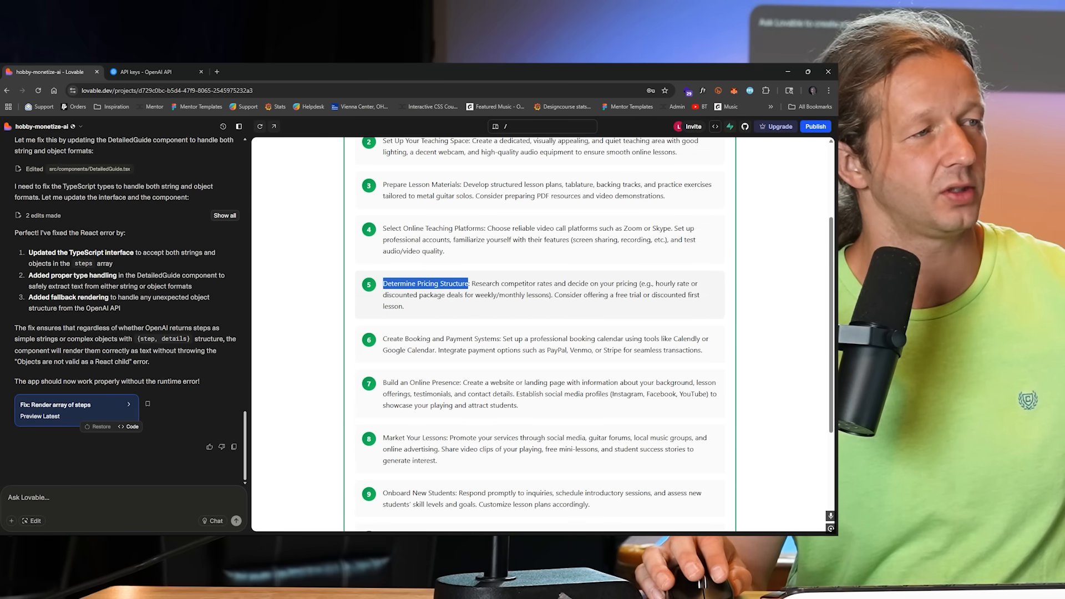
scroll(down, 3)
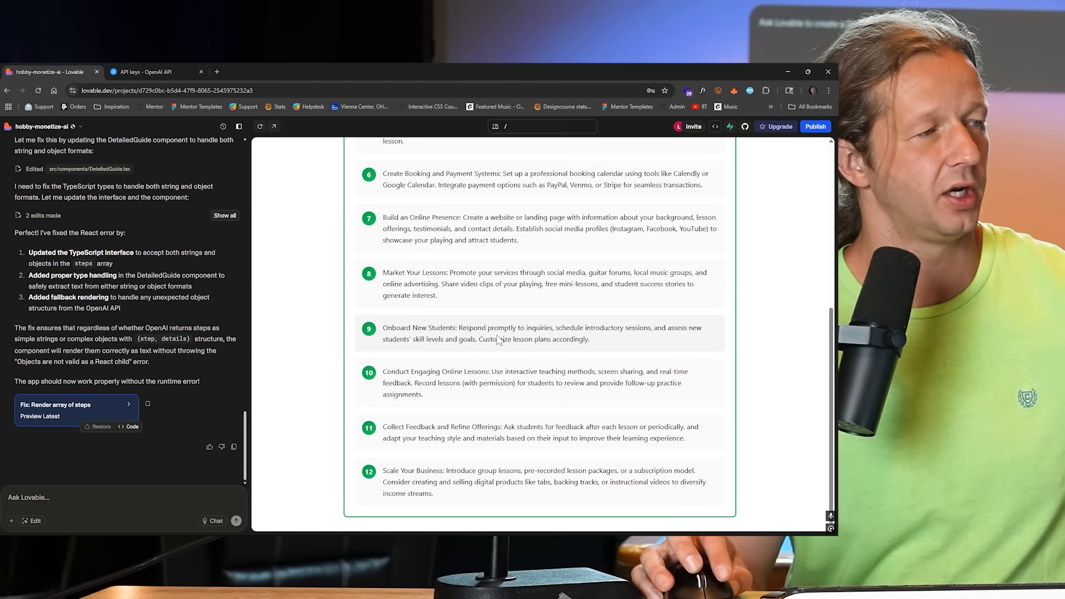
scroll(up, 3)
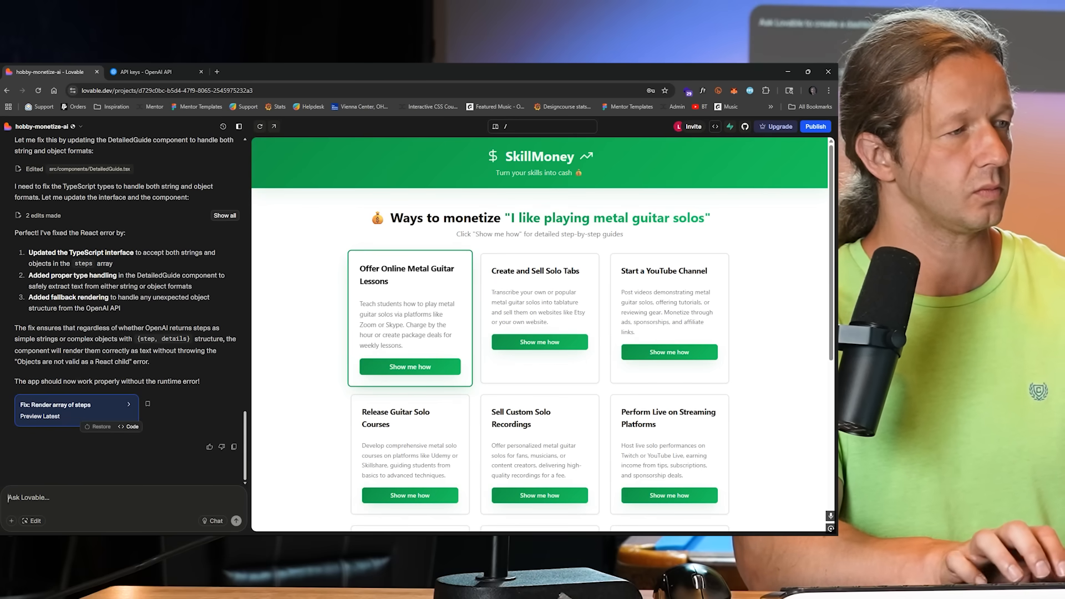
Ask Lovable to replace card title, description and button with a centered loading spinner on Show me how.
text(When you click ")
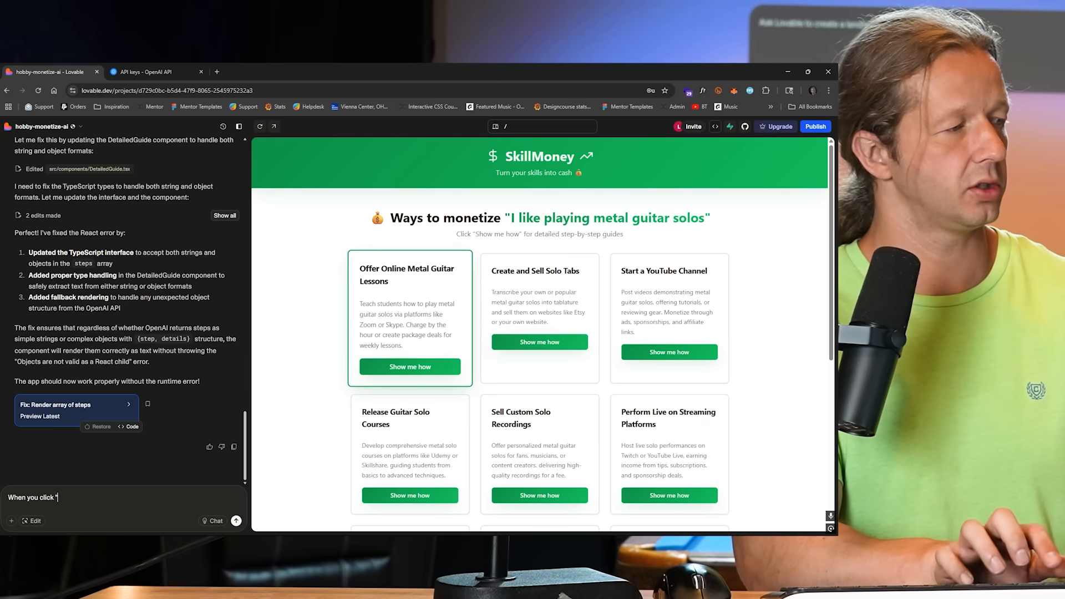
text(Show me how")
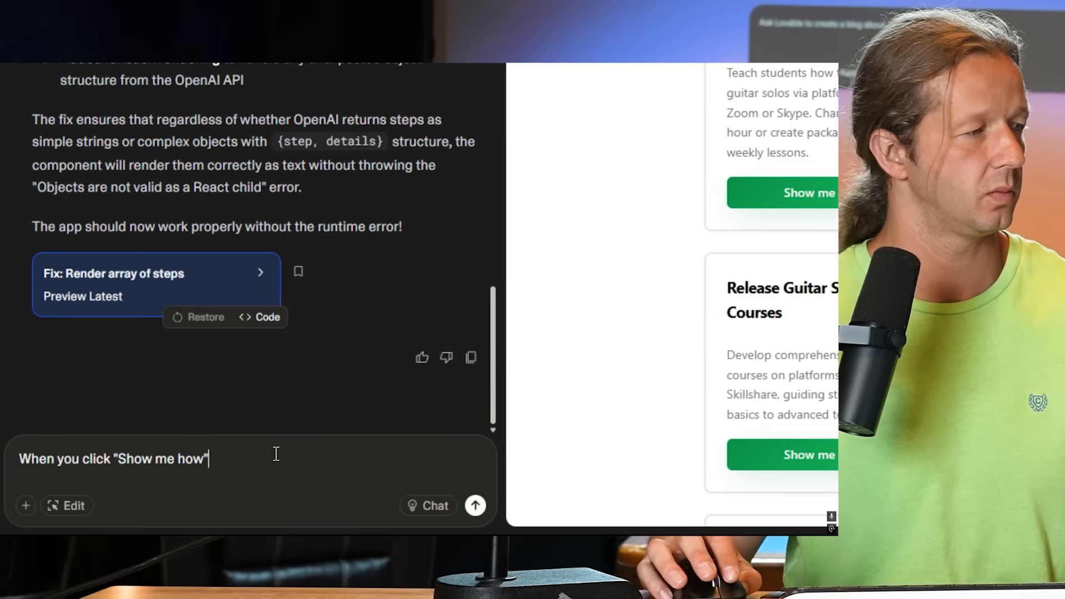
text(,)
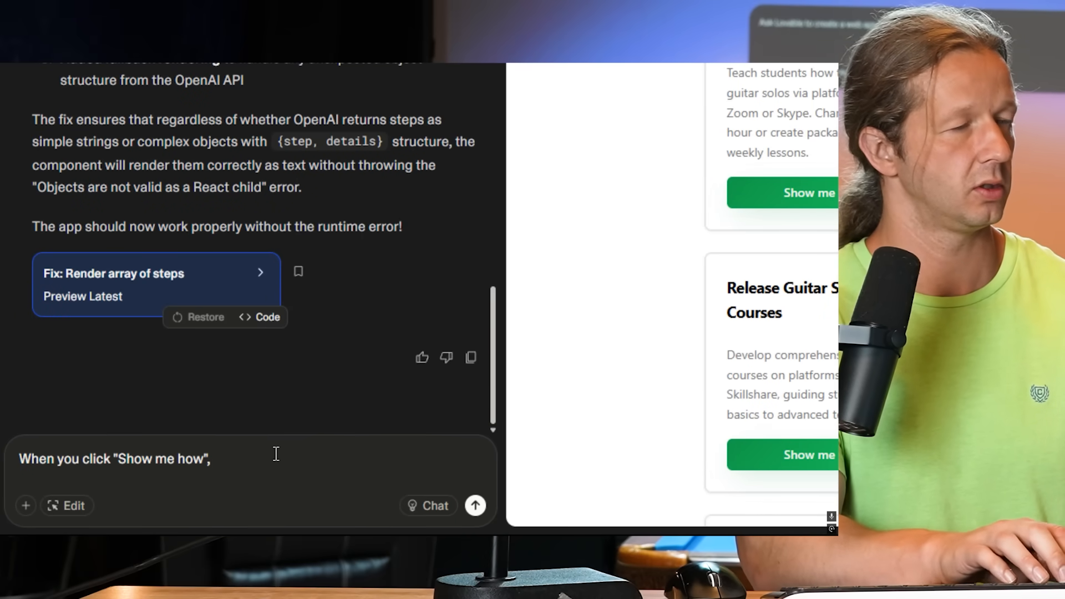
text(get rid)
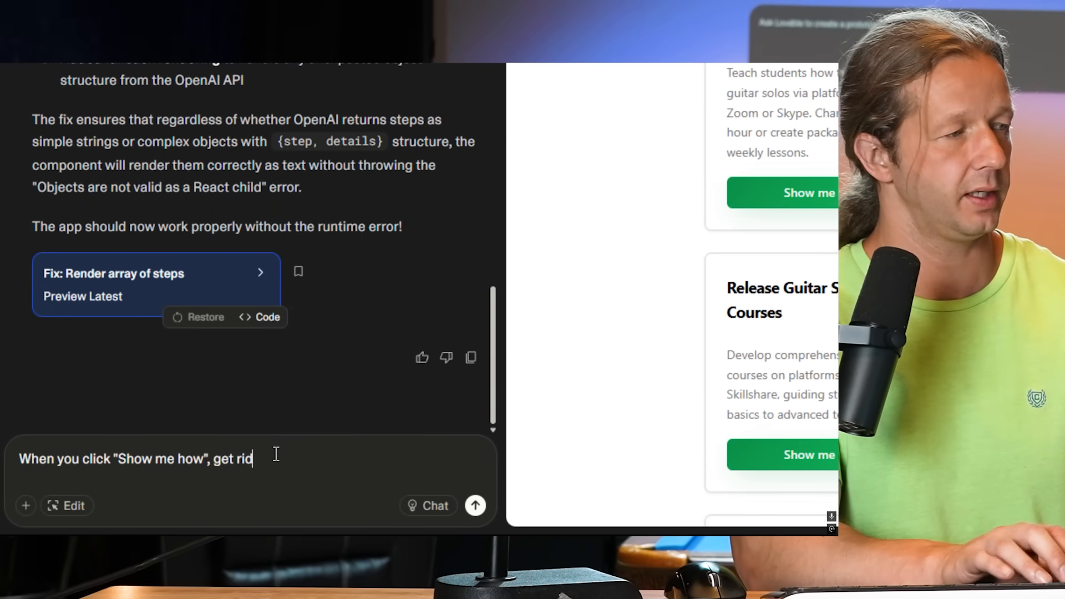
text(of the)
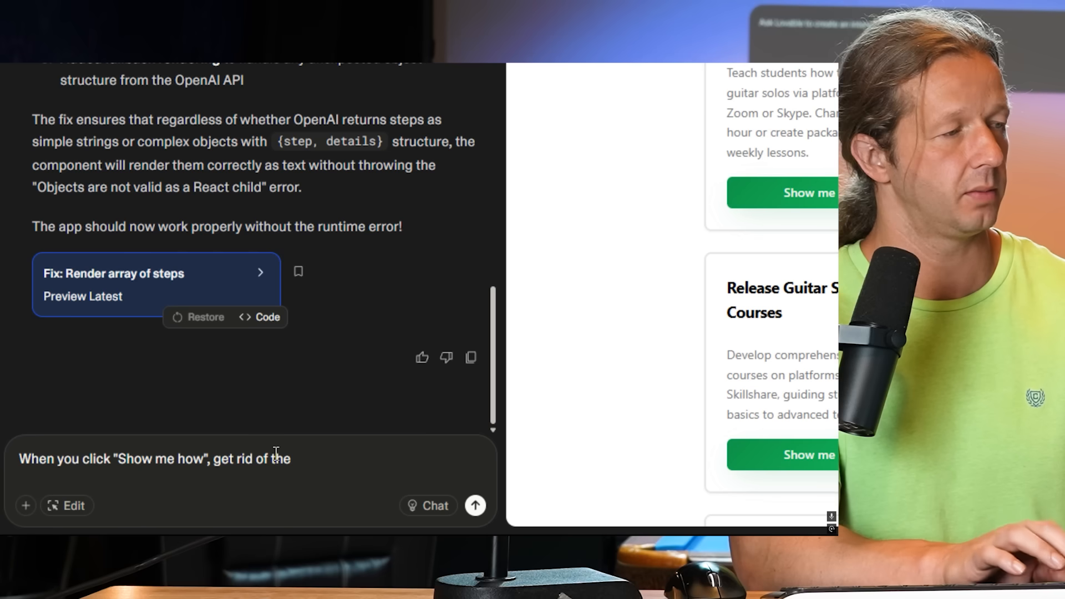
text(button, title, and)
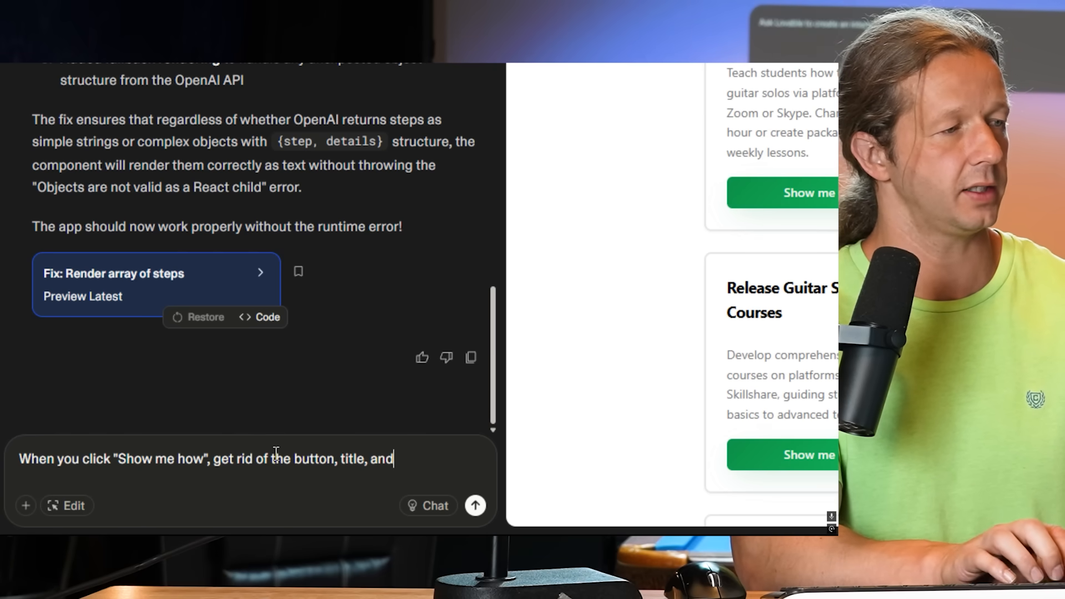
text(description in the ca)
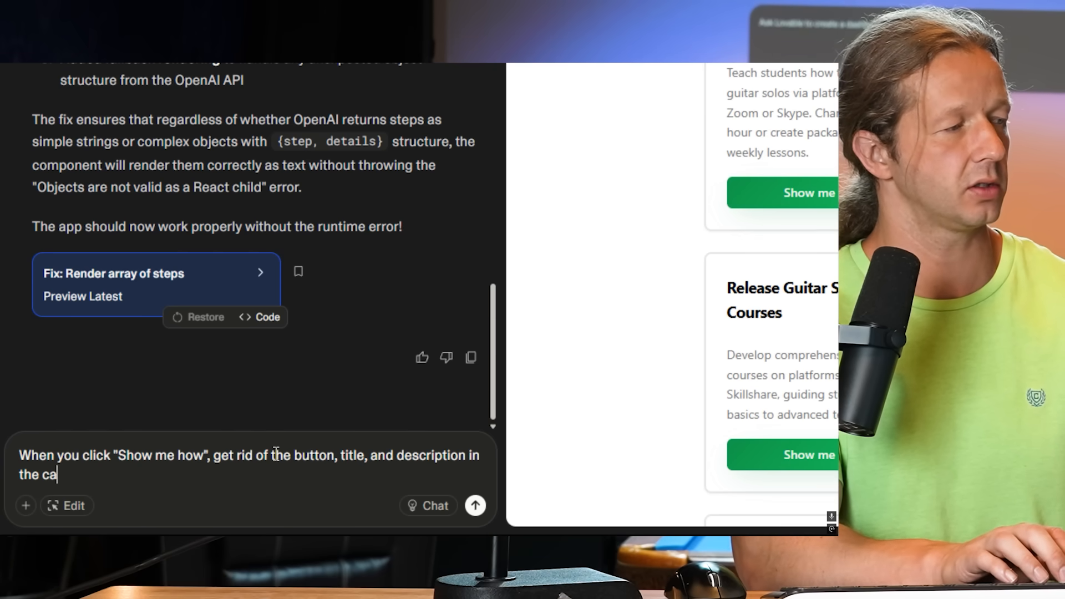
text(rd.)
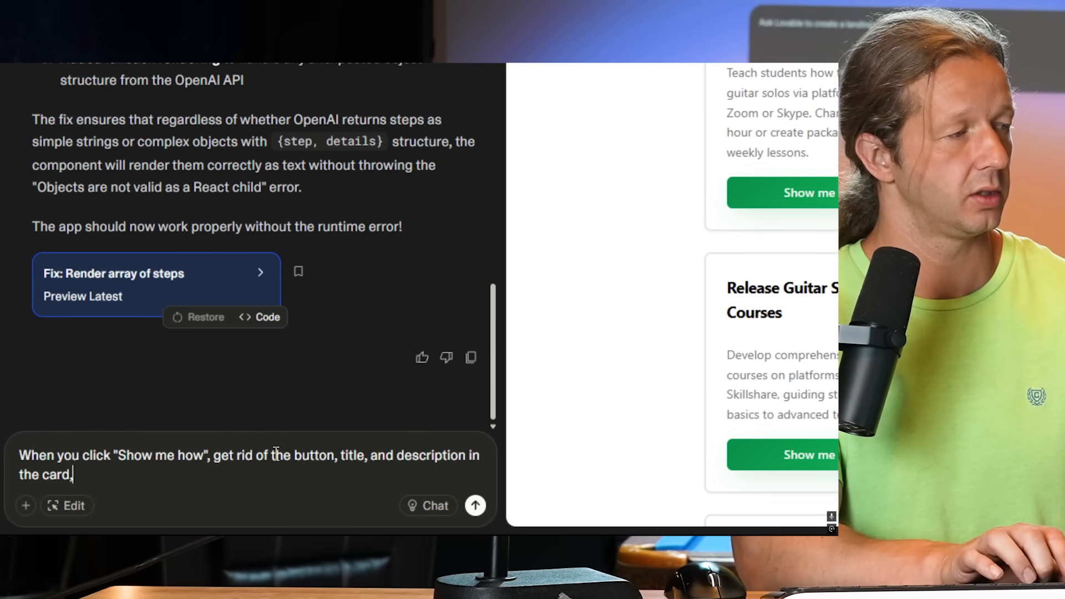
text(, and show a)
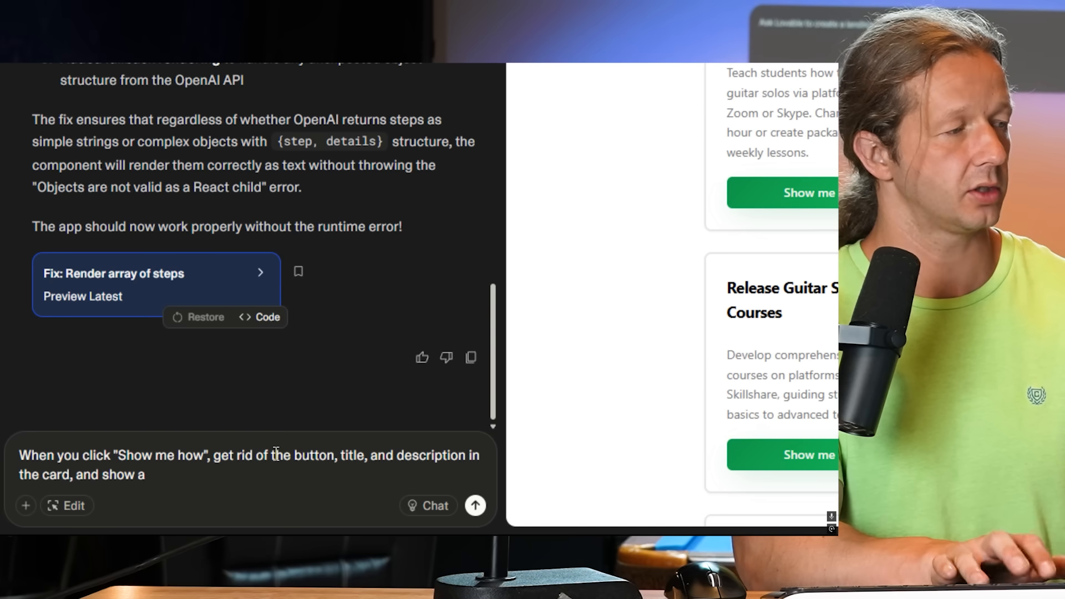
text(the loading)
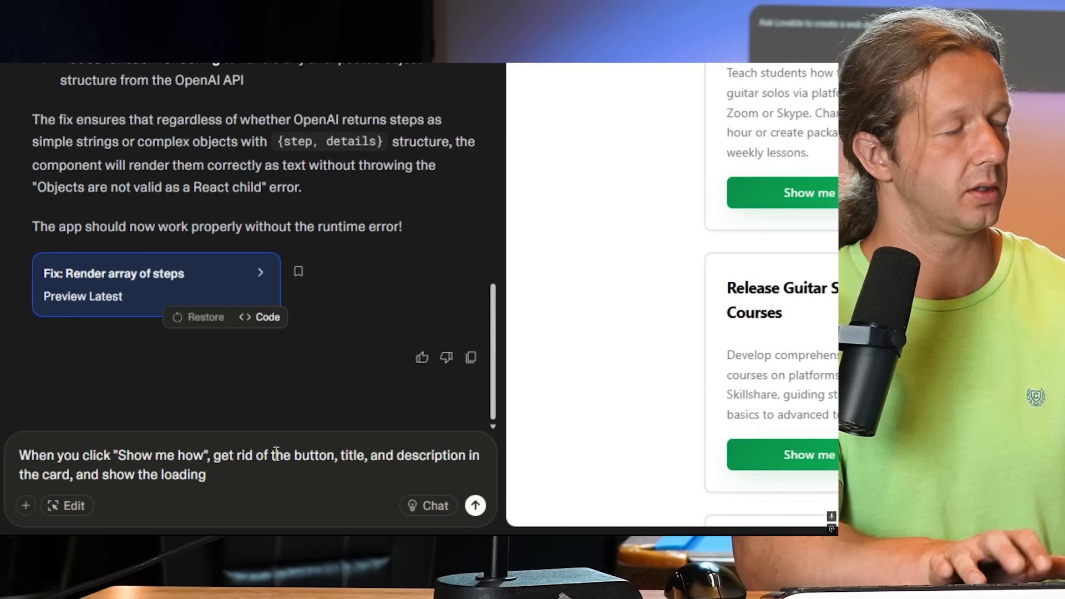
text(animat)
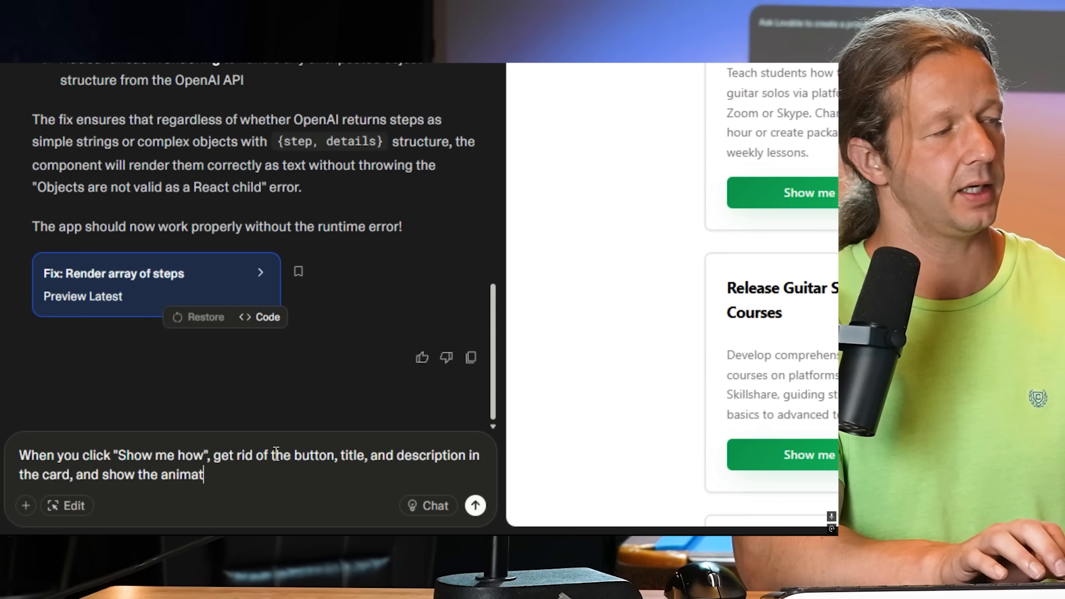
text(ed loading icon that)
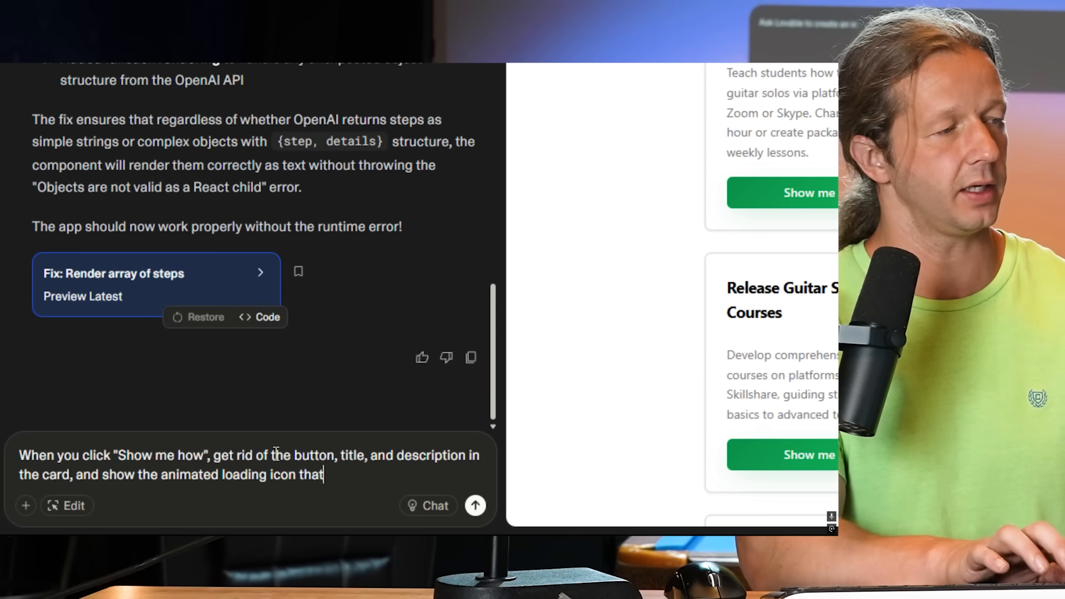
text(you used a)
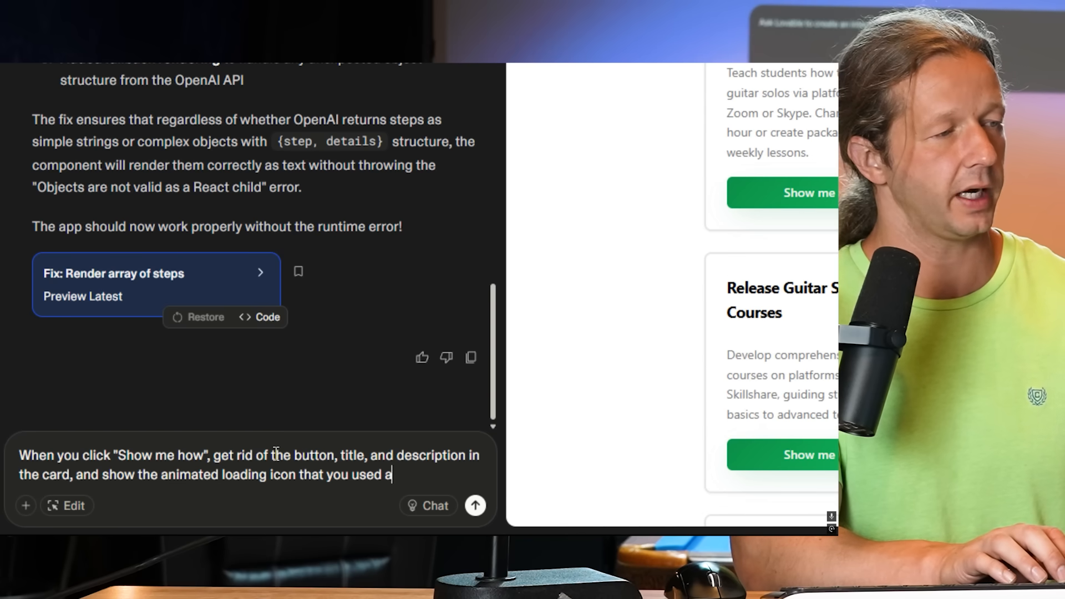
text(fter the initial prompt. Center it in the card vertically an)
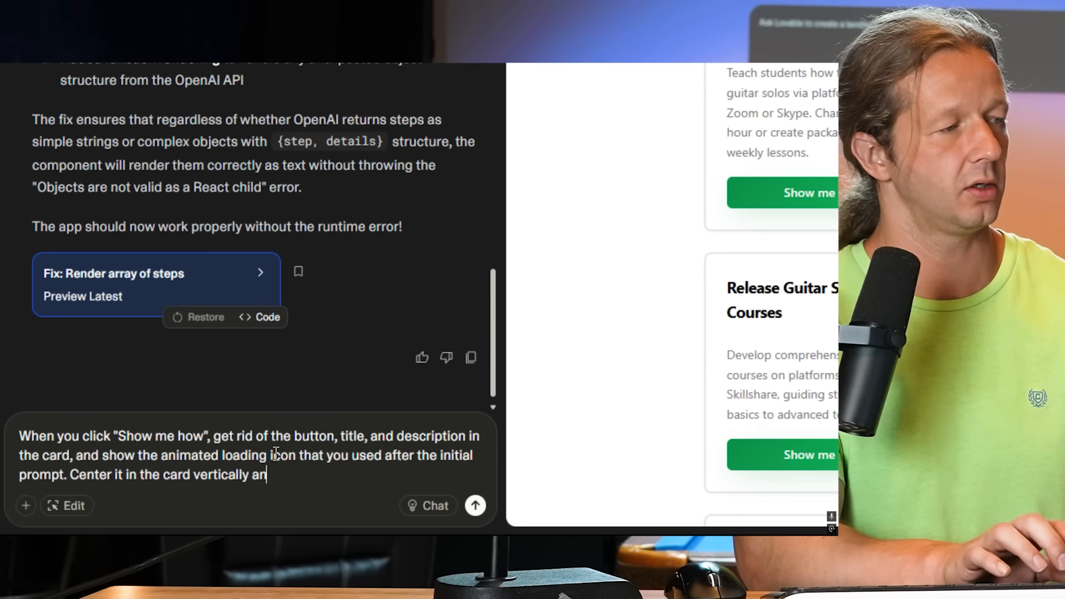
text(d horizontally.)
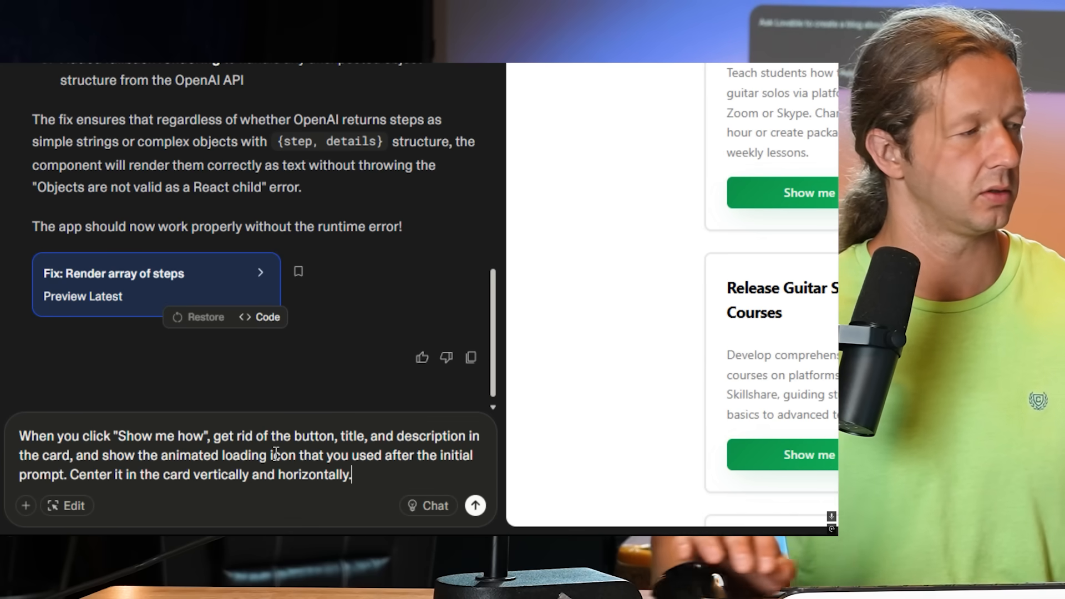
click(475, 505)
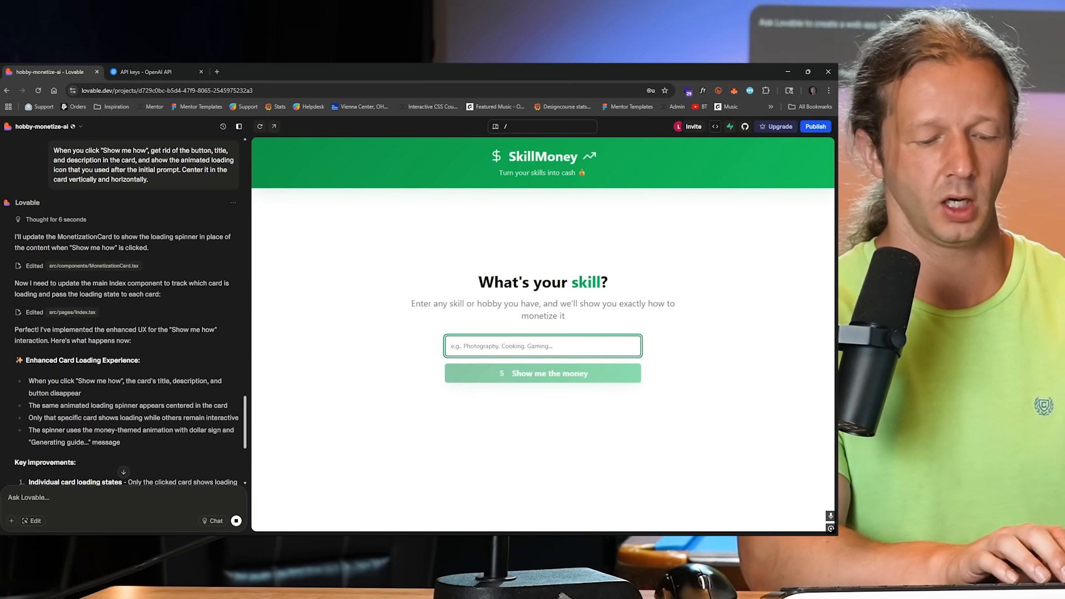
Generate monetization ideas for 'I like shooting compound bow'.
text(I like)
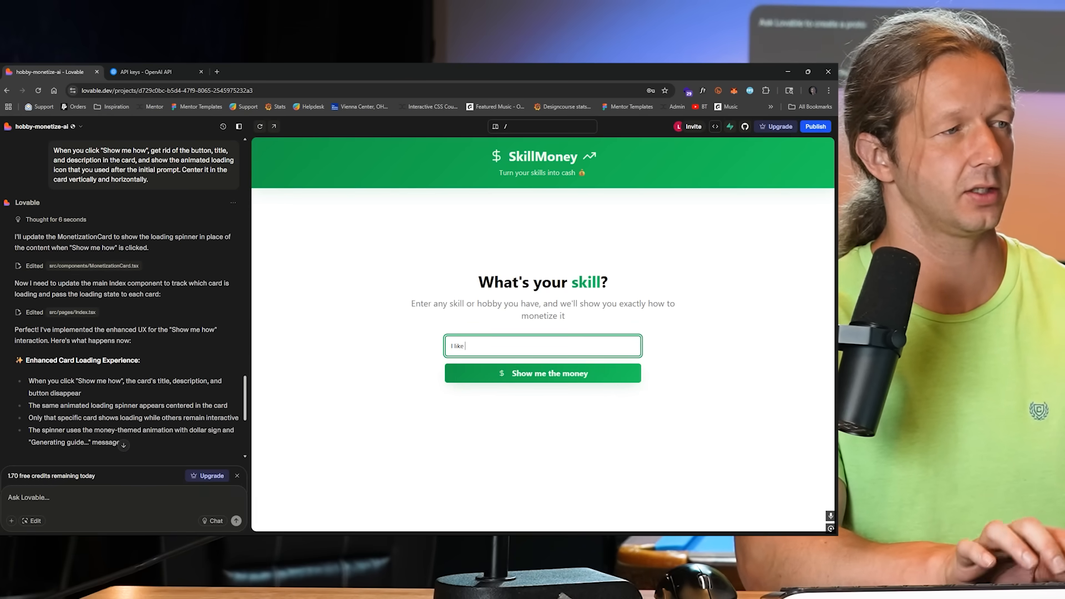
text(shooting)
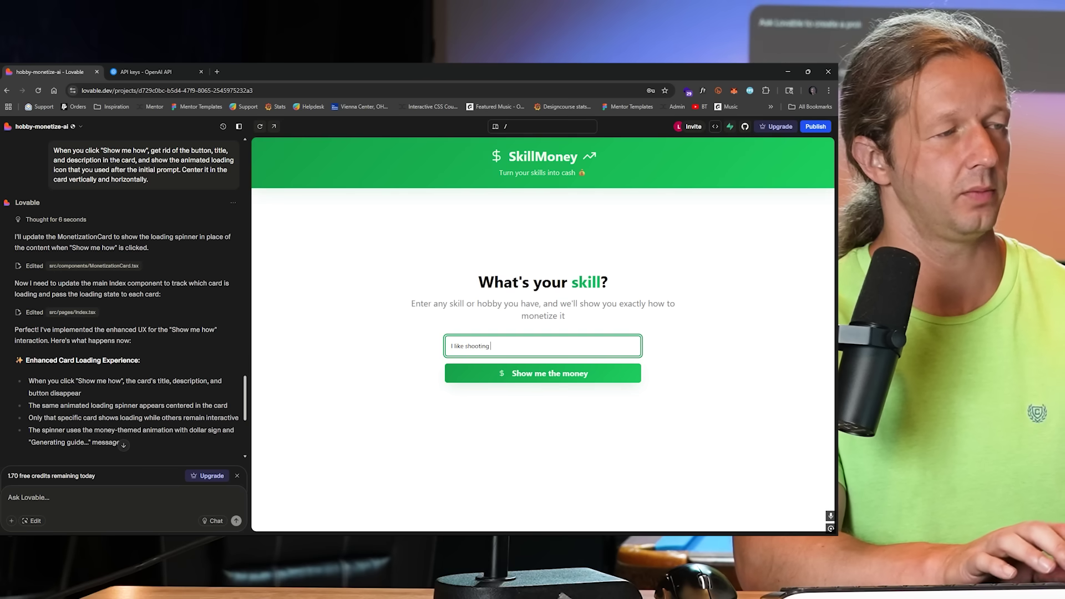
text(com)
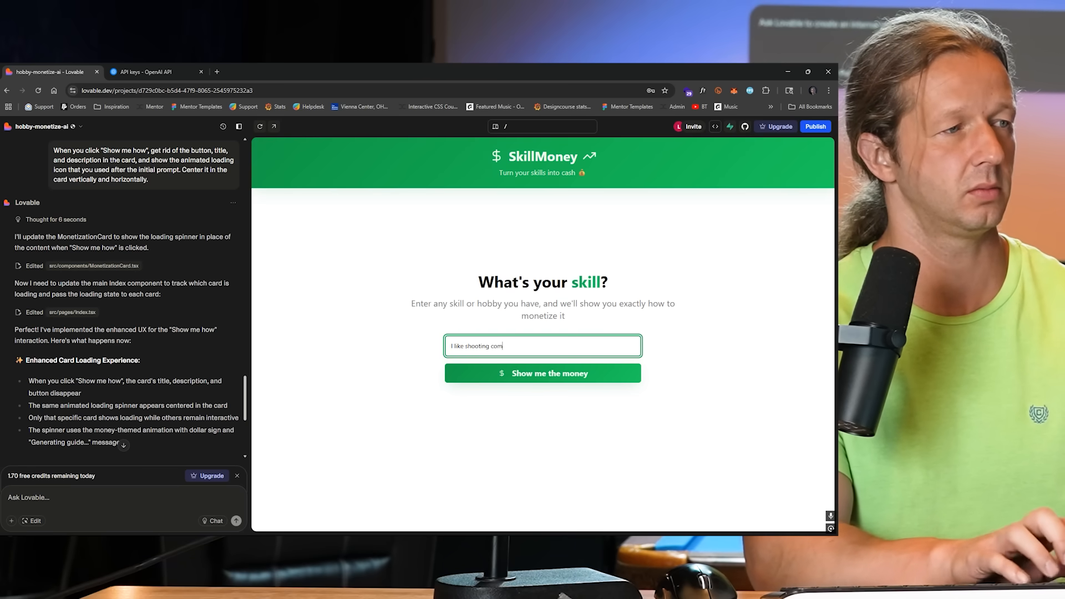
text(pound bow)
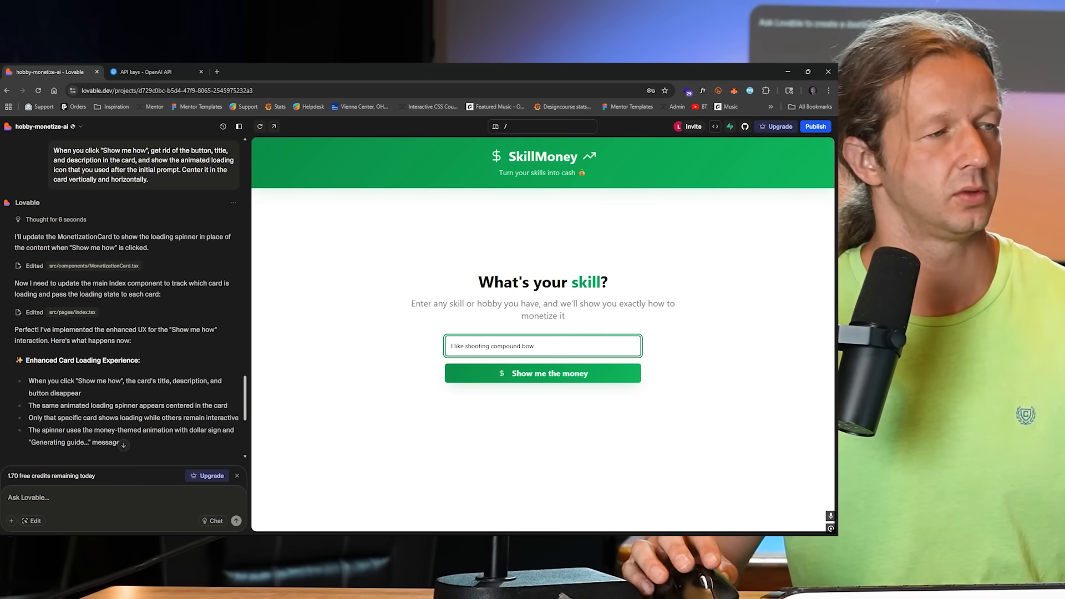
click(542, 372)
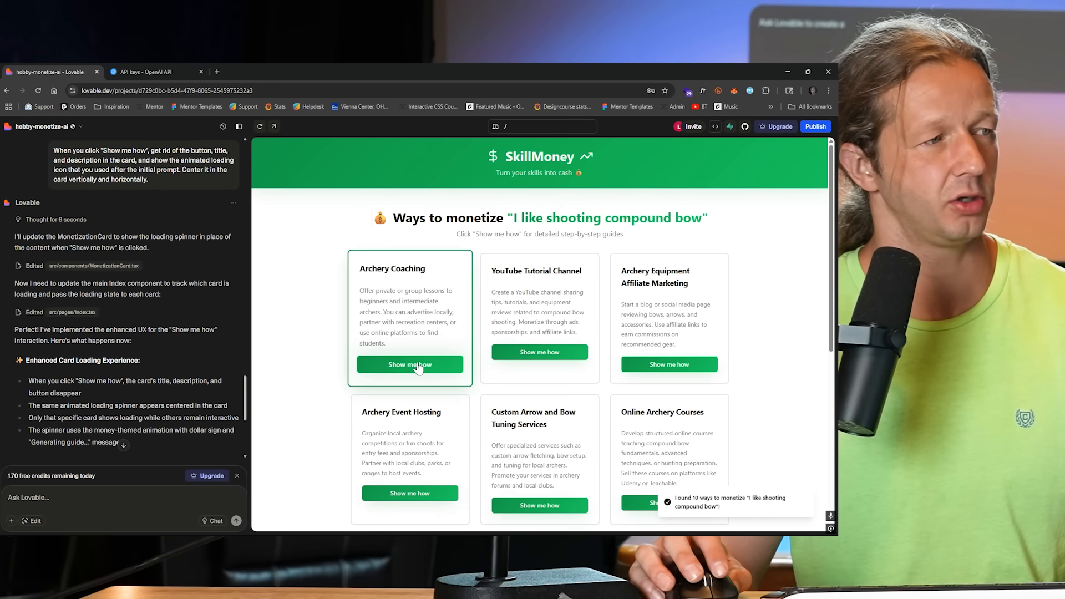
Open the Archery Coaching step-by-step guide, scroll it, and go back.
click(410, 365)
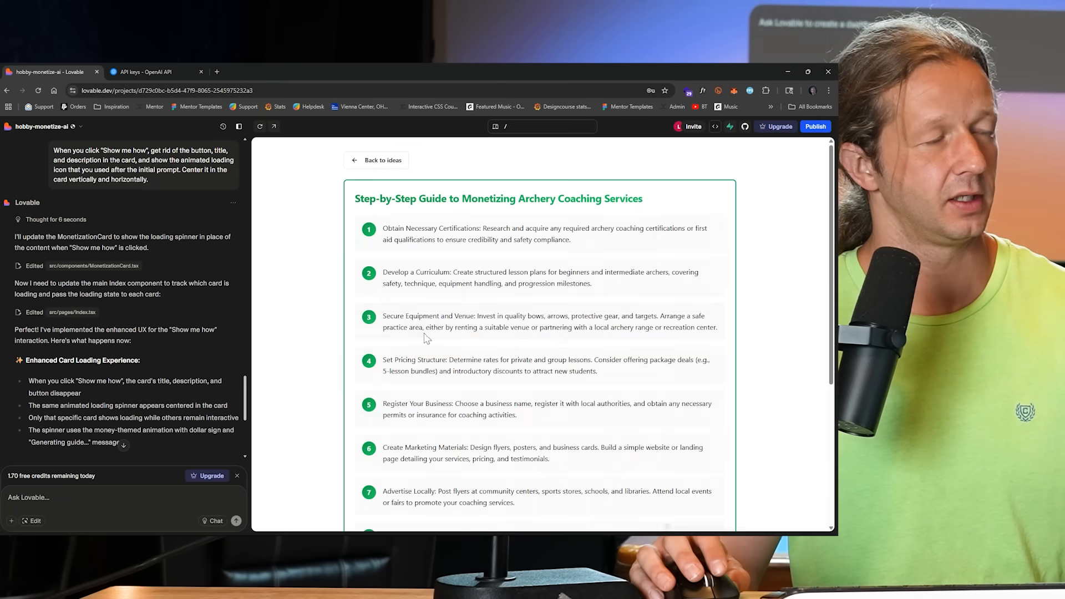
scroll(down, 3)
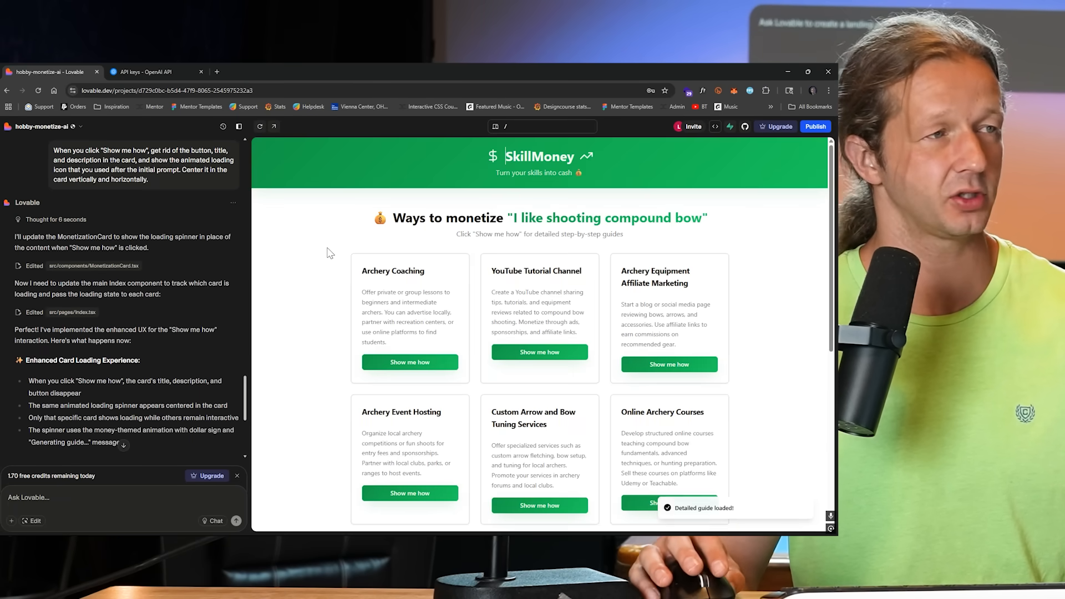
click(32, 520)
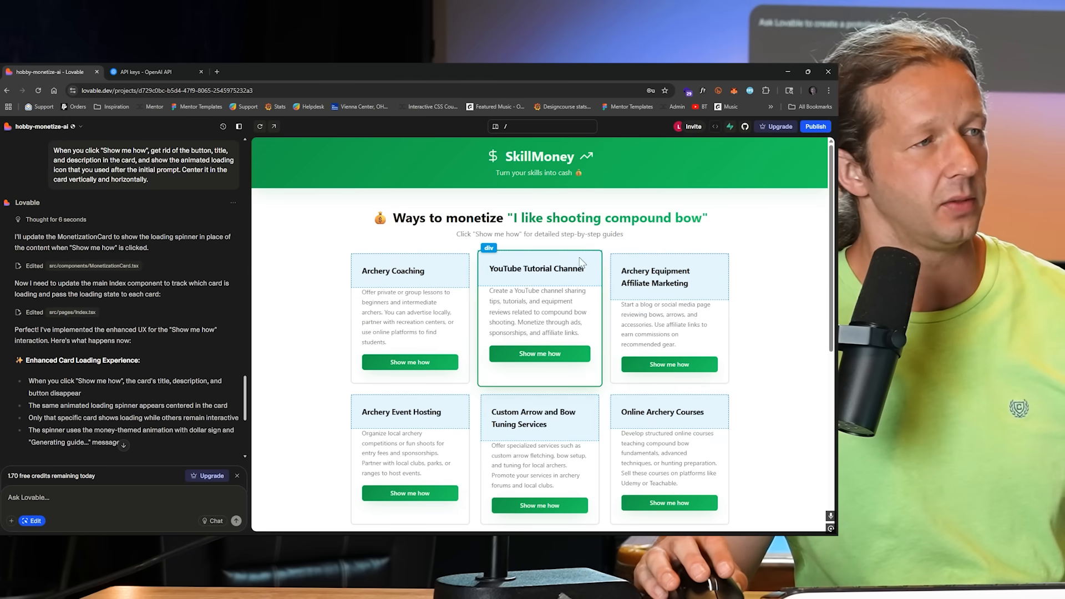
mouse_move(563, 263)
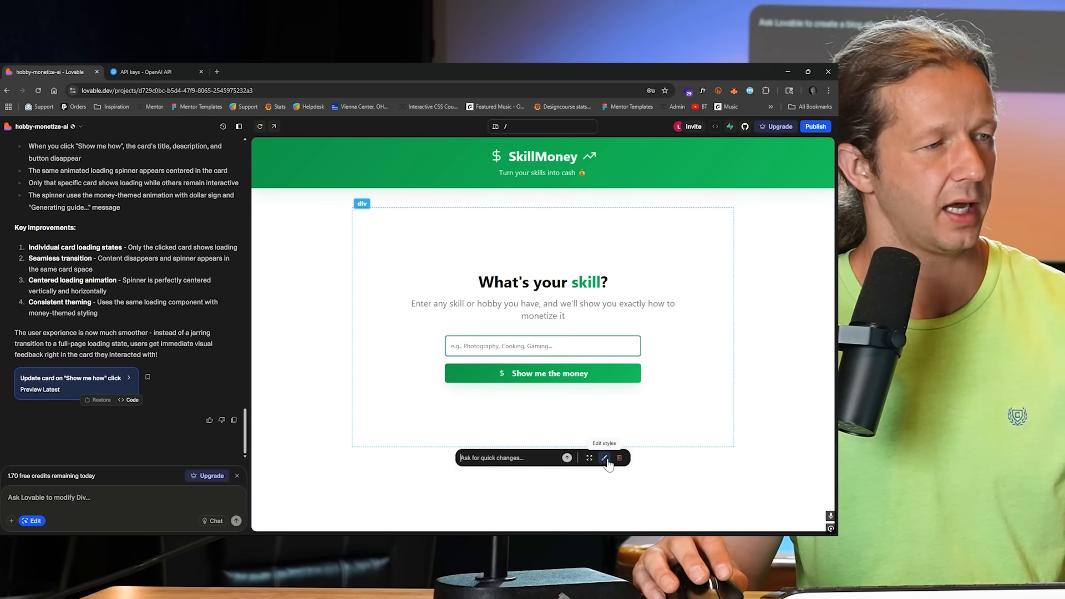
Open style options for the skill form container and view its Index.tsx source.
click(603, 457)
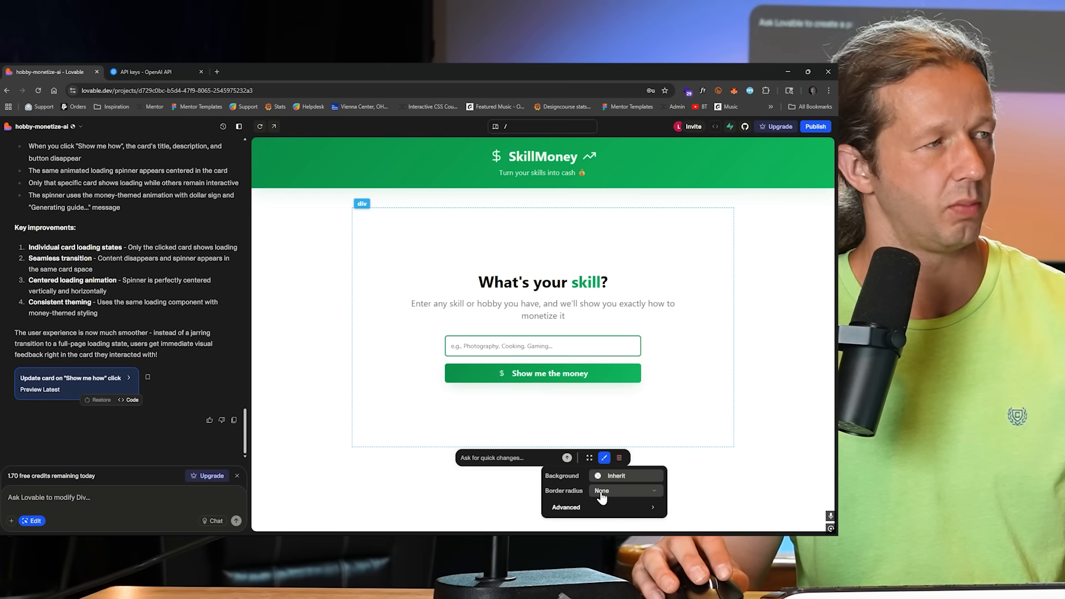
mouse_move(621, 481)
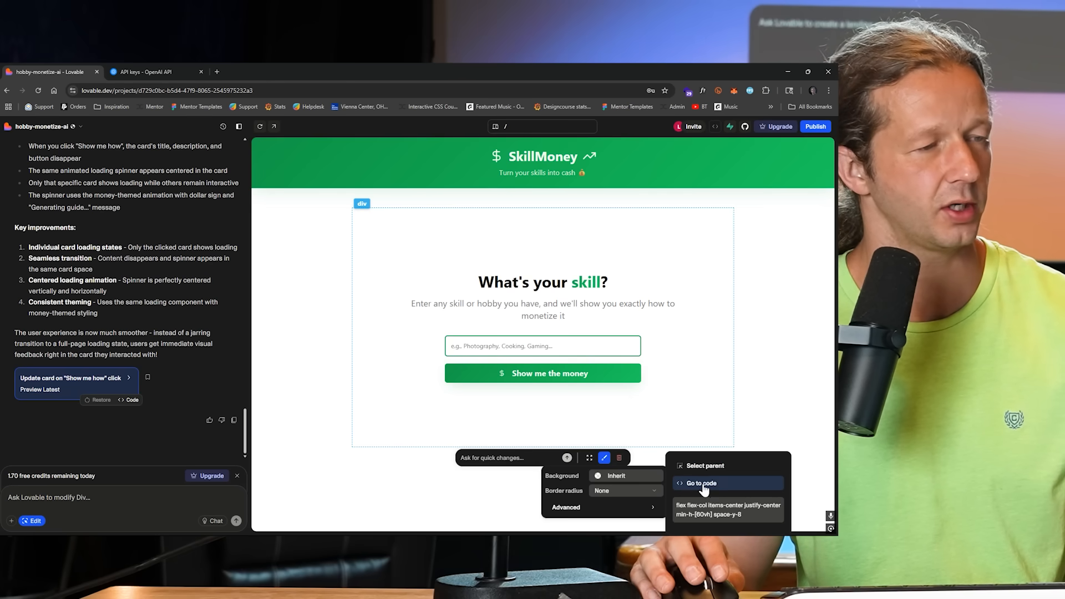
click(700, 483)
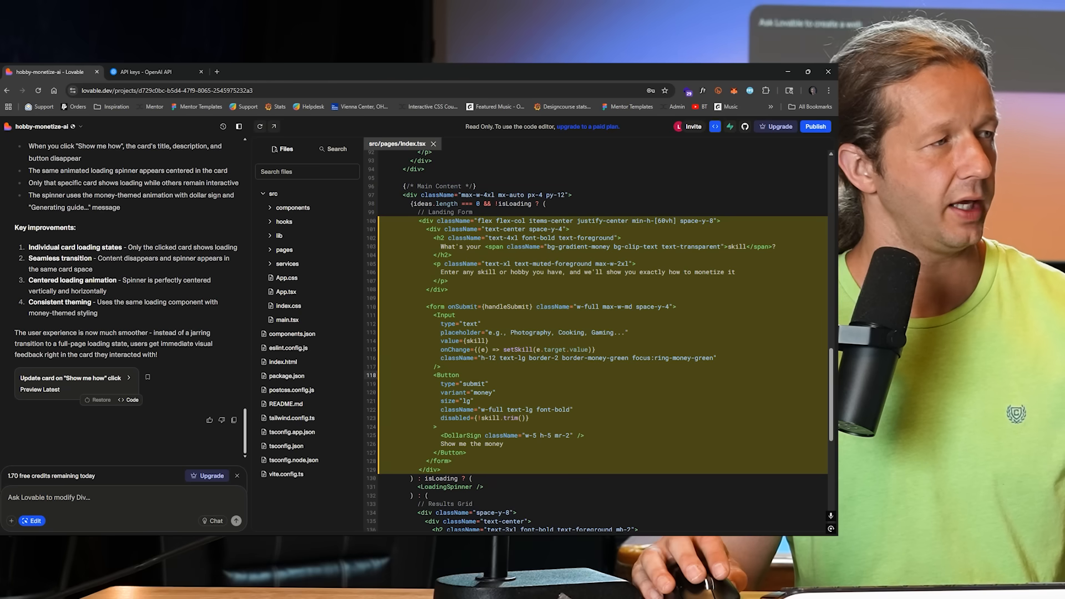
Close the App.css and Index.tsx tabs and open the preview in a new browser tab.
click(286, 277)
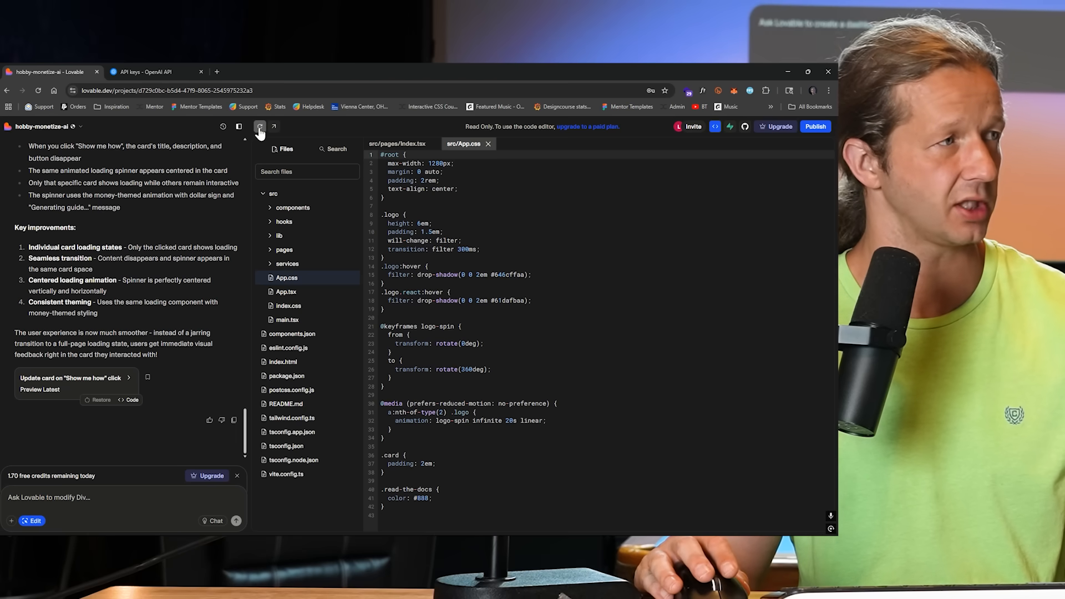
click(397, 144)
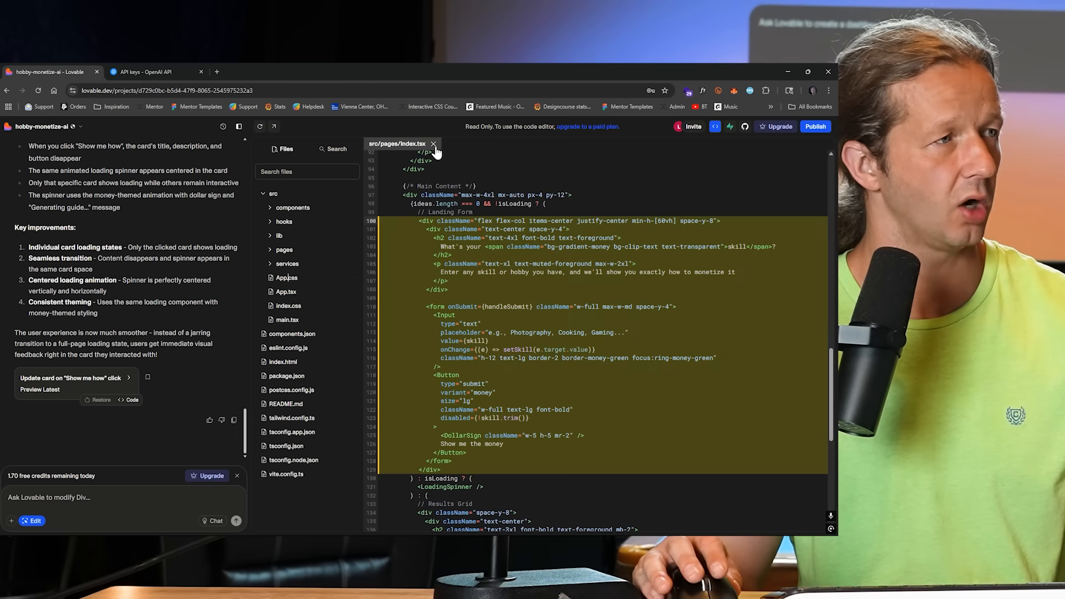
click(433, 143)
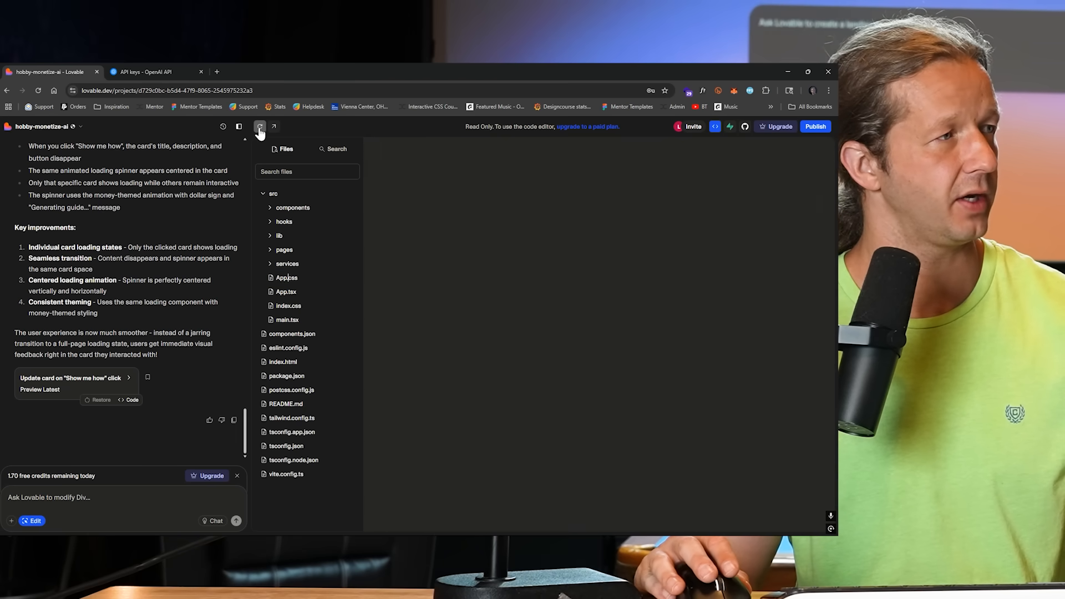
click(274, 126)
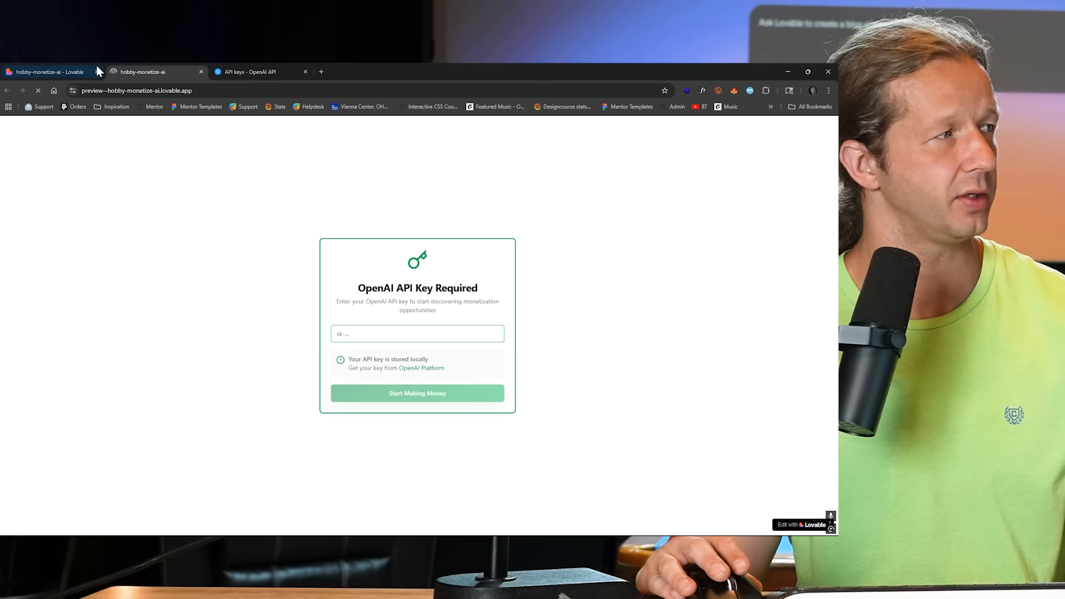
Return to the Lovable project tab showing src/pages/Index.tsx.
click(45, 71)
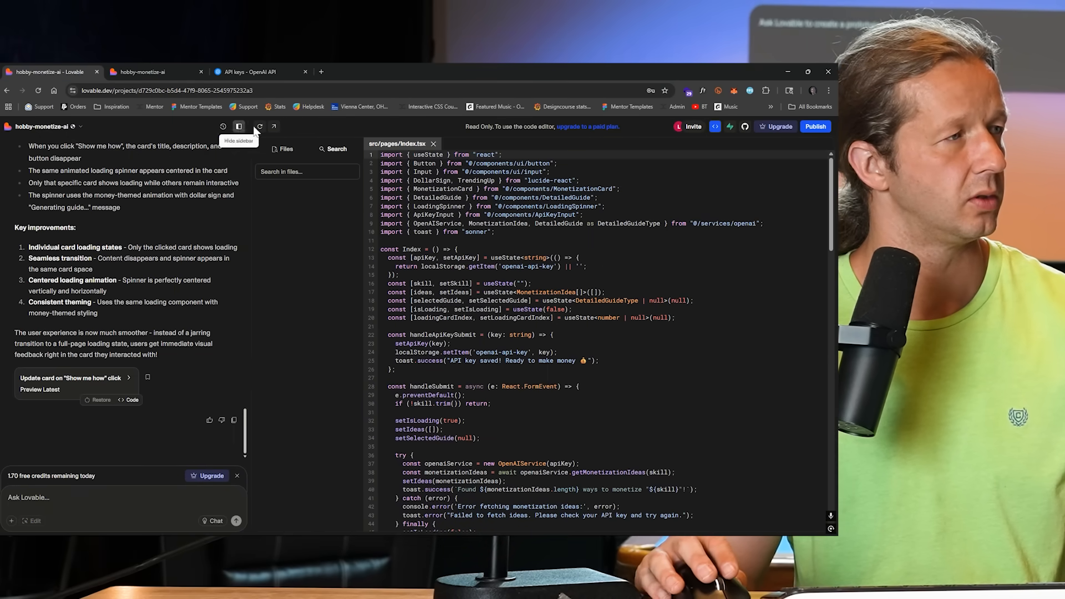
mouse_move(143, 469)
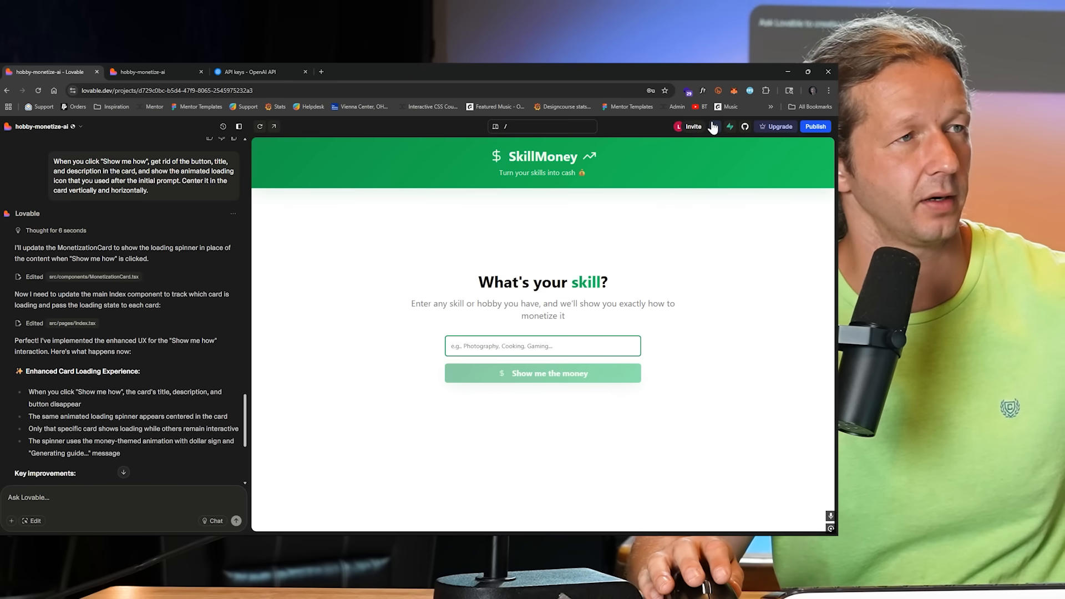
mouse_move(715, 126)
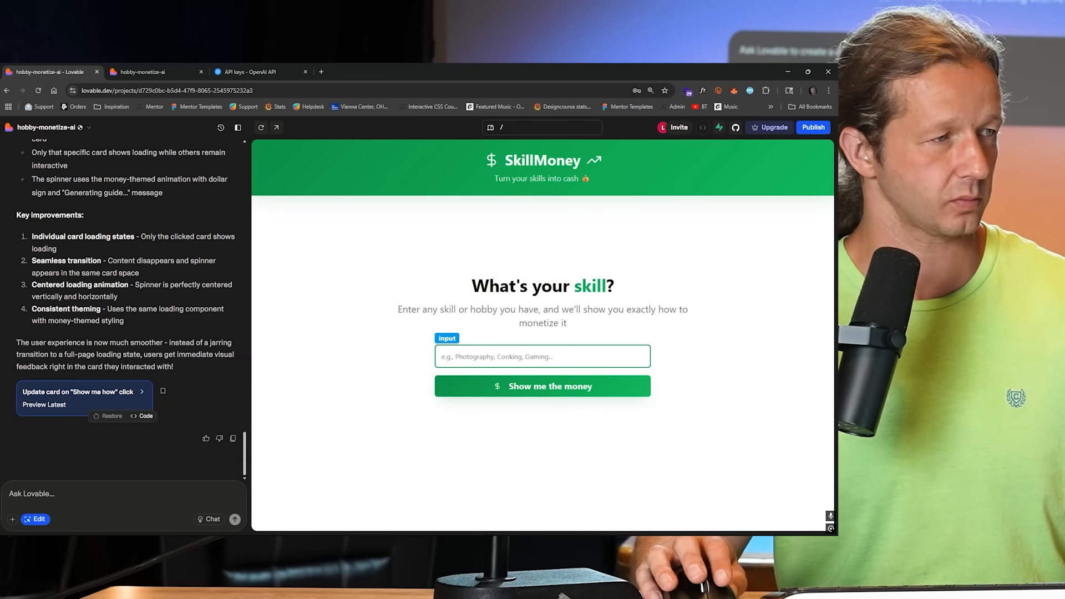
click(542, 386)
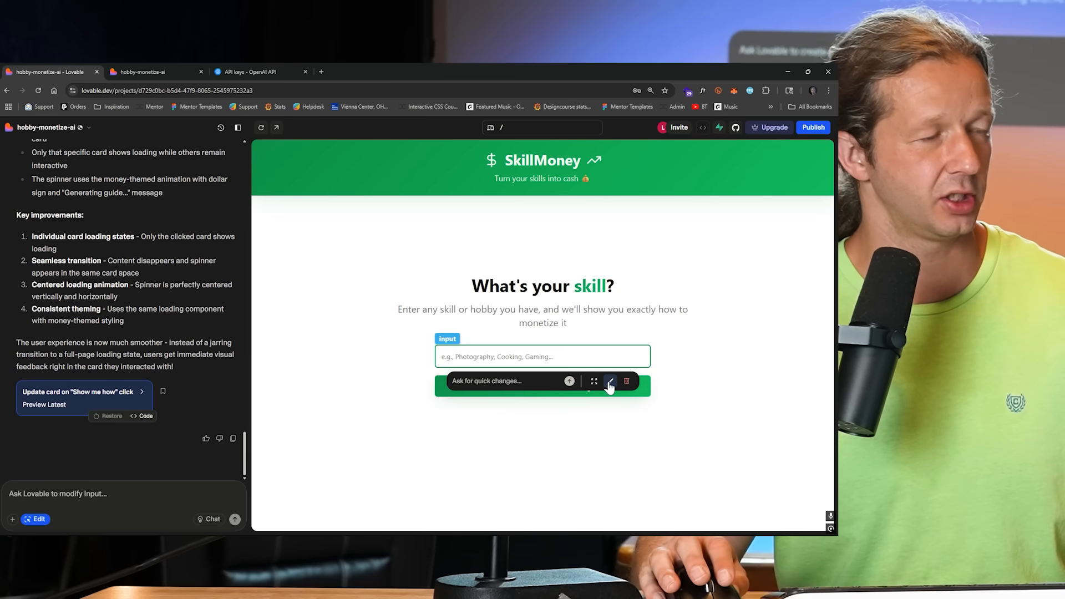
click(609, 381)
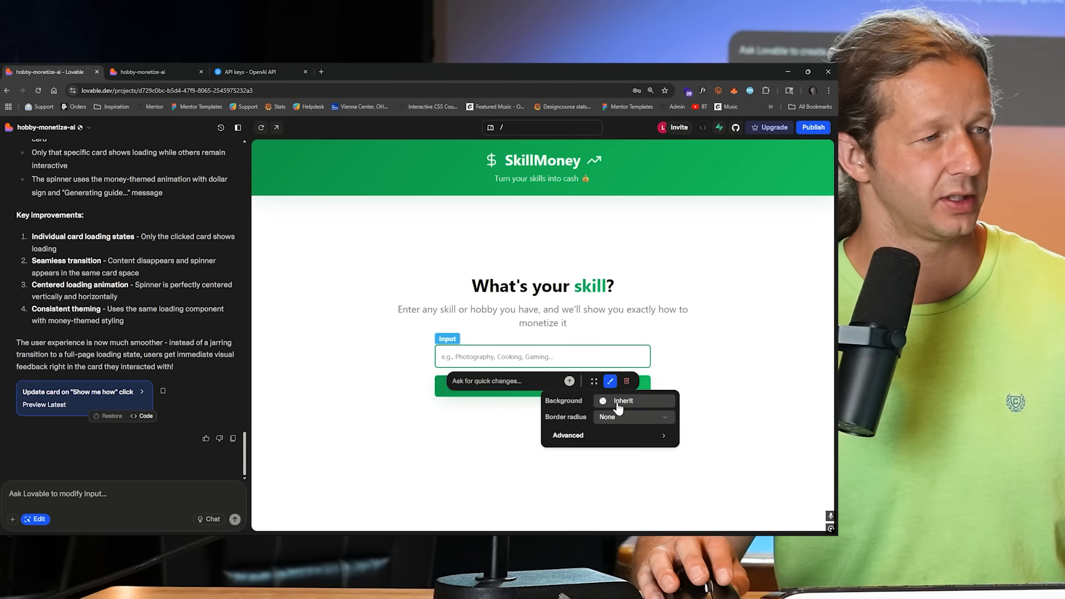
mouse_move(618, 419)
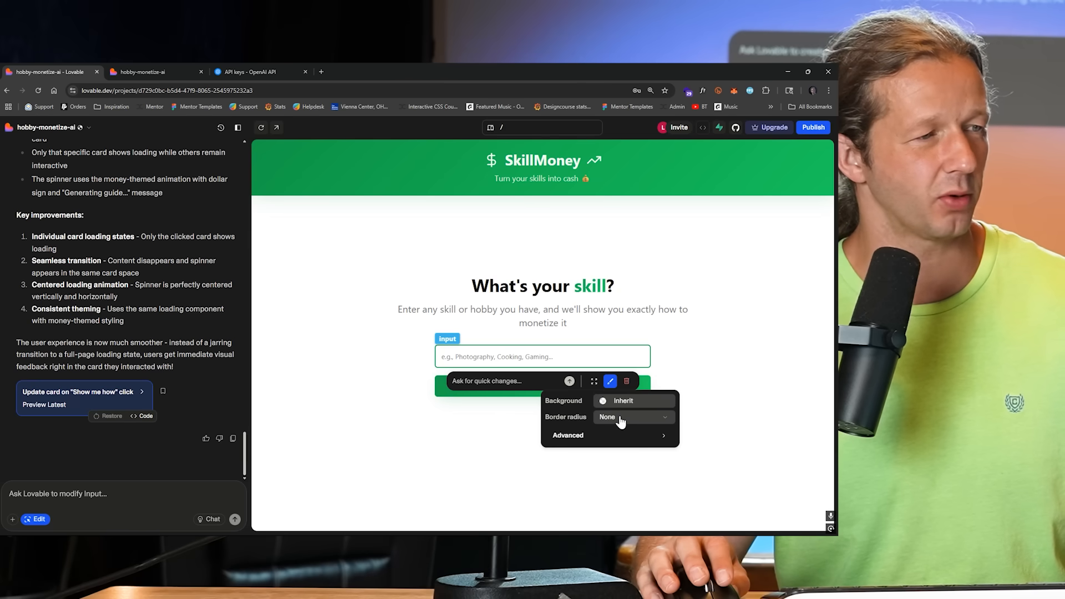
mouse_move(619, 423)
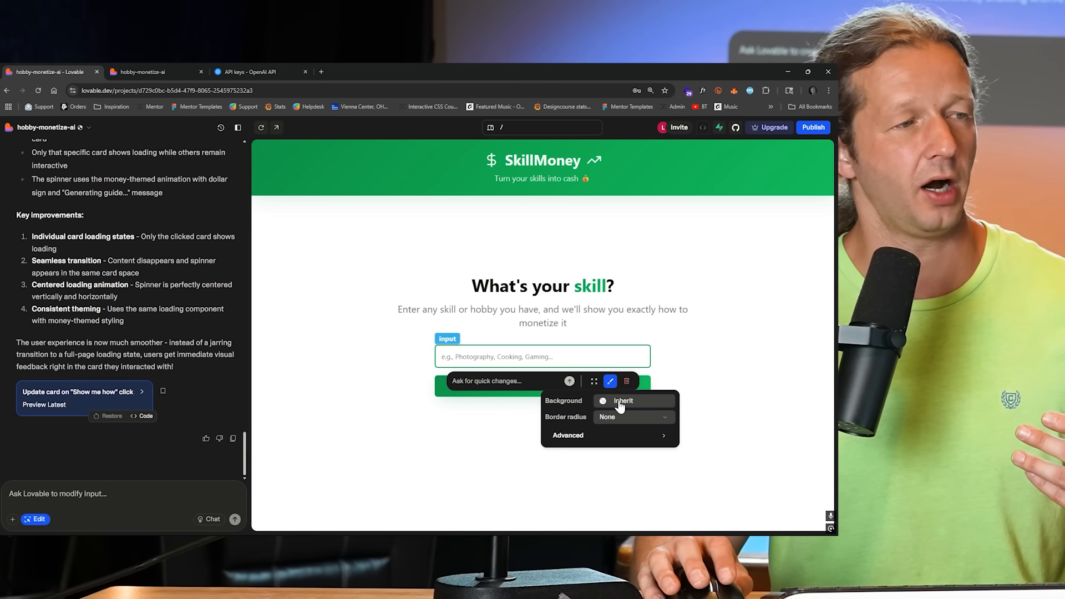
mouse_move(618, 408)
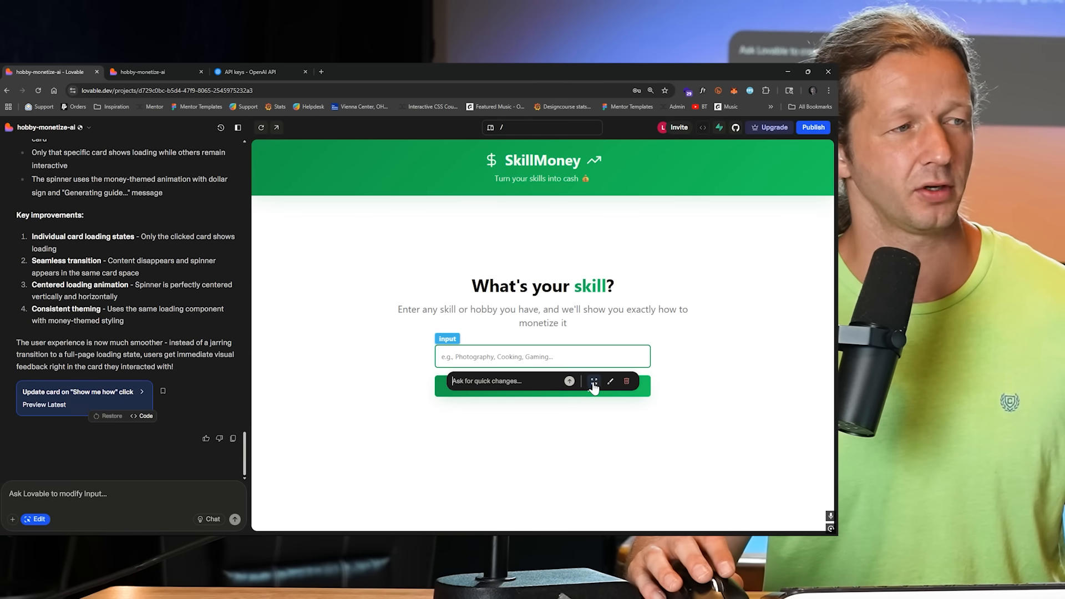
click(609, 381)
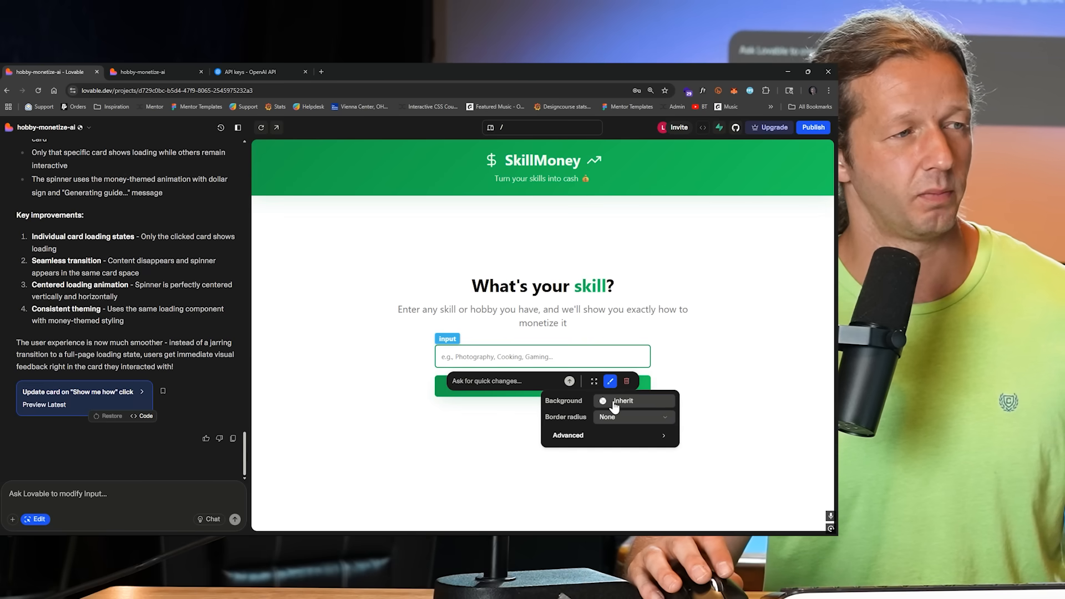
mouse_move(613, 406)
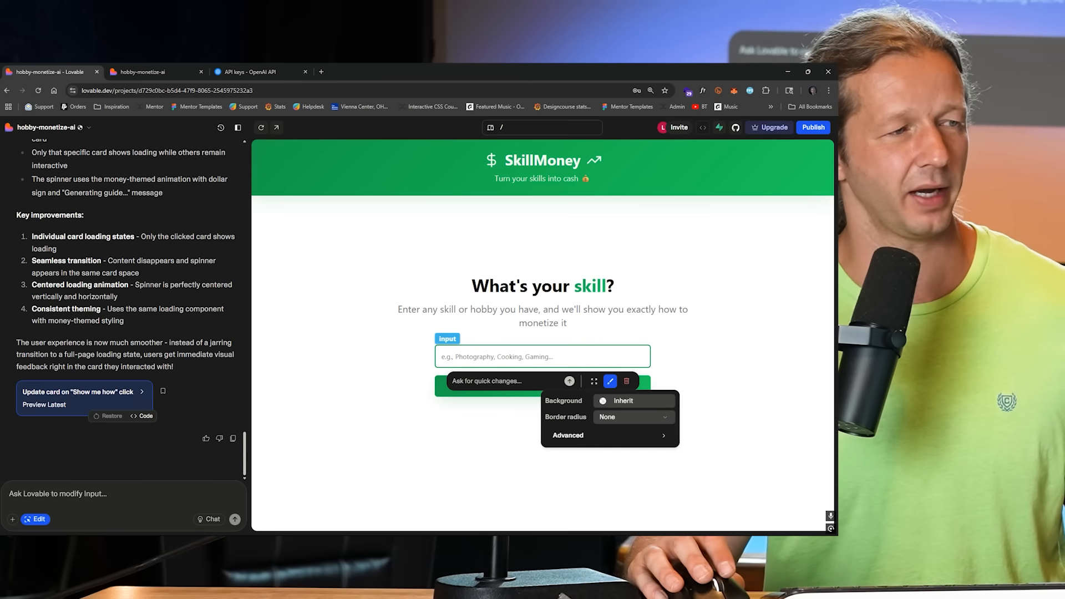
click(633, 416)
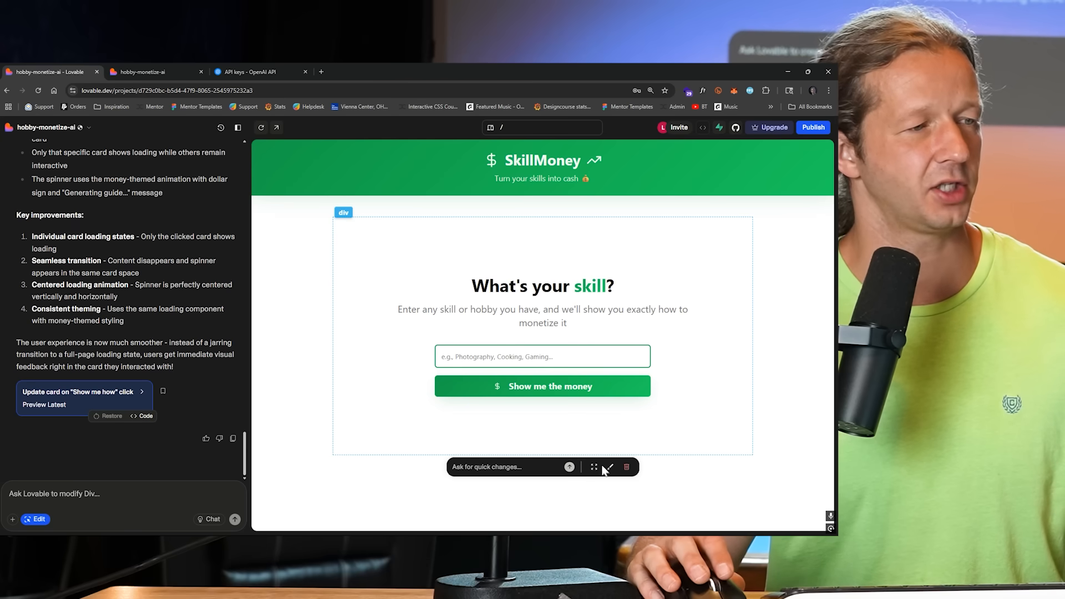
Give the selected hero card a Slate-500 background colour.
click(609, 466)
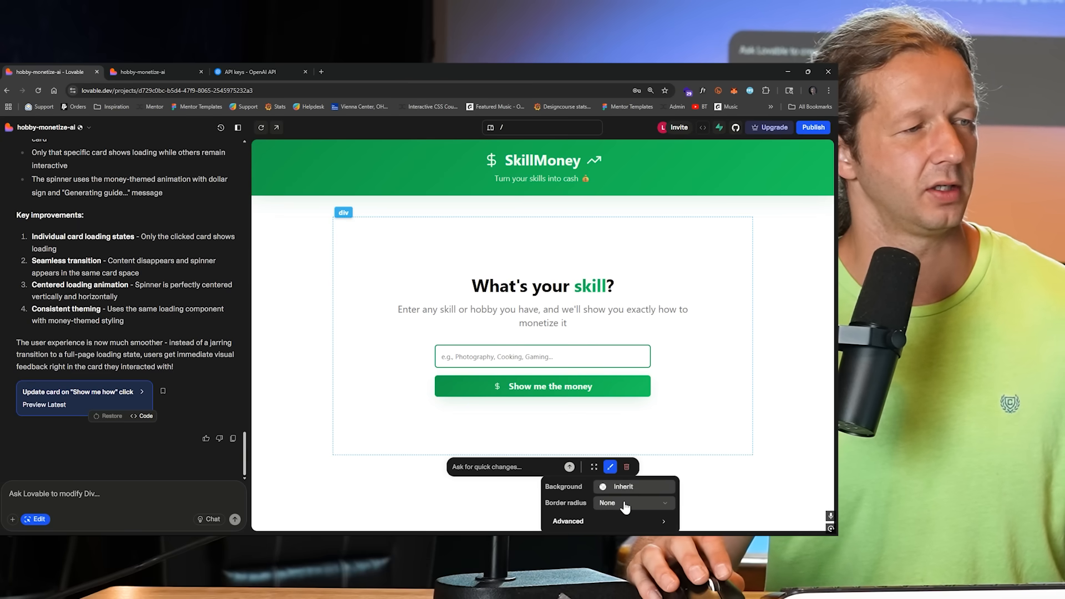
click(603, 487)
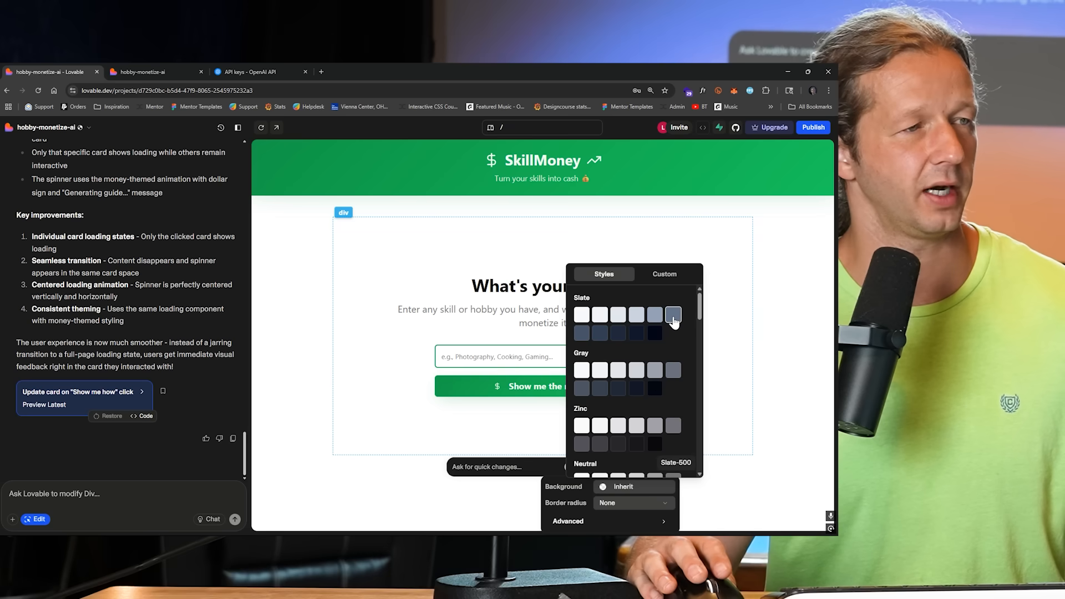
click(673, 315)
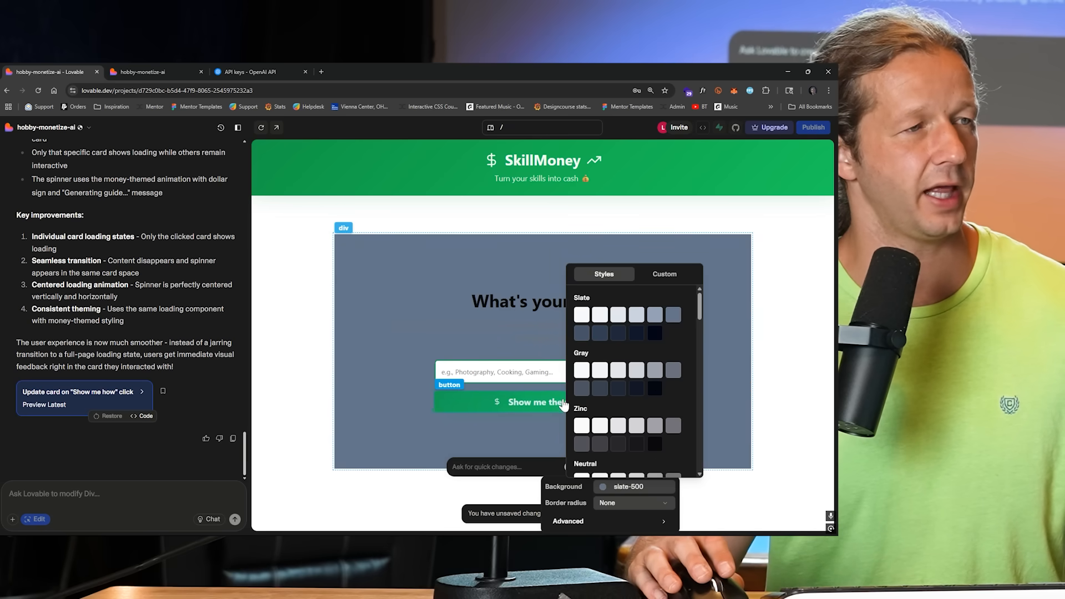
click(663, 273)
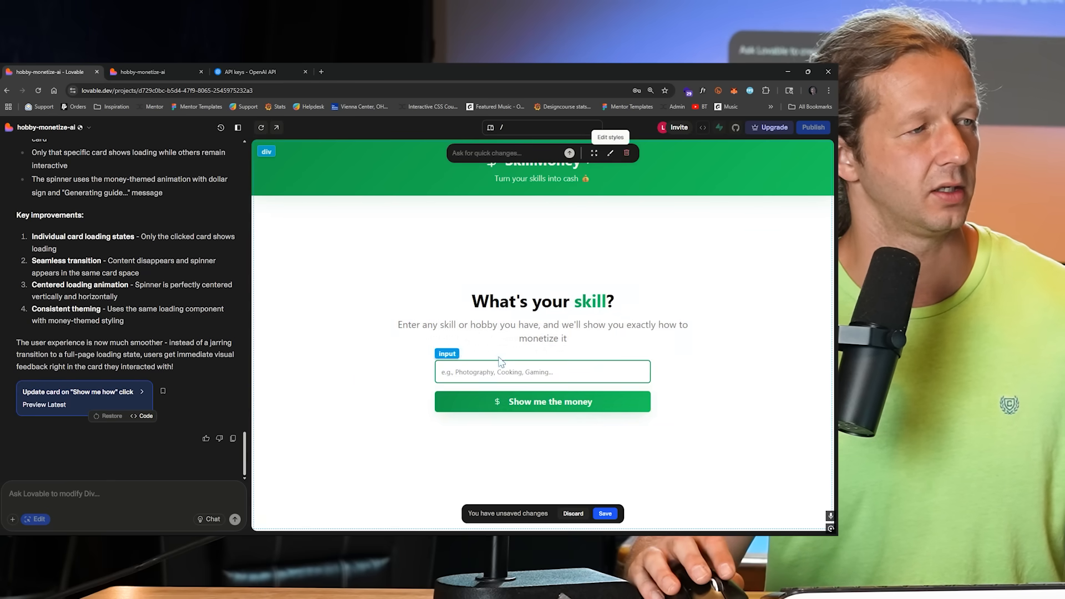
click(542, 300)
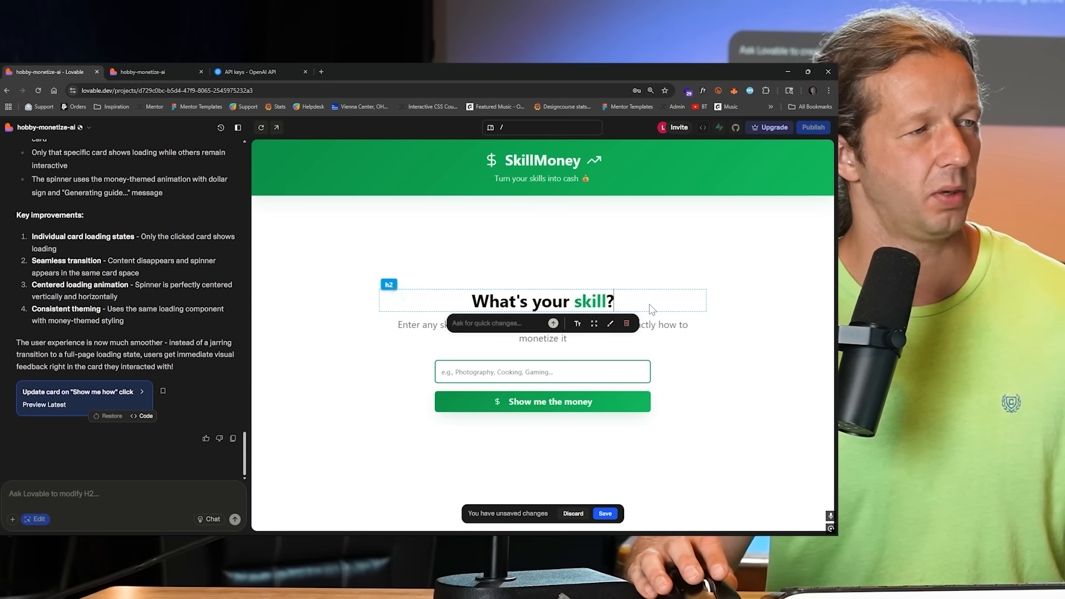
mouse_move(553, 332)
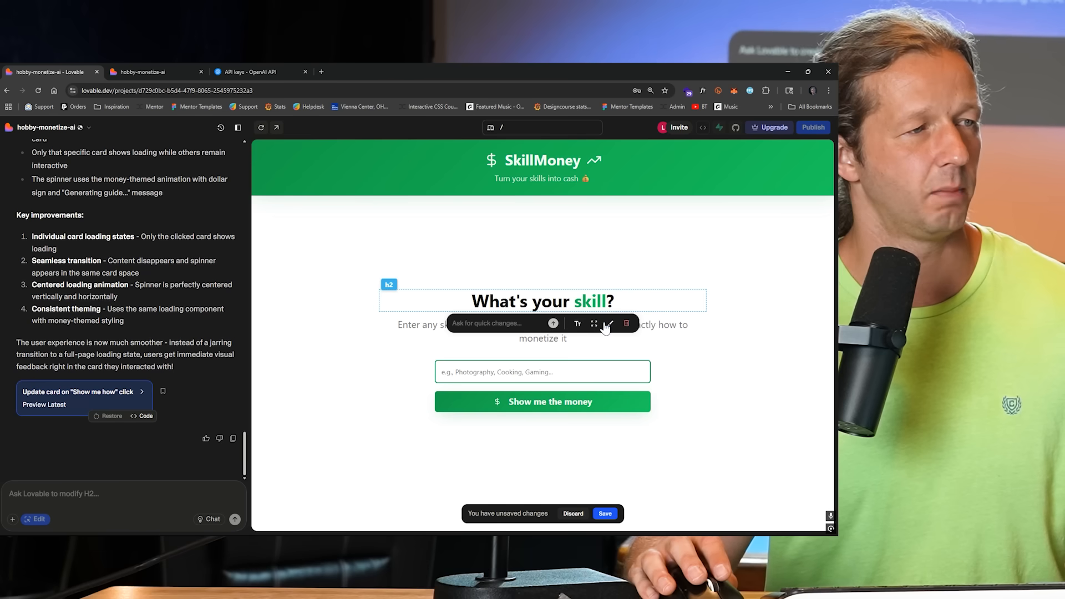
click(609, 323)
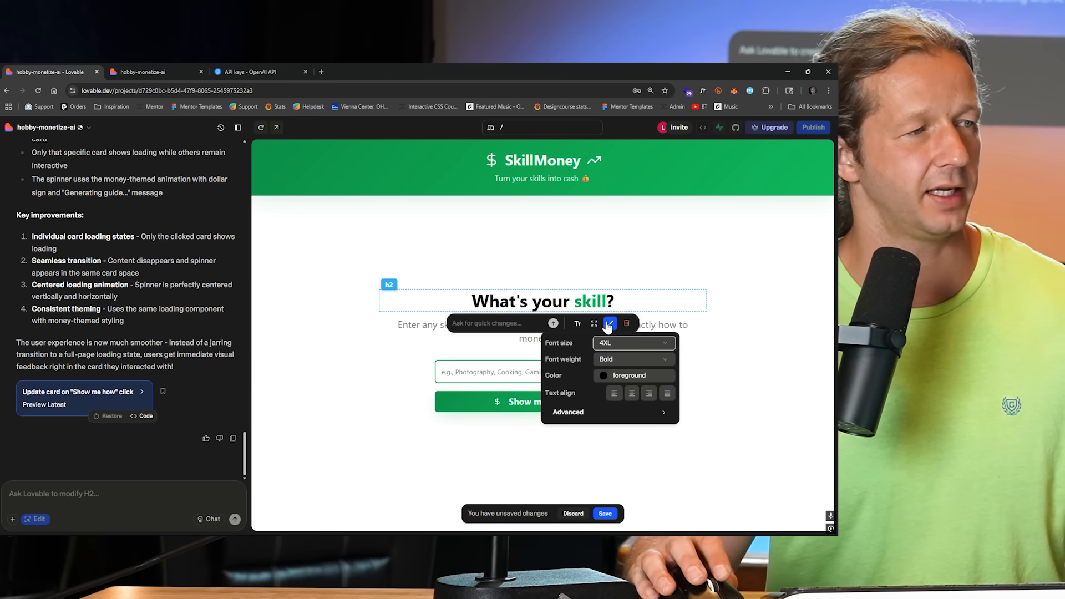
mouse_move(608, 364)
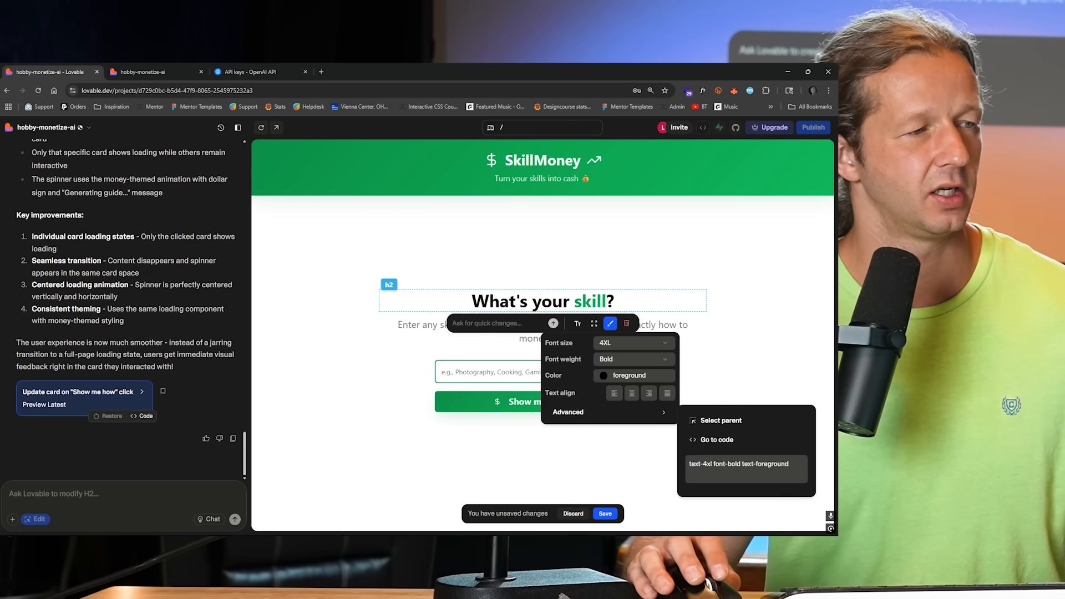
click(482, 332)
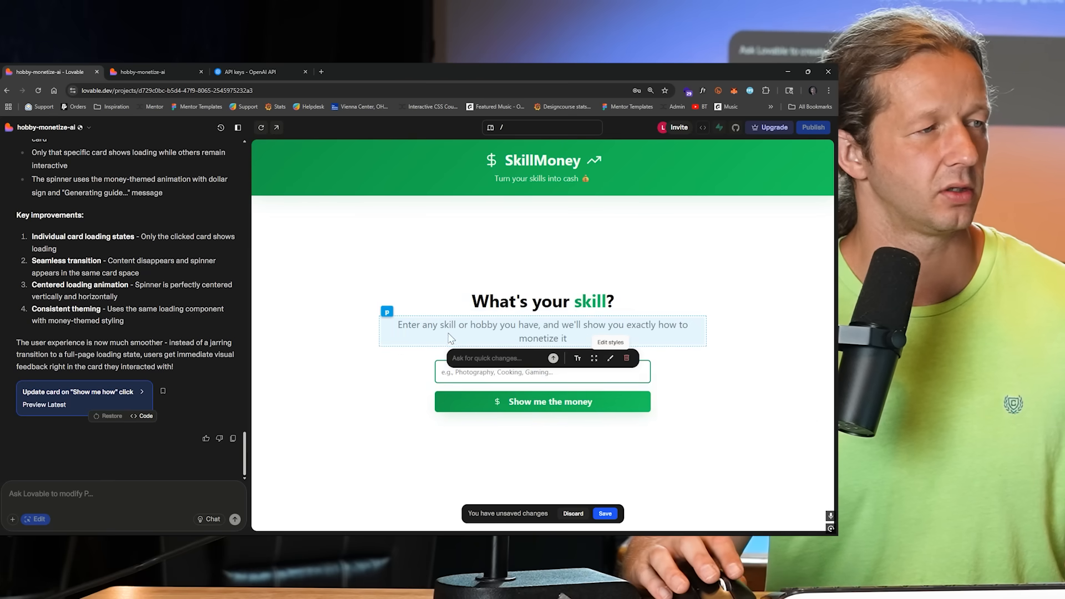
click(542, 401)
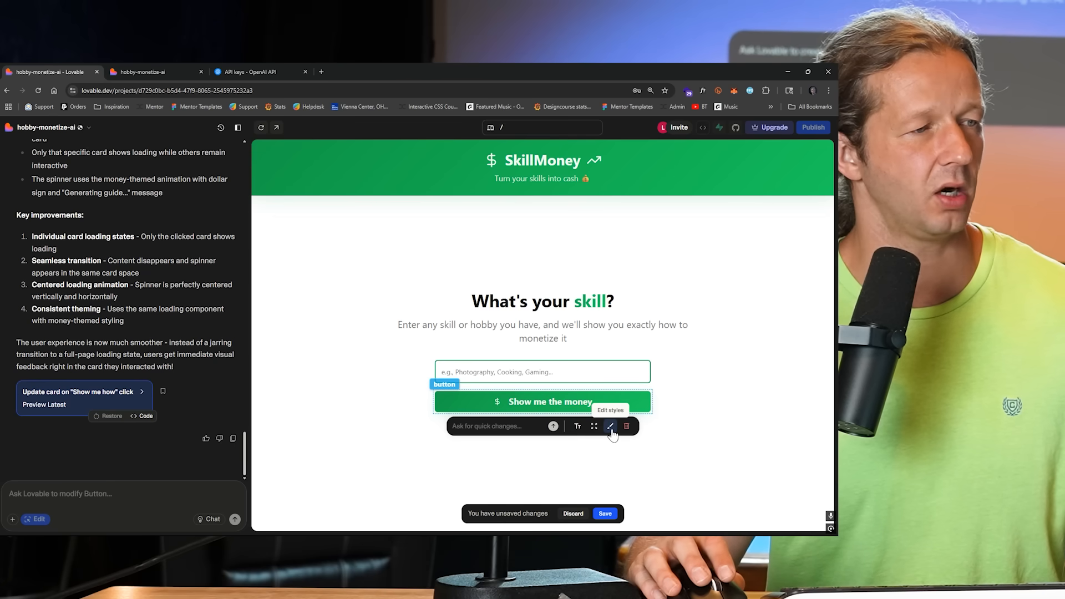
click(610, 426)
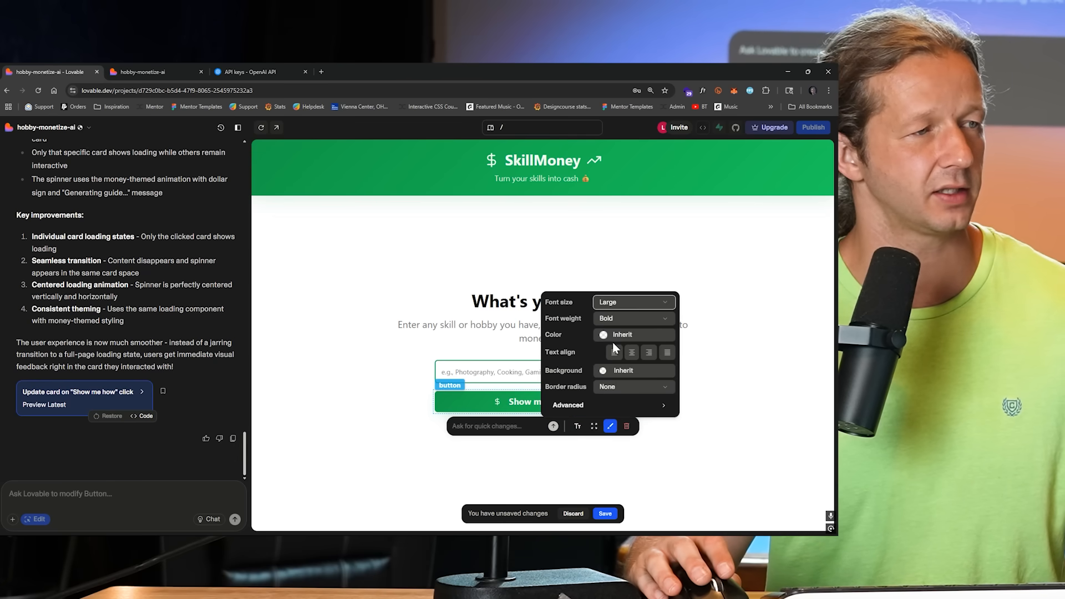
mouse_move(628, 339)
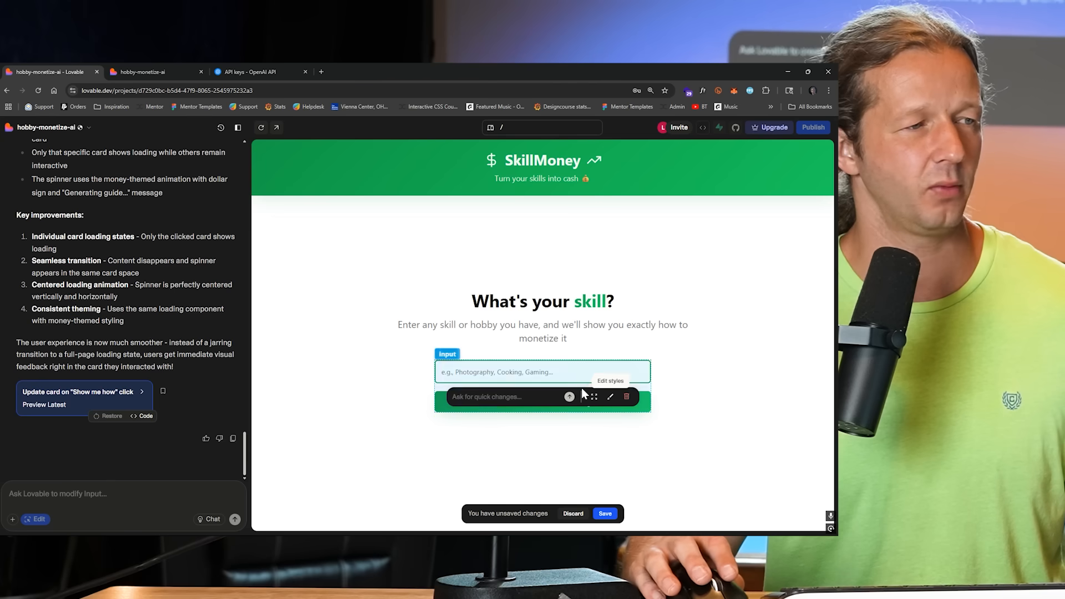
click(610, 397)
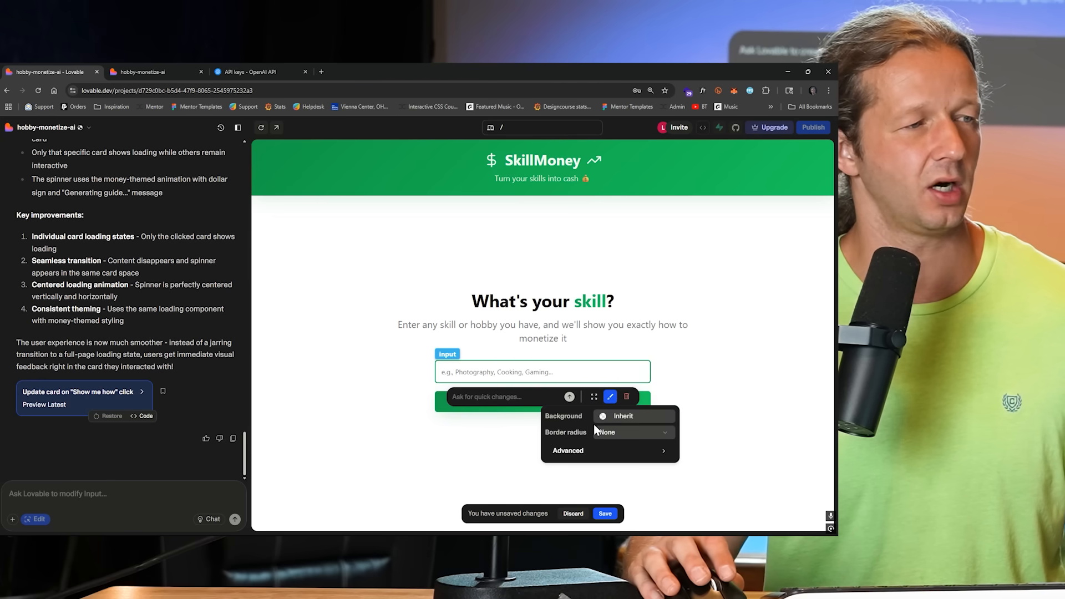
mouse_move(625, 427)
text(I like)
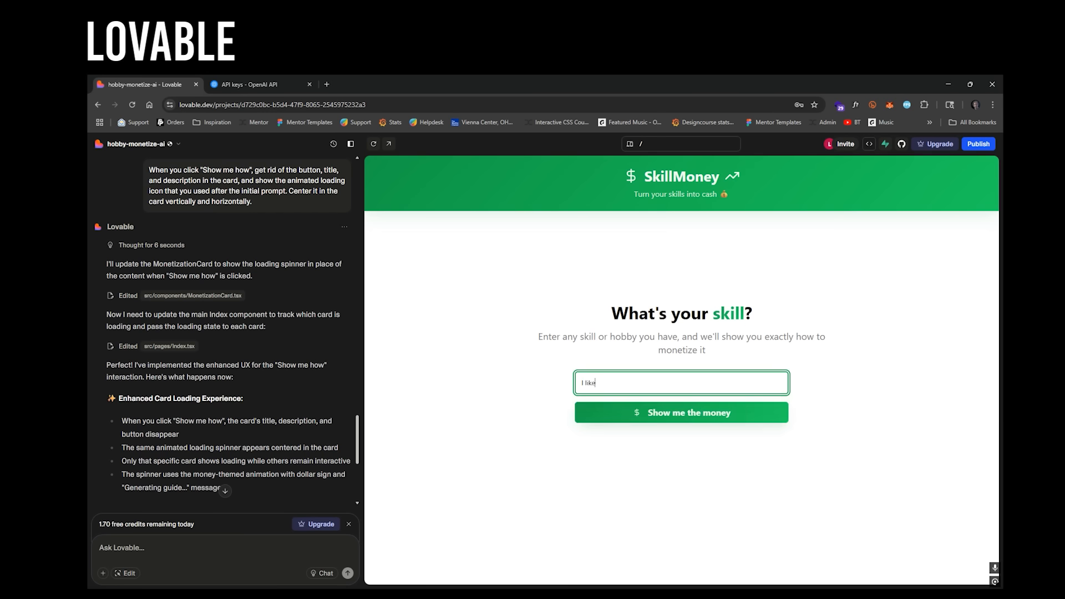
Complete the skill as 'I like shooting compound bow' and submit it for money ideas.
text(shooting)
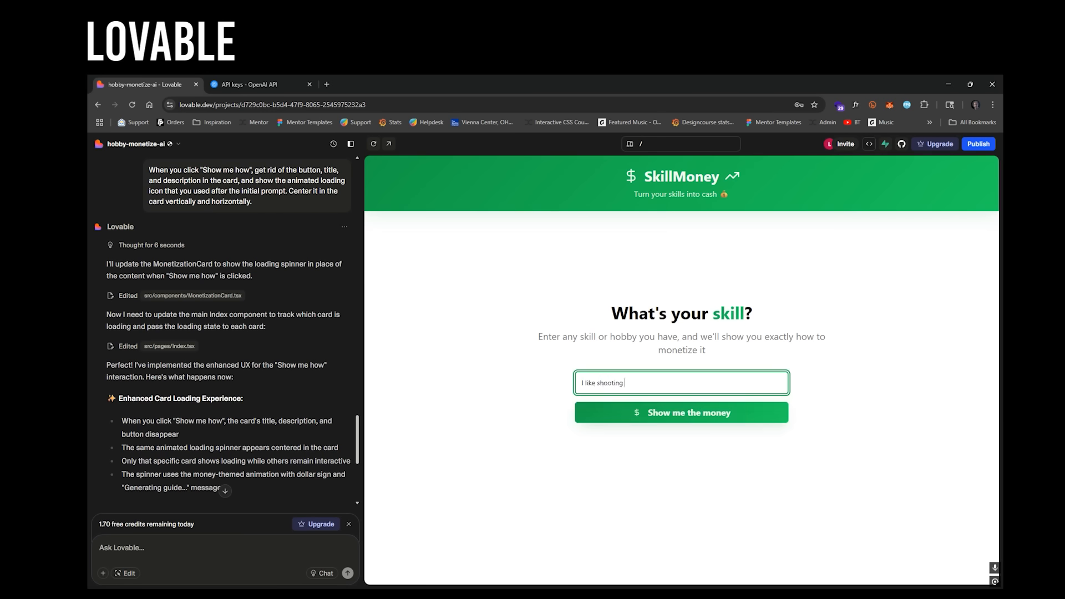
text(co)
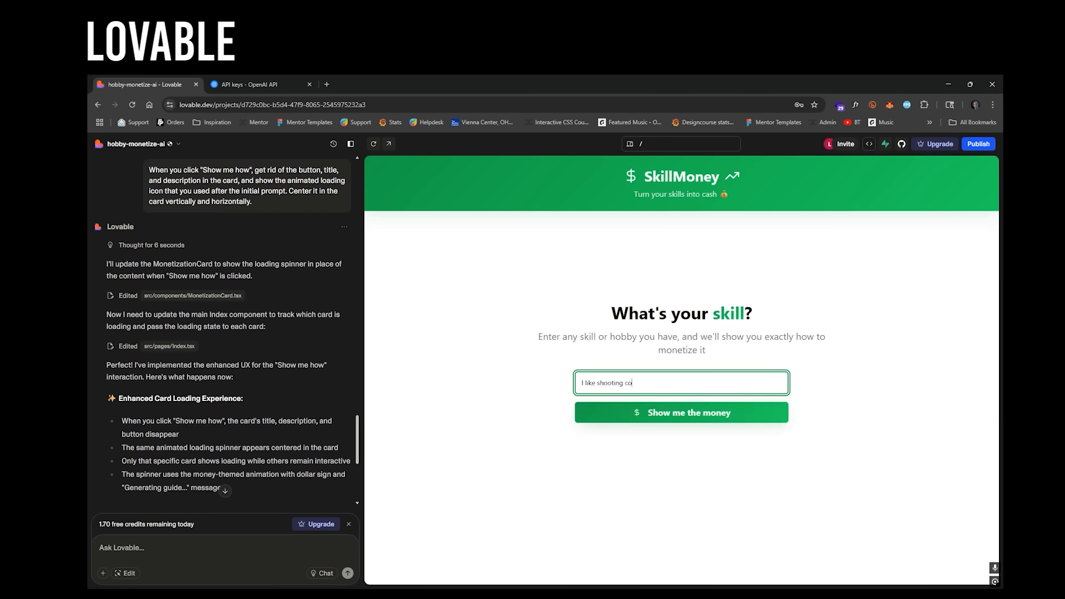
text(mpound bow)
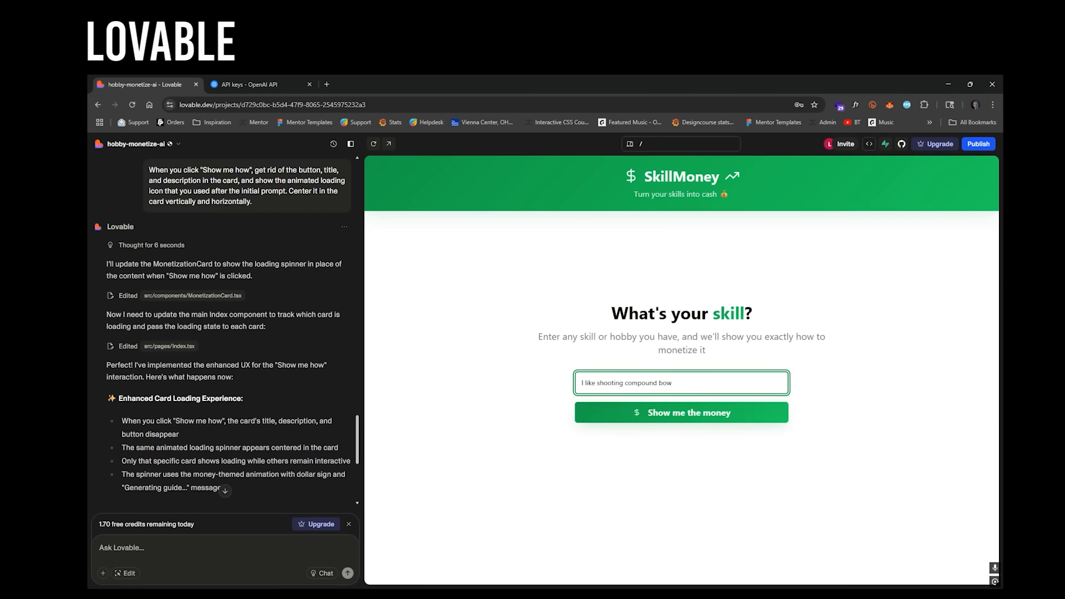
click(680, 412)
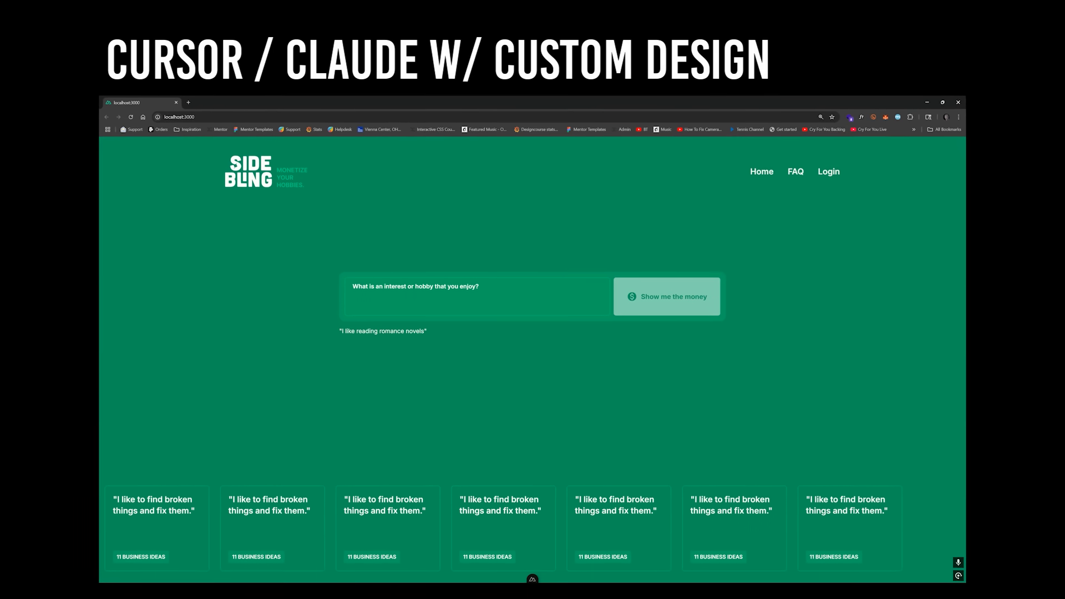
Enter 'I like shooting archery' as the Side Bling hobby and submit it.
text(I like shoo)
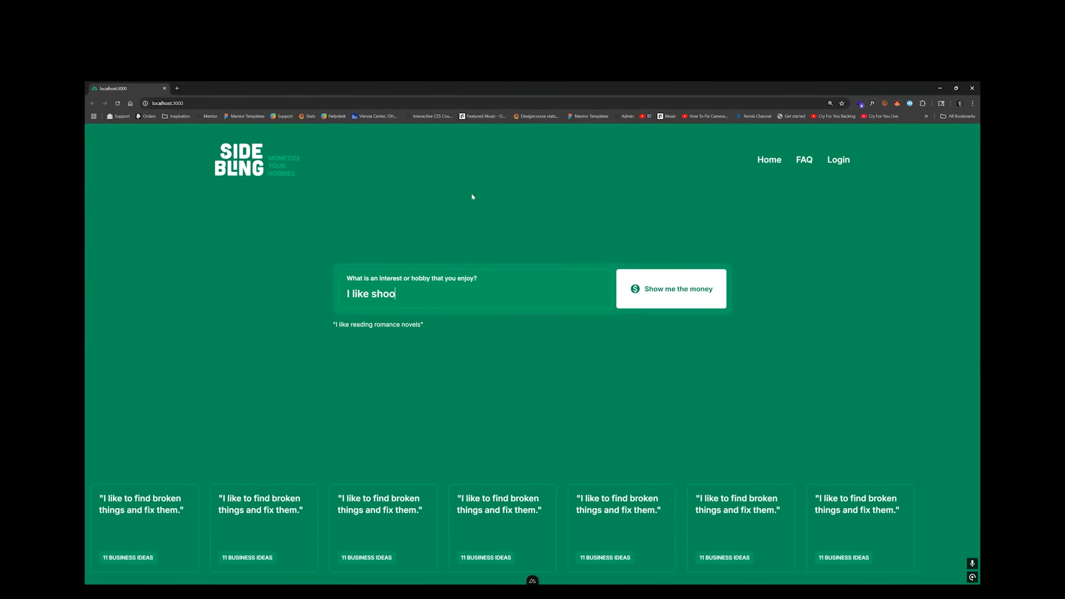
text(ting archery)
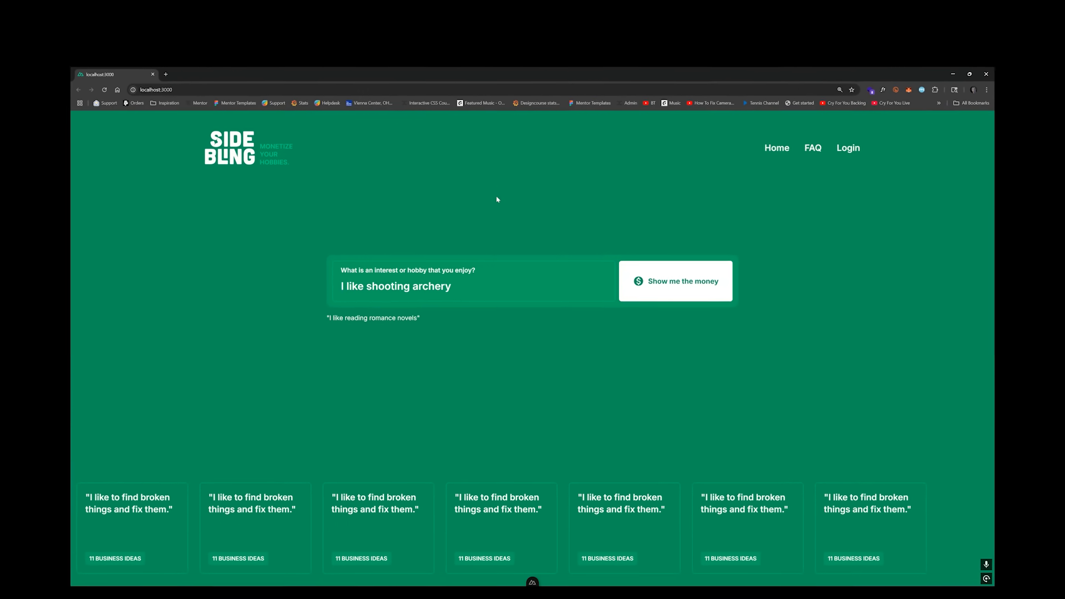
click(675, 281)
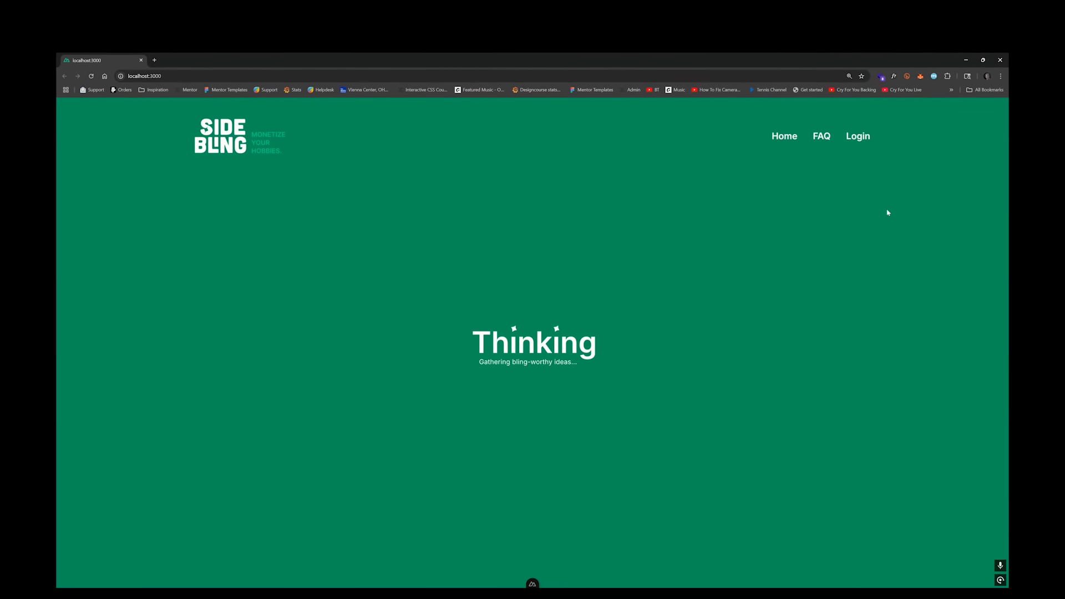